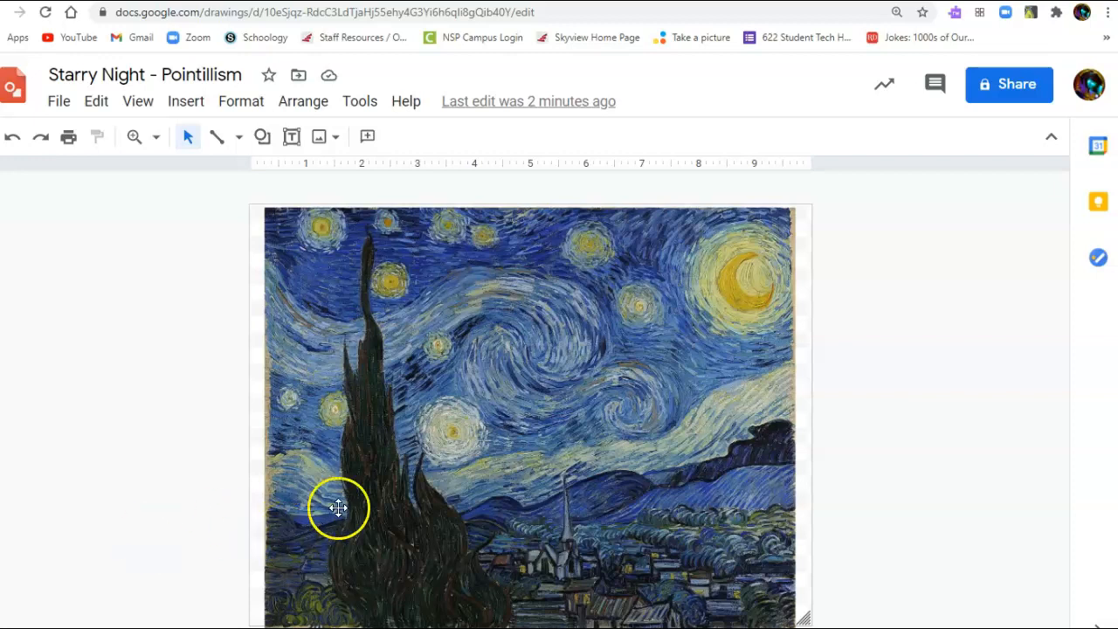
mouse_move(888, 403)
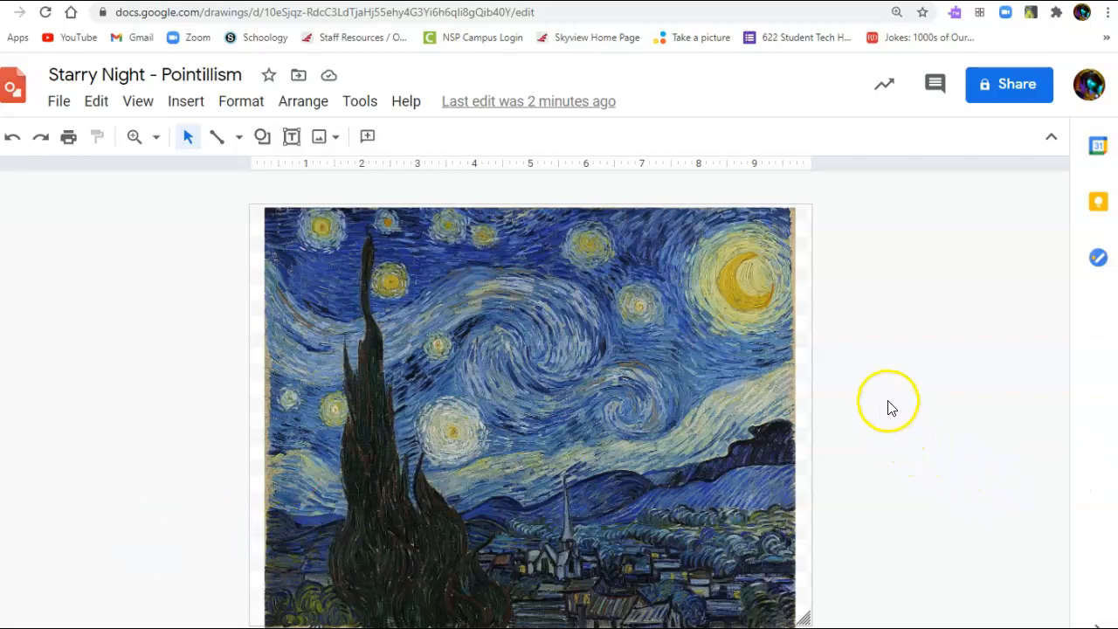
mouse_move(894, 339)
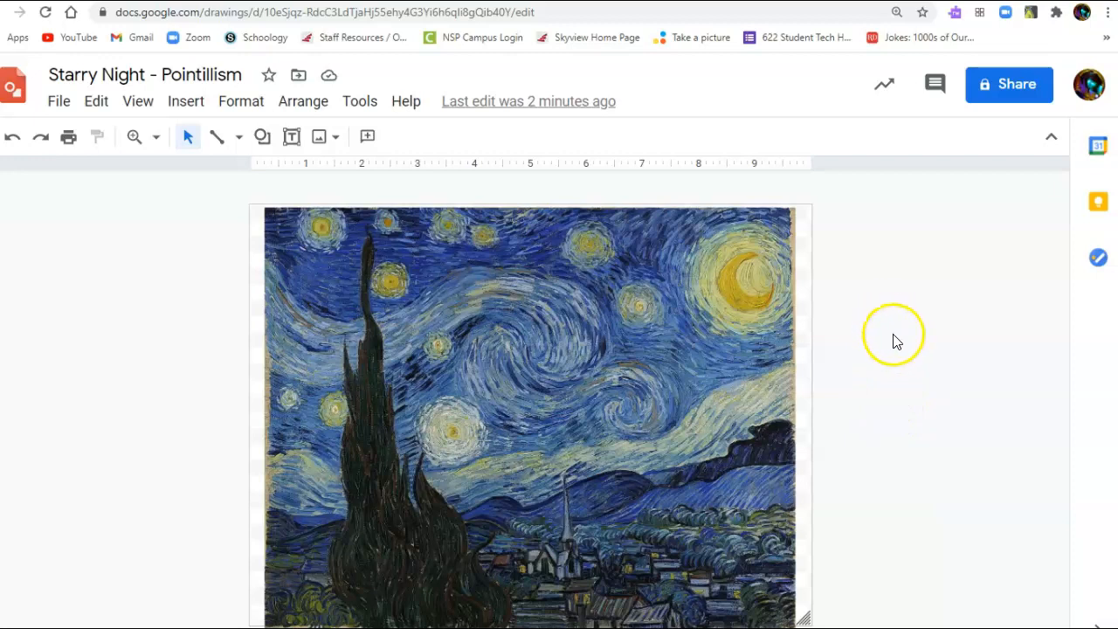
mouse_move(900, 341)
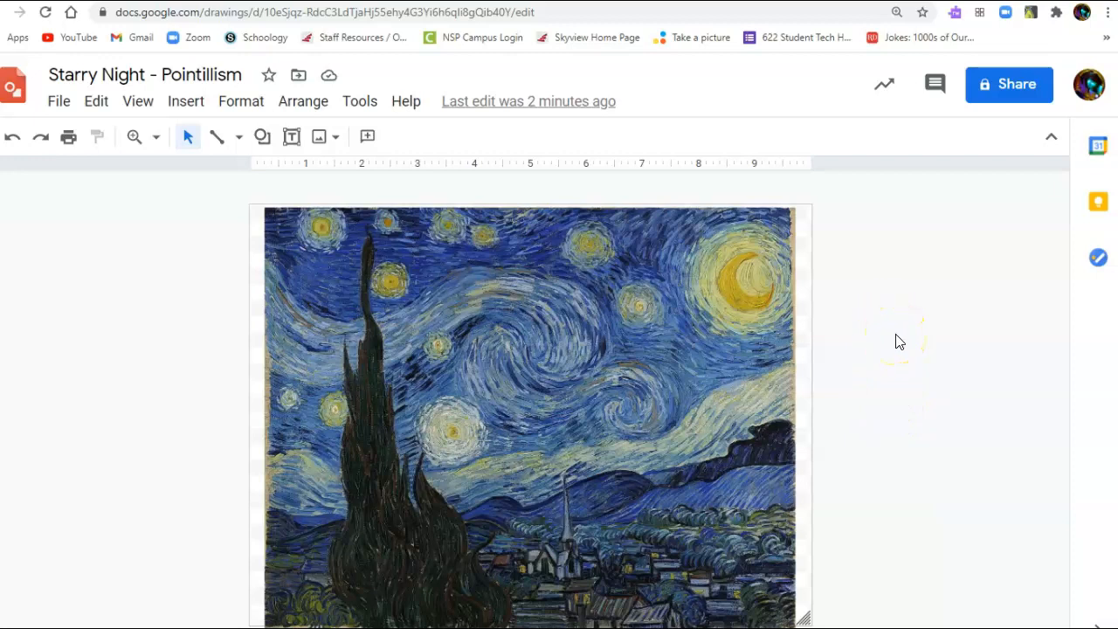
mouse_move(860, 308)
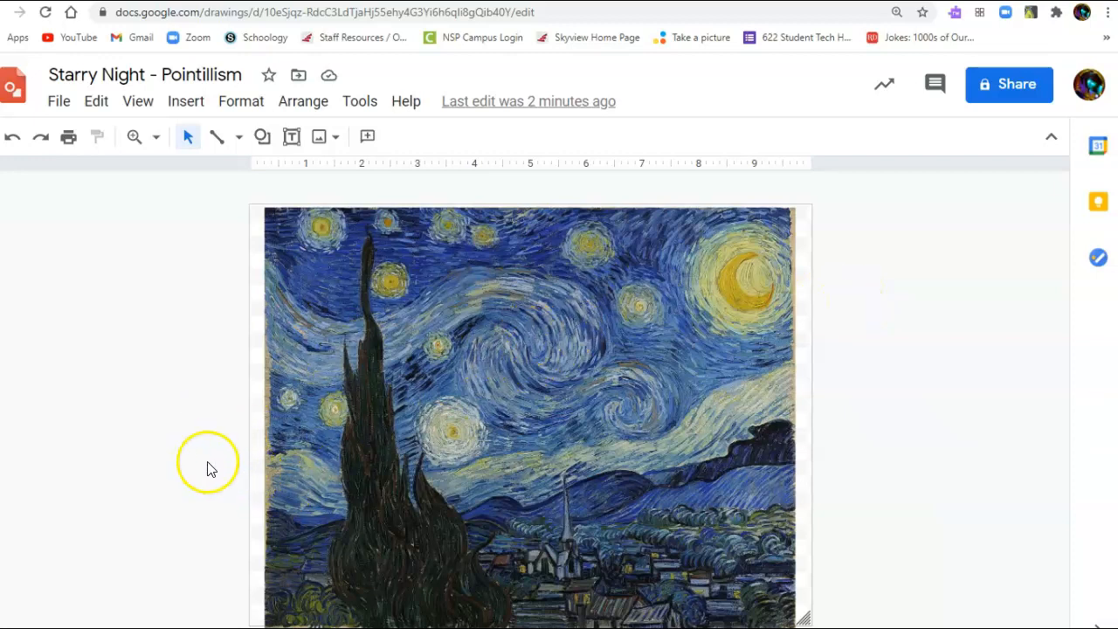
mouse_move(748, 286)
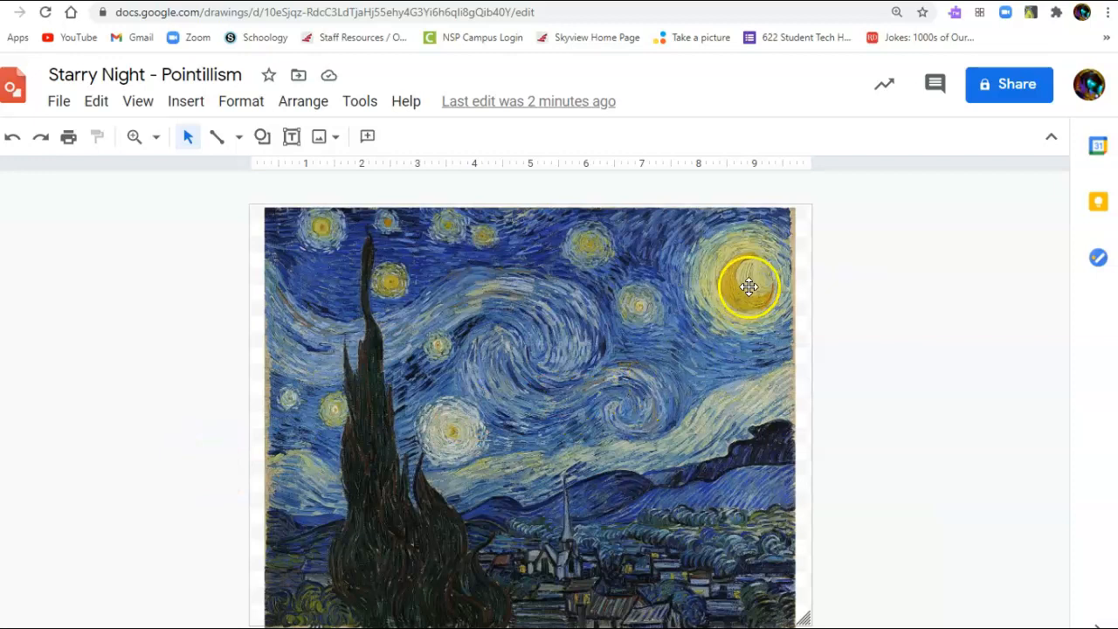
mouse_move(583, 335)
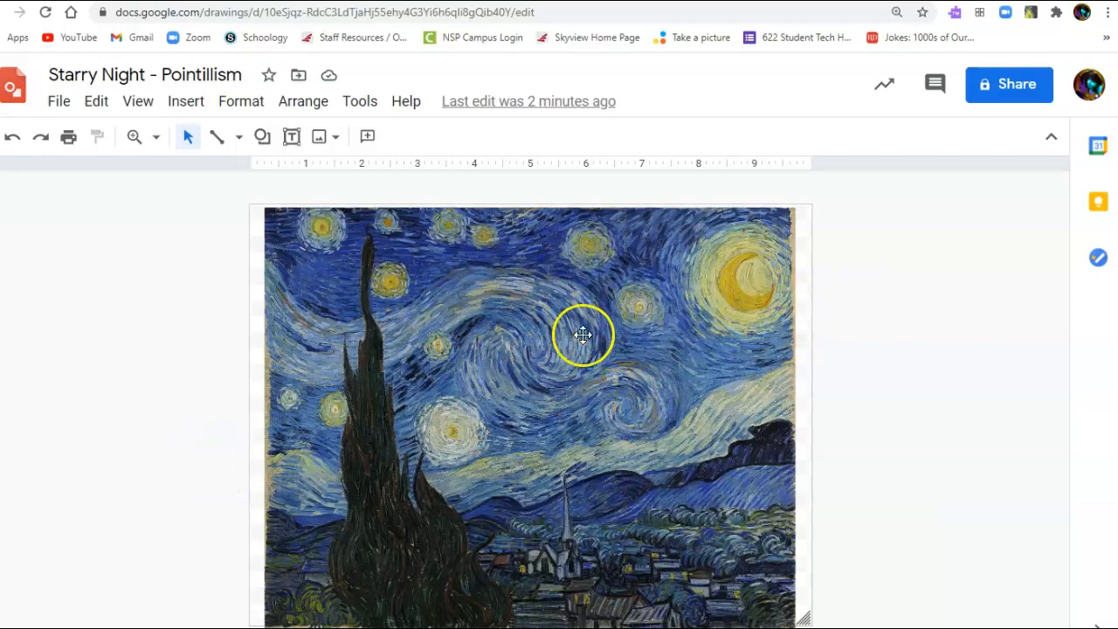
mouse_move(231, 118)
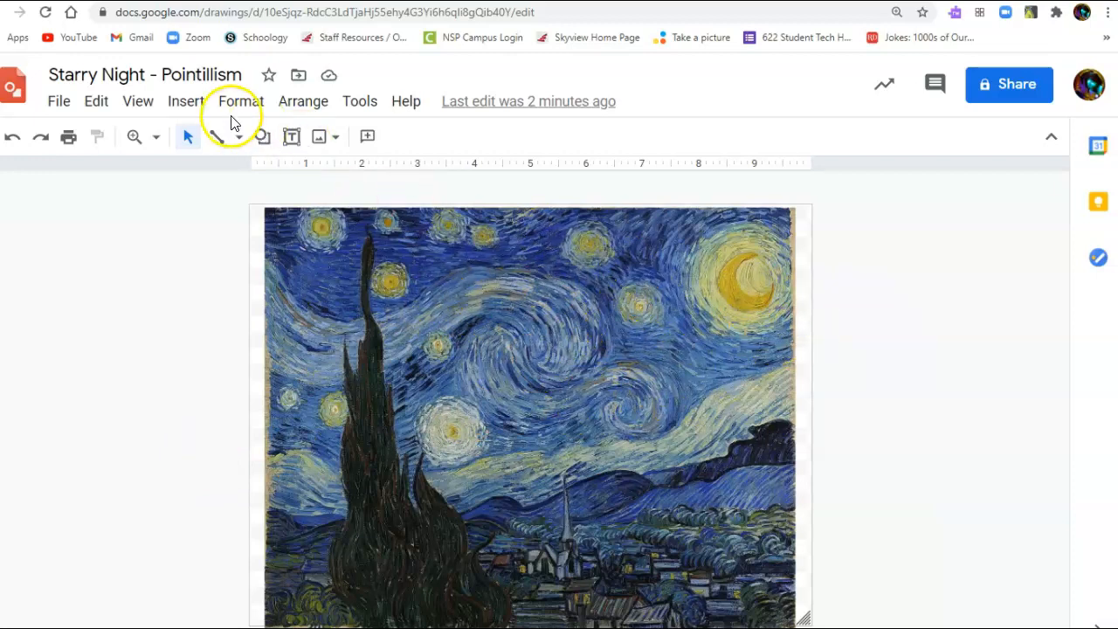
mouse_move(369, 232)
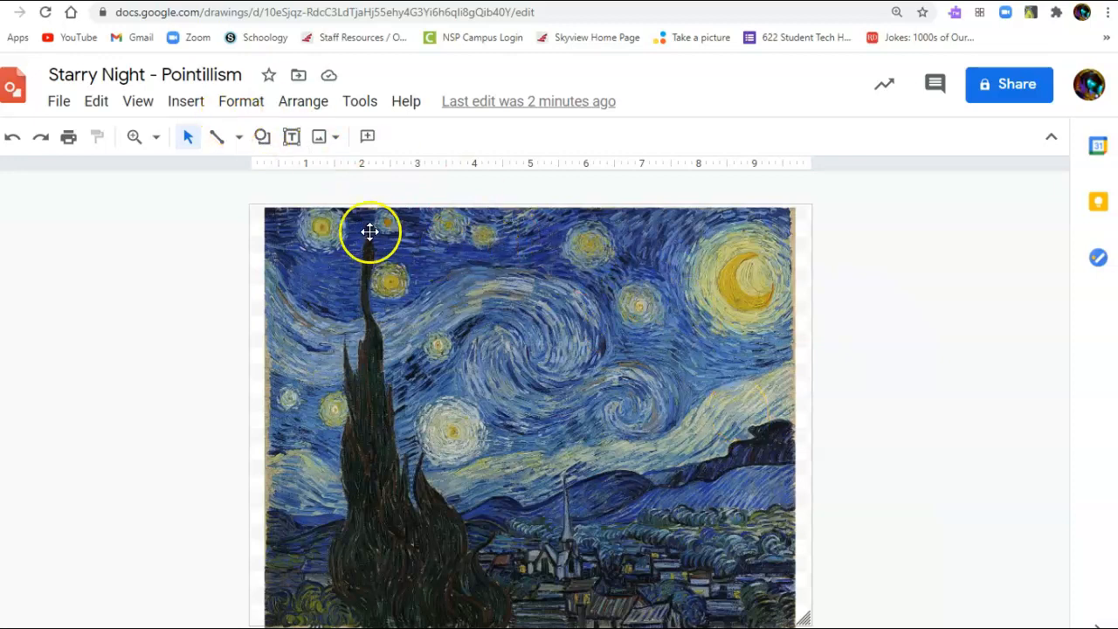
mouse_move(674, 338)
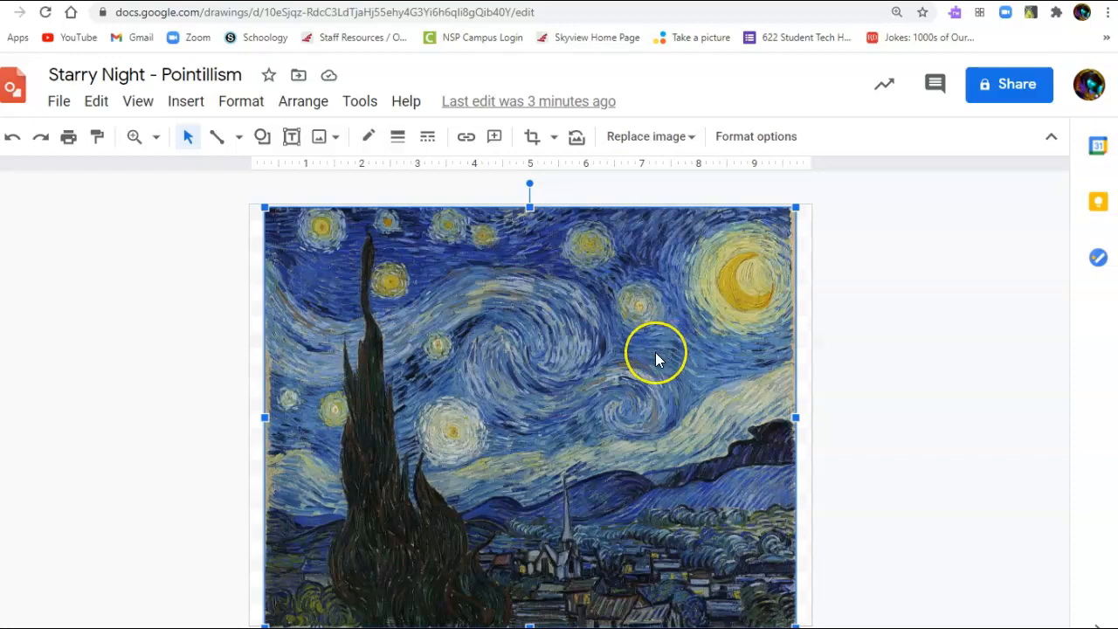
mouse_move(658, 359)
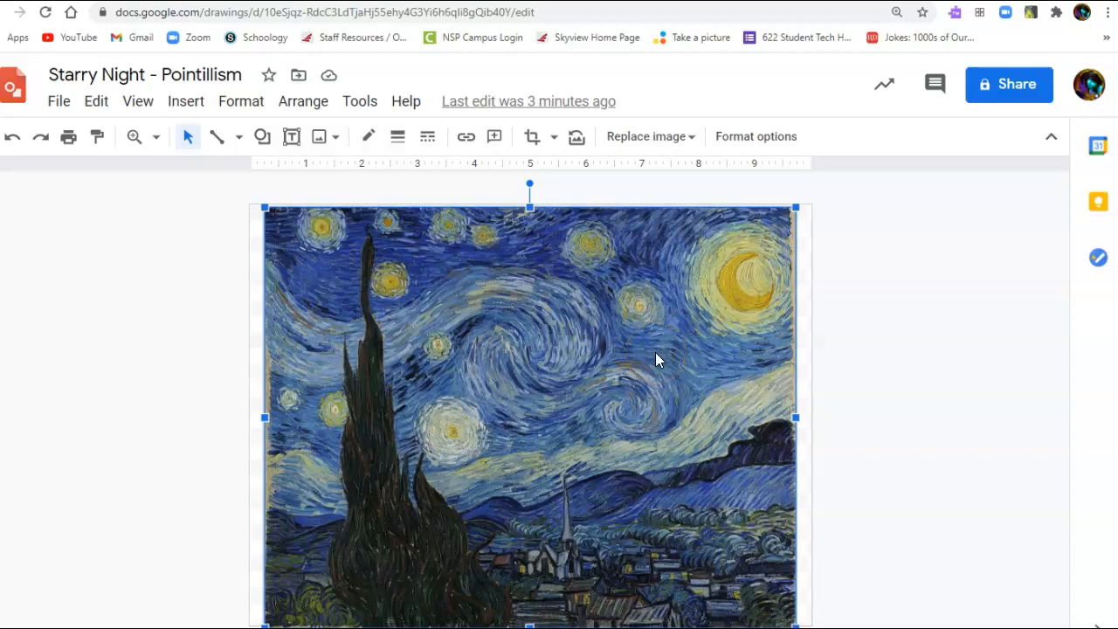
mouse_move(365, 293)
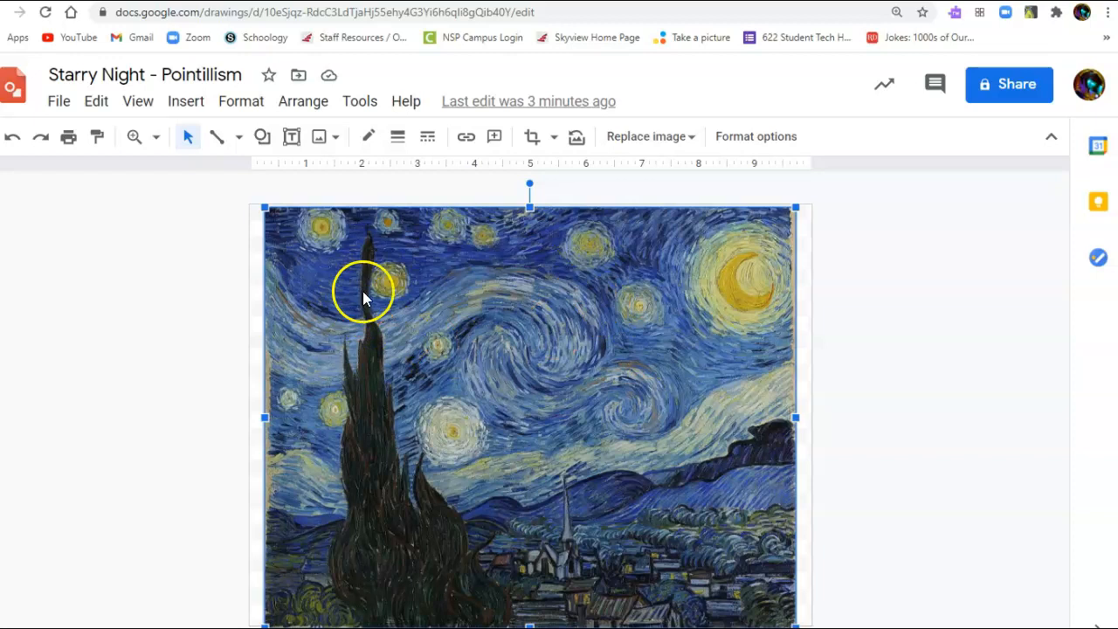
mouse_move(371, 287)
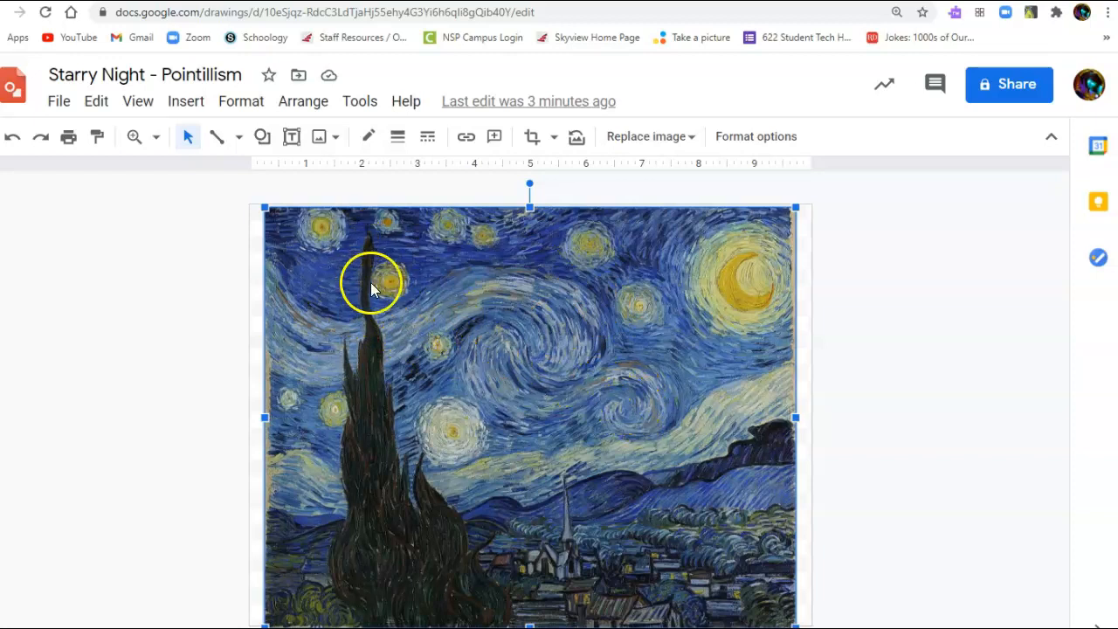
mouse_move(365, 287)
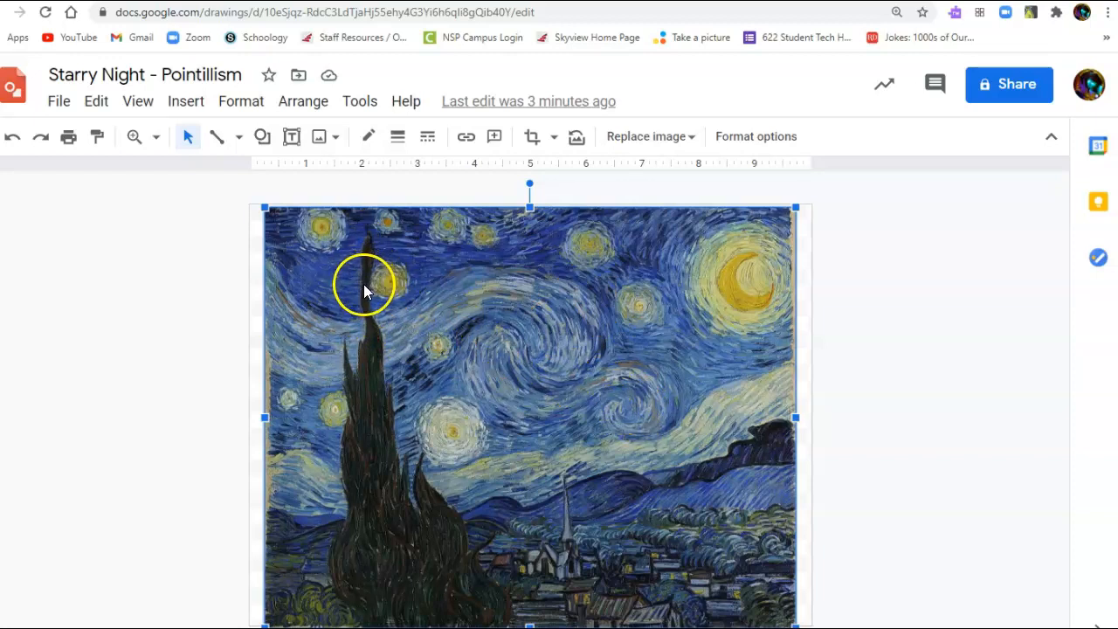
mouse_move(739, 341)
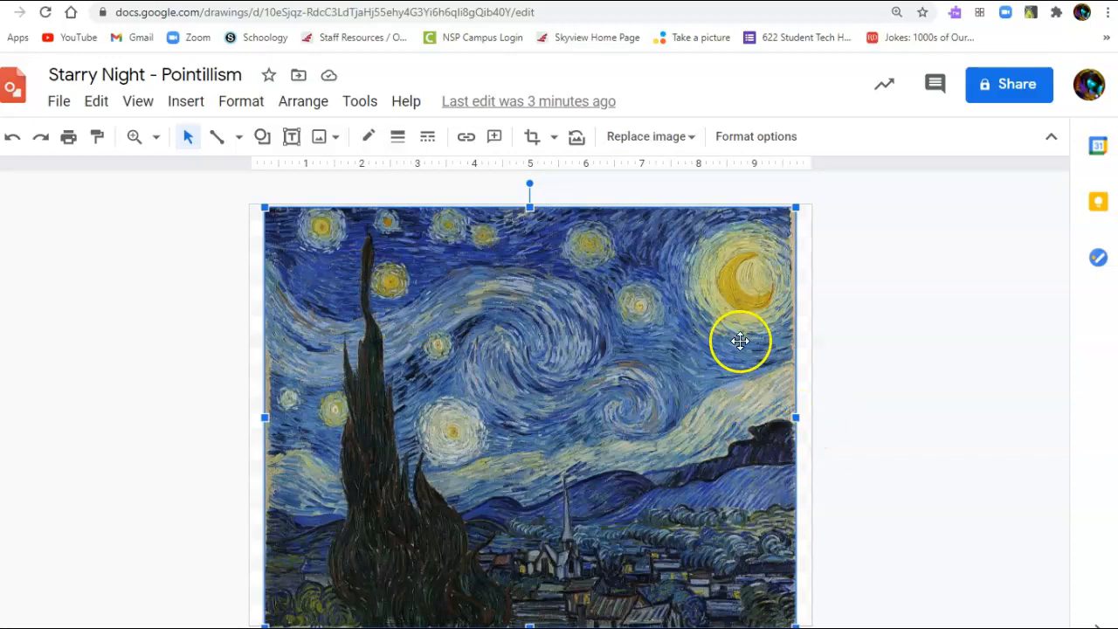
mouse_move(552, 261)
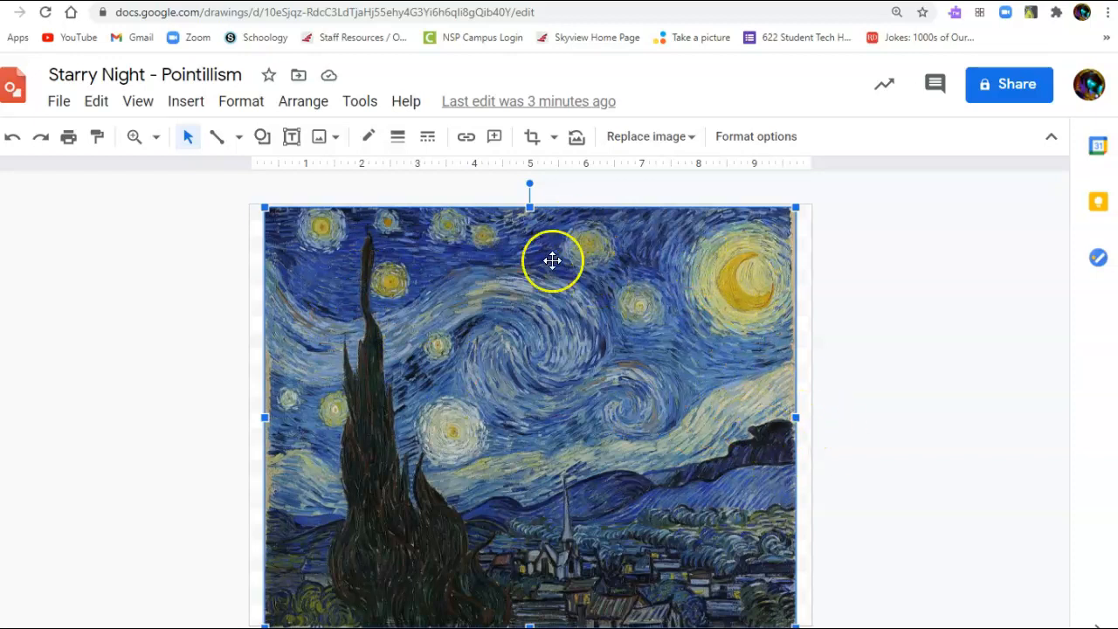
mouse_move(530, 289)
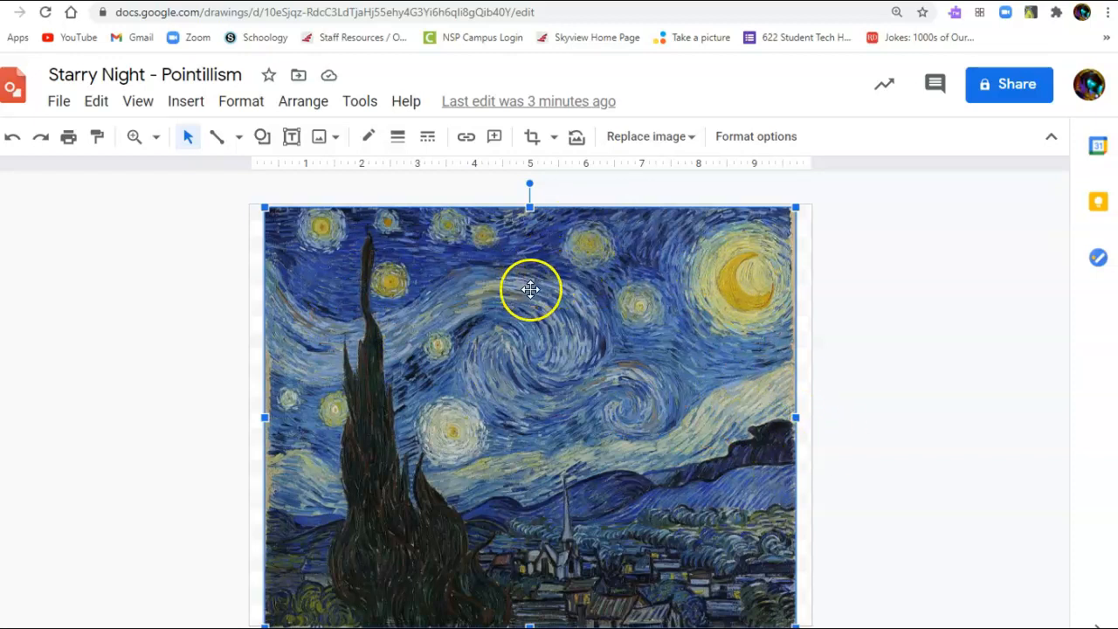
mouse_move(537, 280)
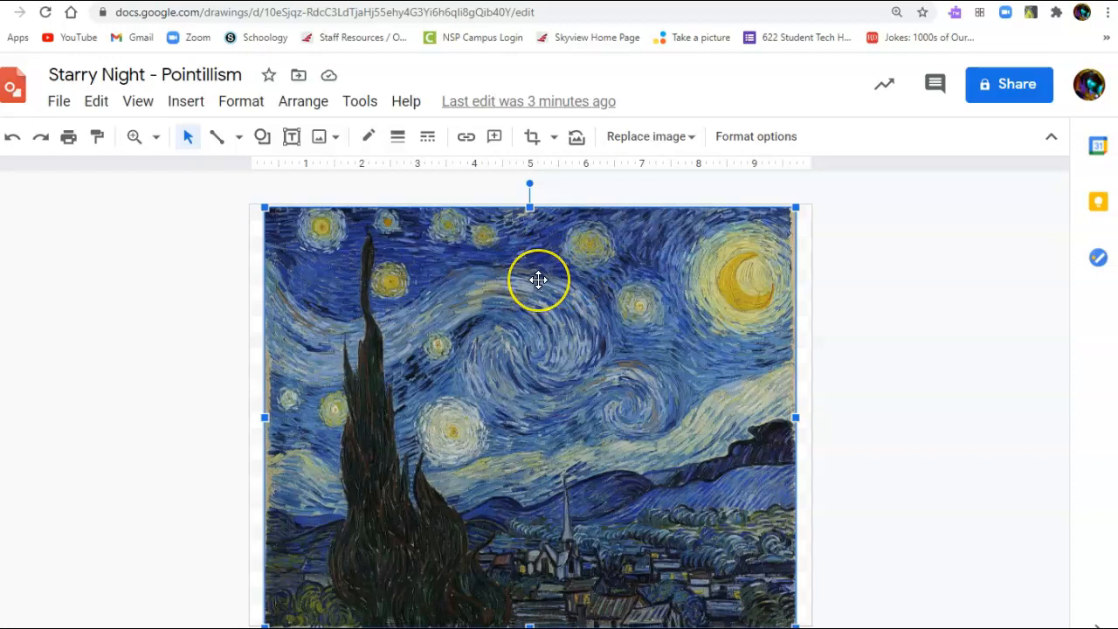
mouse_move(598, 392)
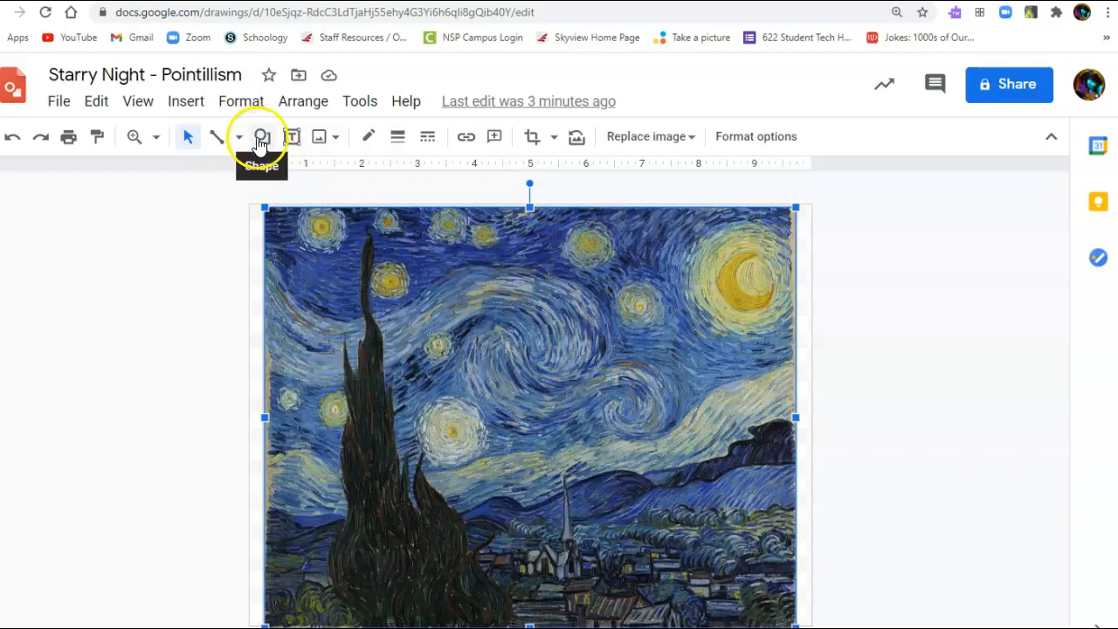
Step: Draw an oval-tool circle over the sky, just right of the painting's centre
left_click(260, 136)
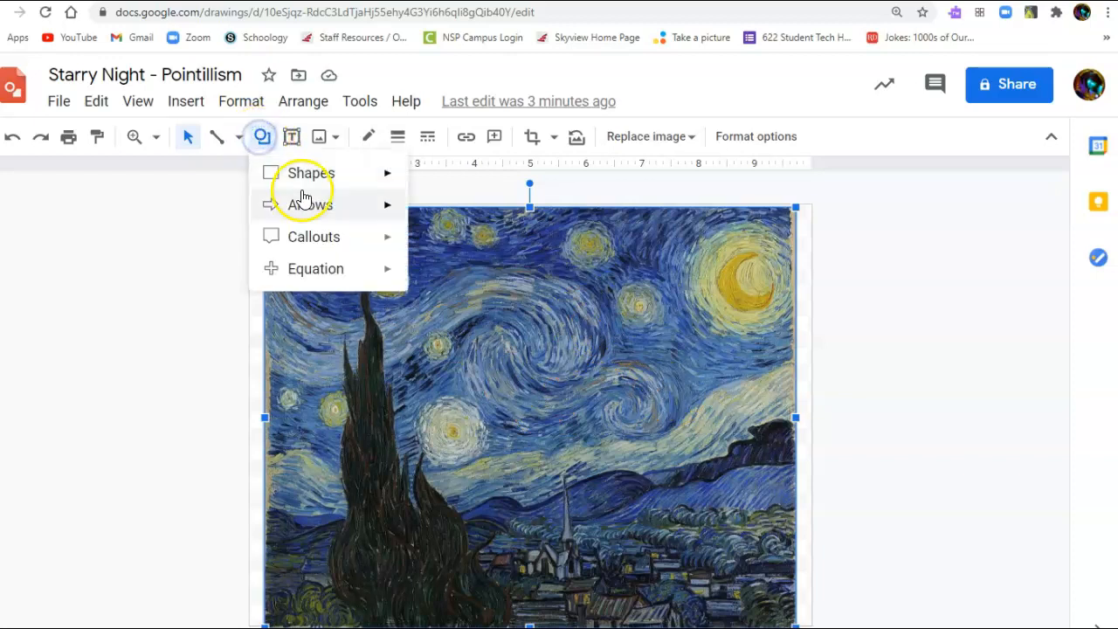
left_click(311, 172)
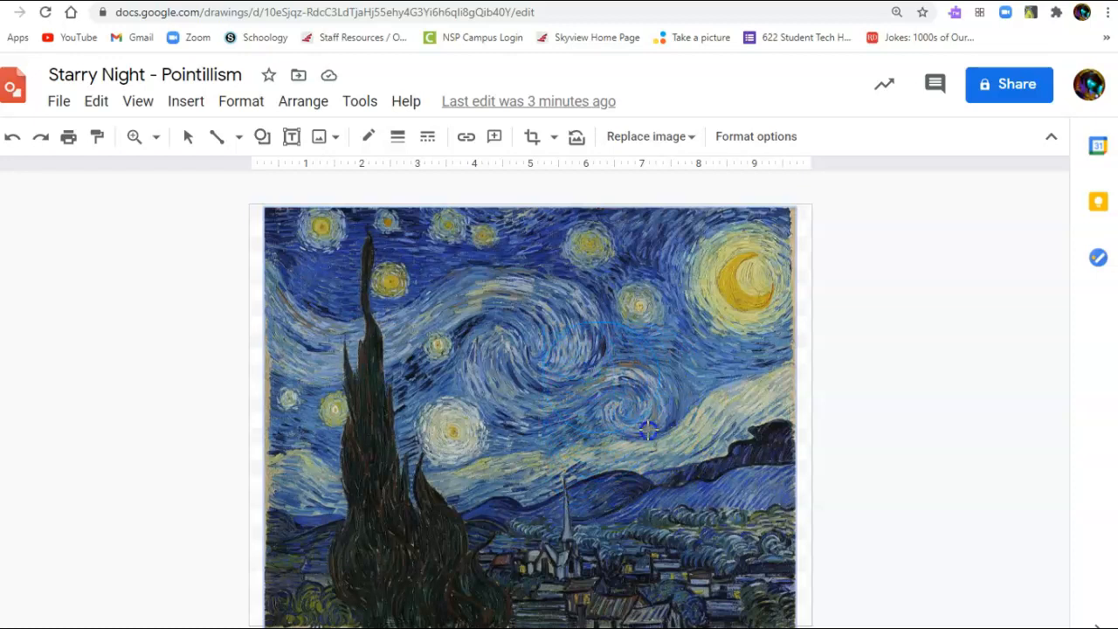
mouse_move(657, 428)
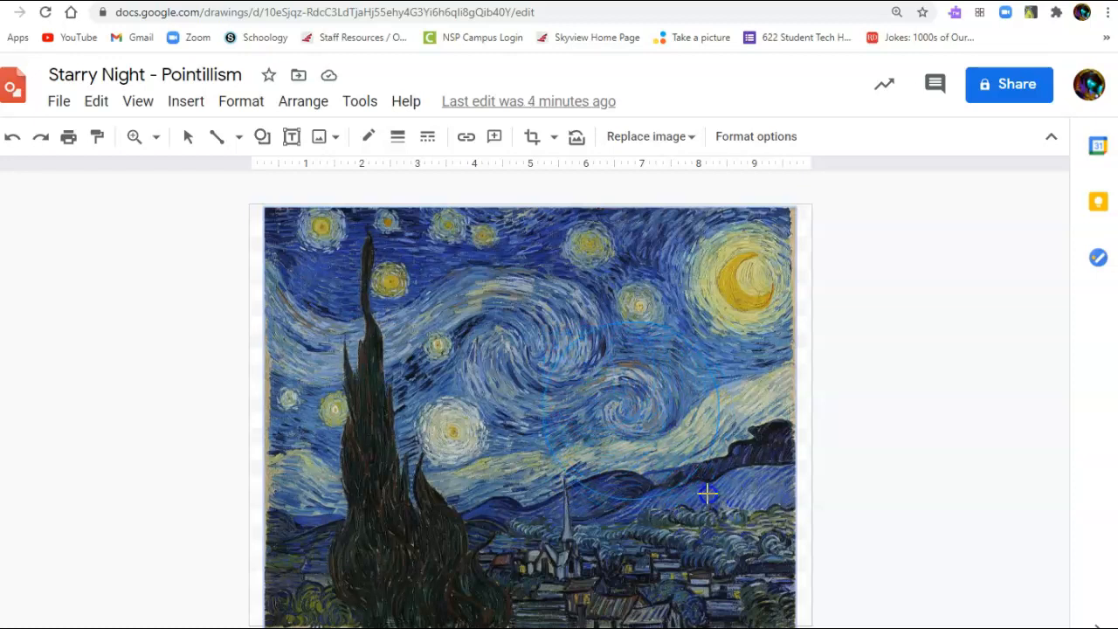
mouse_move(708, 478)
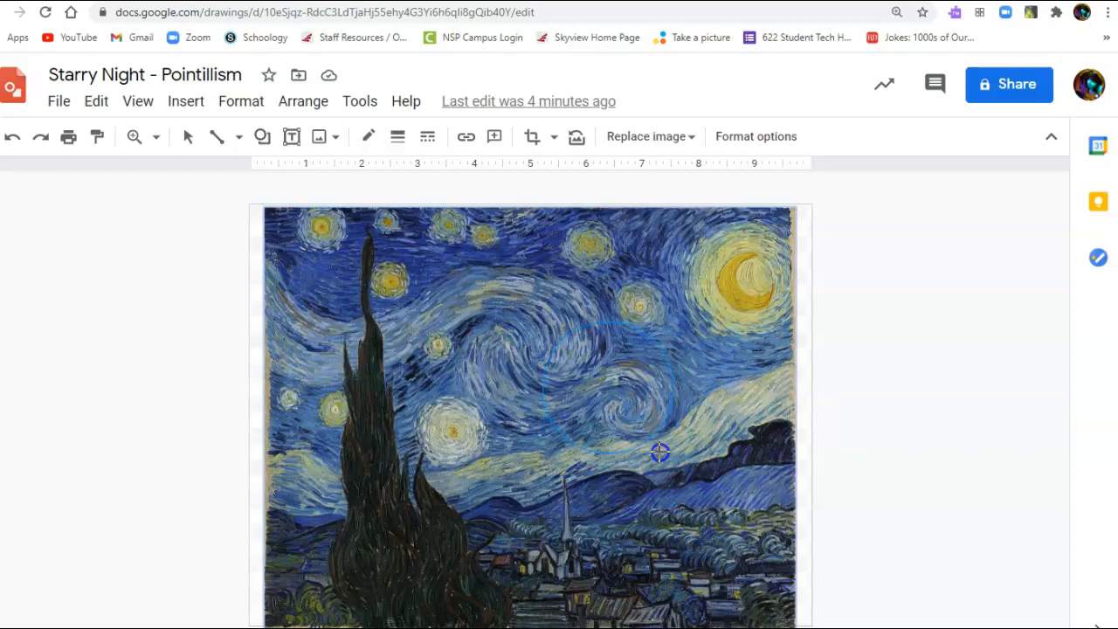
mouse_move(628, 417)
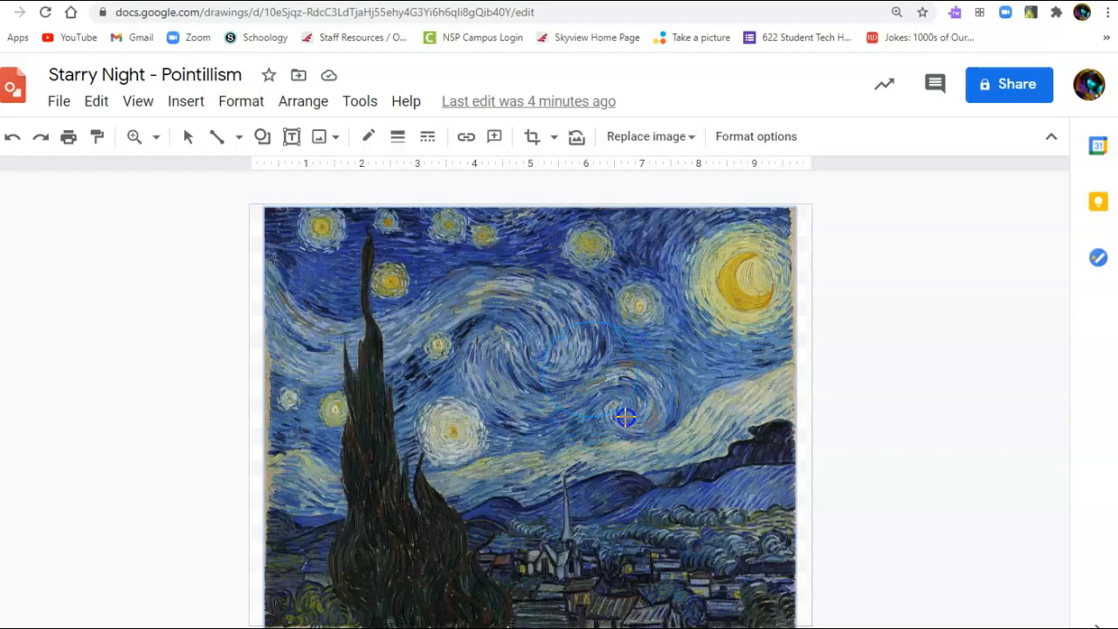
mouse_move(574, 349)
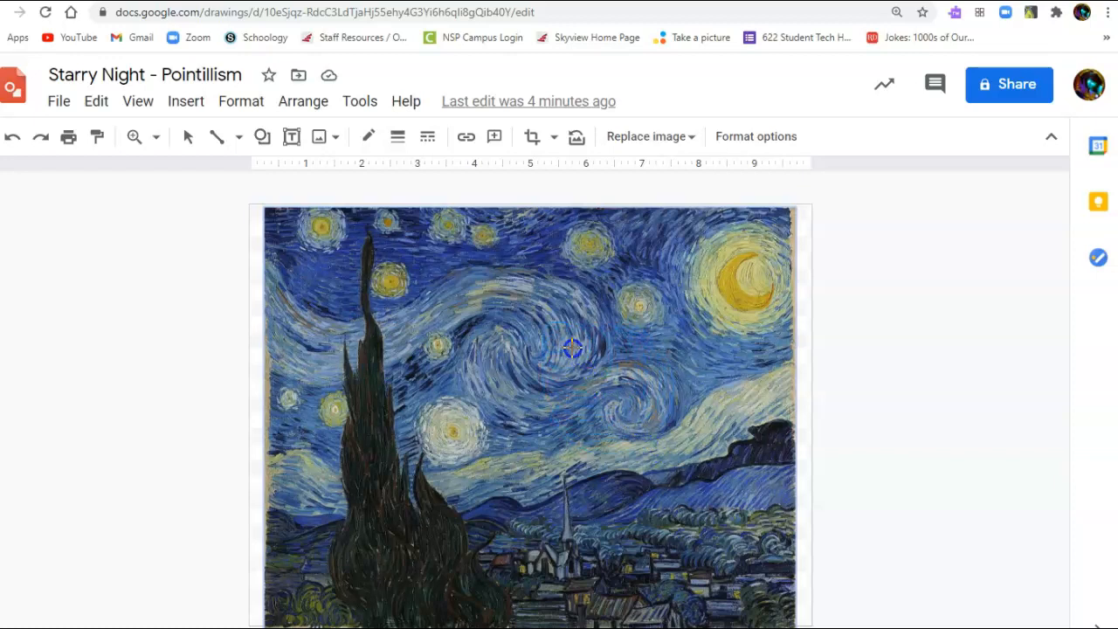
left_click(555, 339)
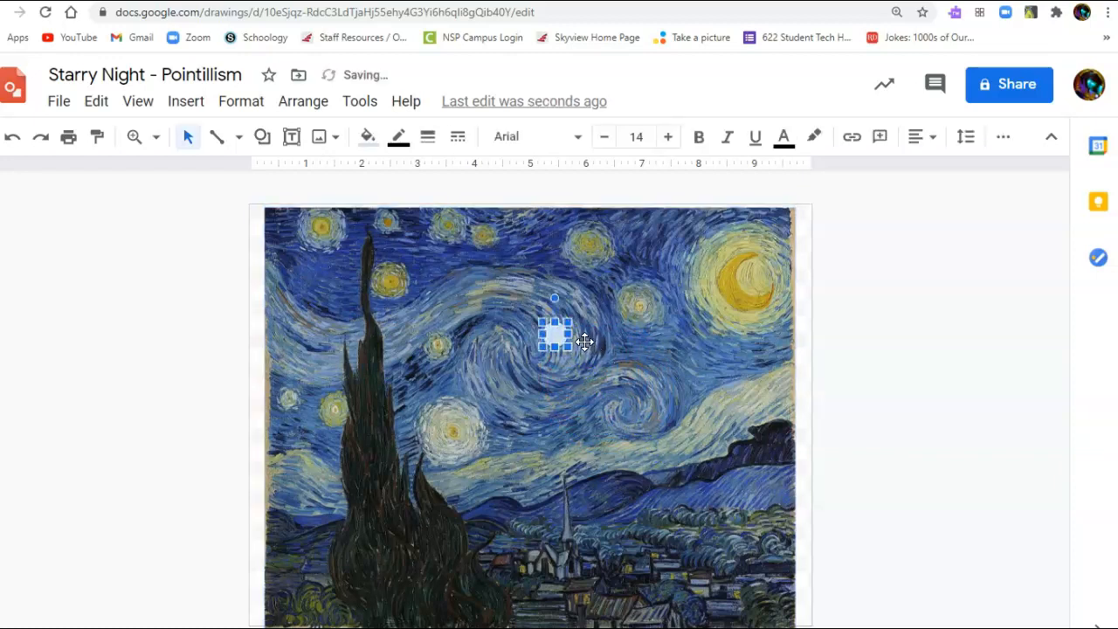
mouse_move(366, 136)
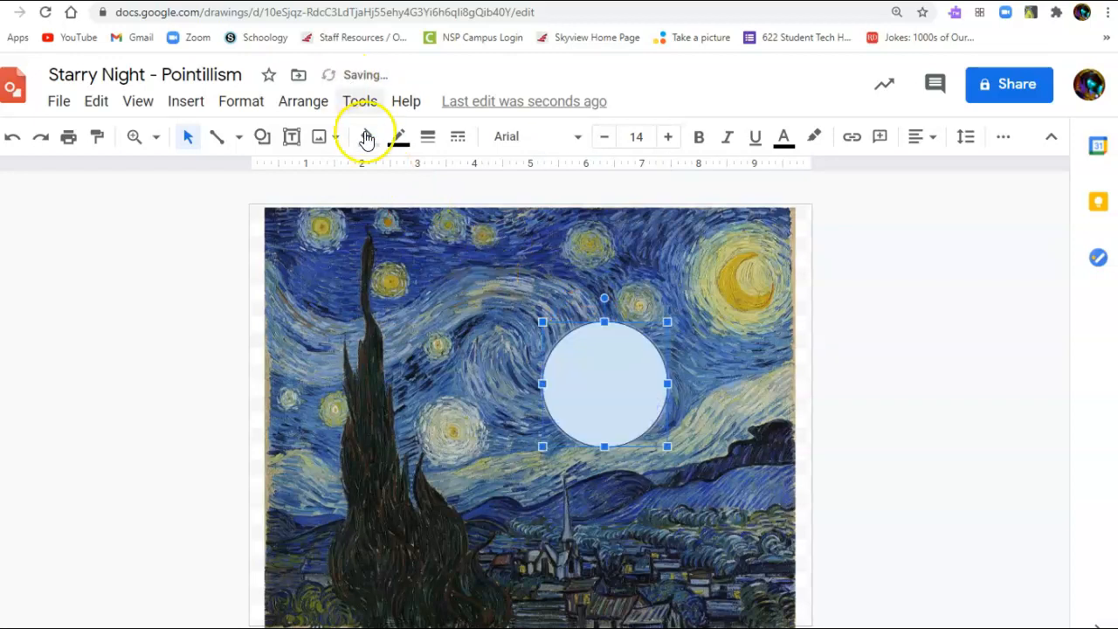
Step: Fill the circle with medium blue from the Fill color palette
left_click(367, 136)
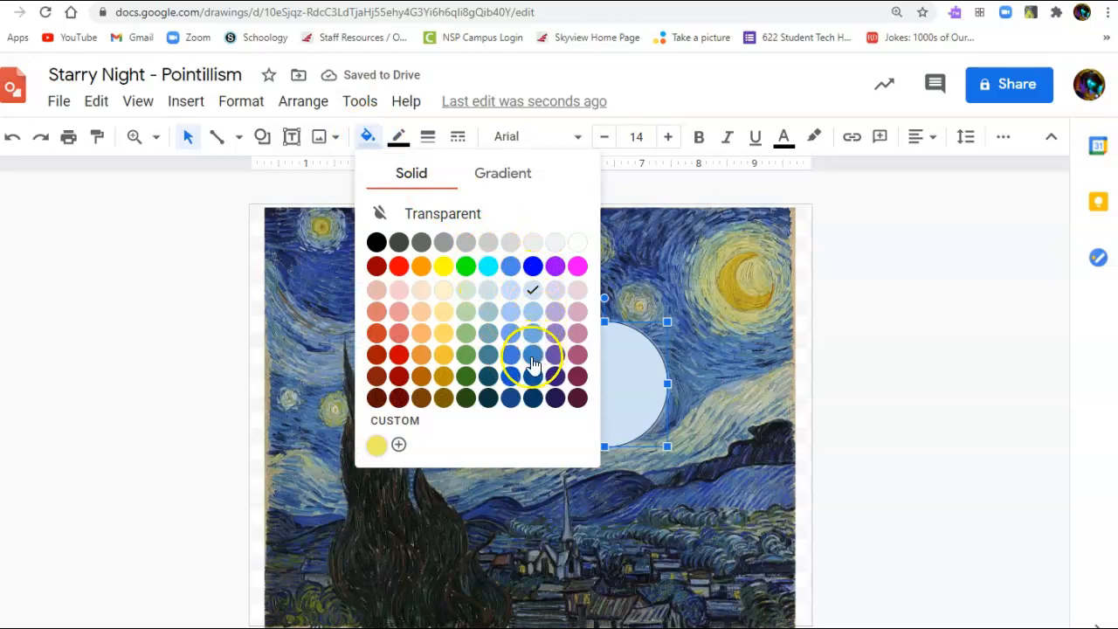
left_click(532, 354)
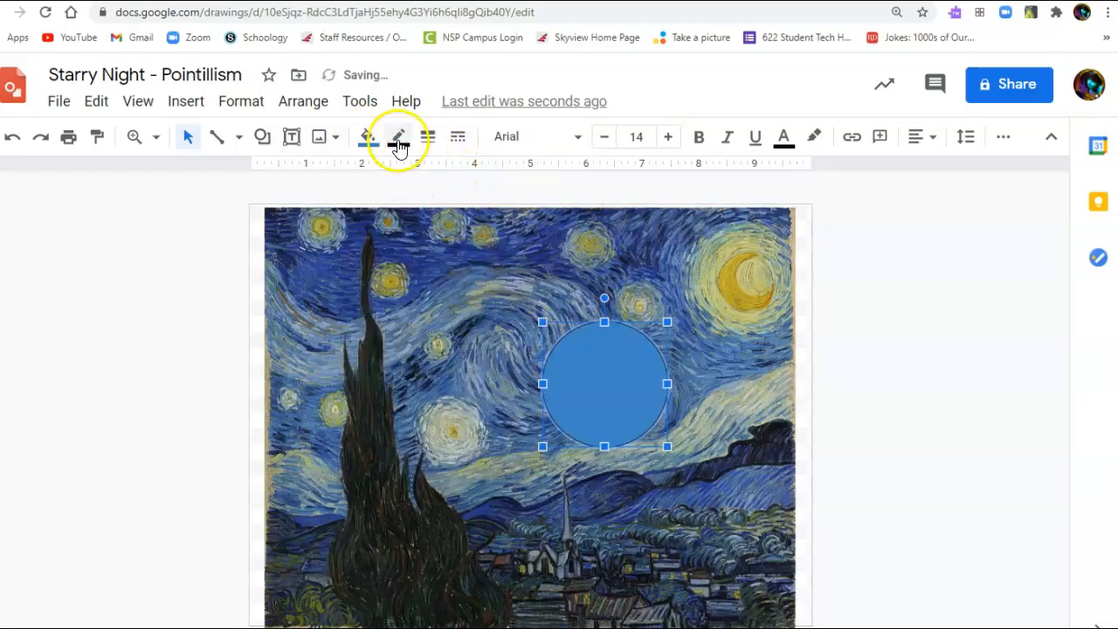
left_click(367, 136)
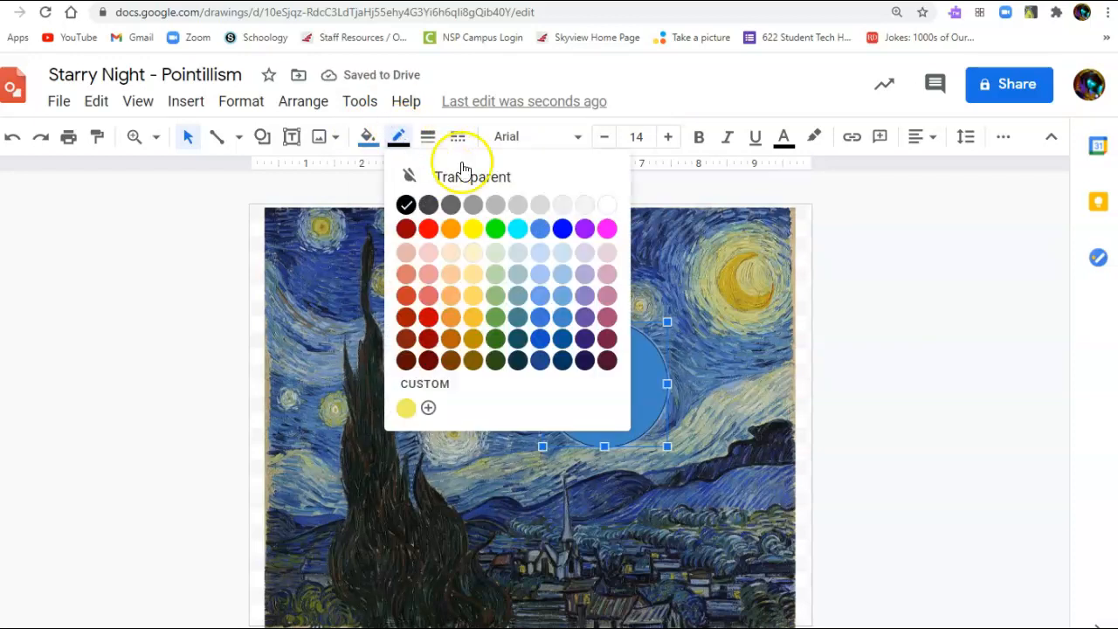
left_click(539, 228)
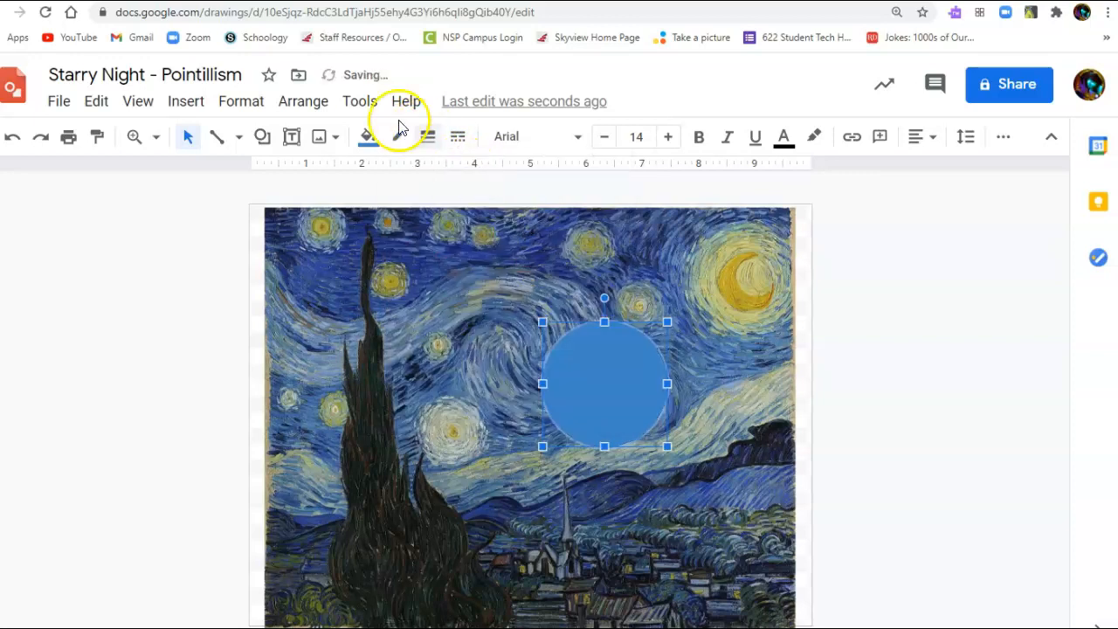
Step: Give the circle a blue outline, then lighten it to light blue 2
left_click(361, 136)
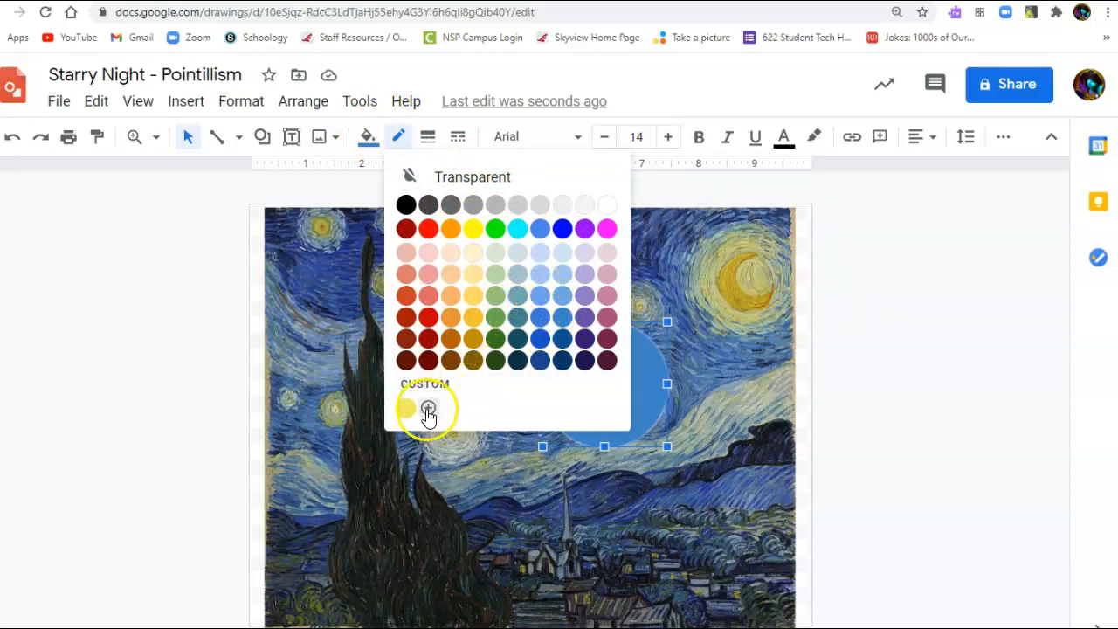
mouse_move(546, 297)
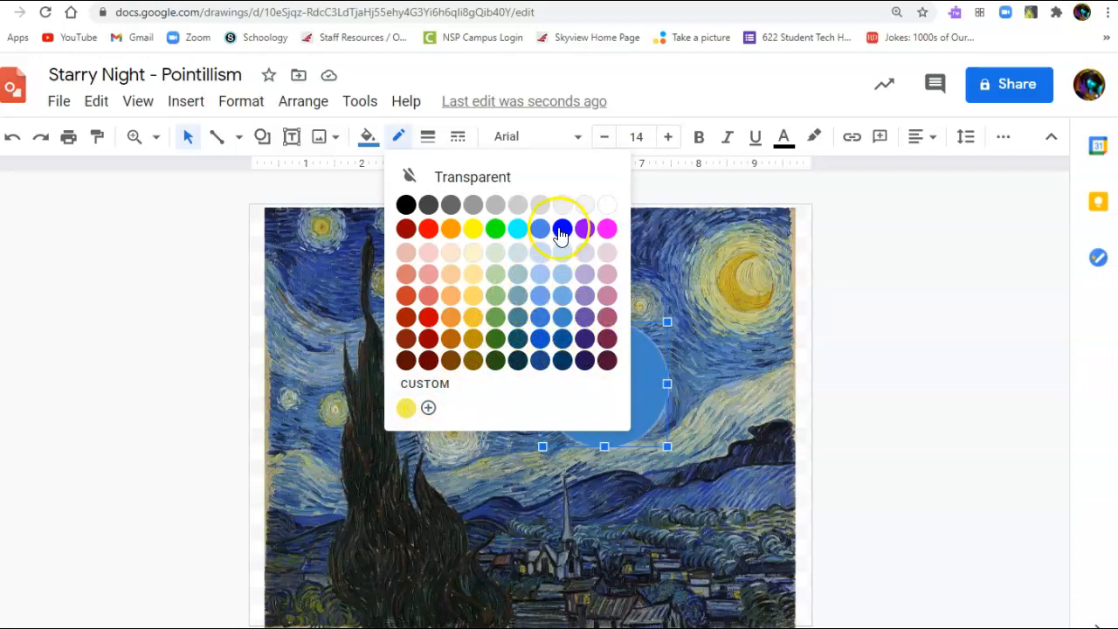
left_click(561, 228)
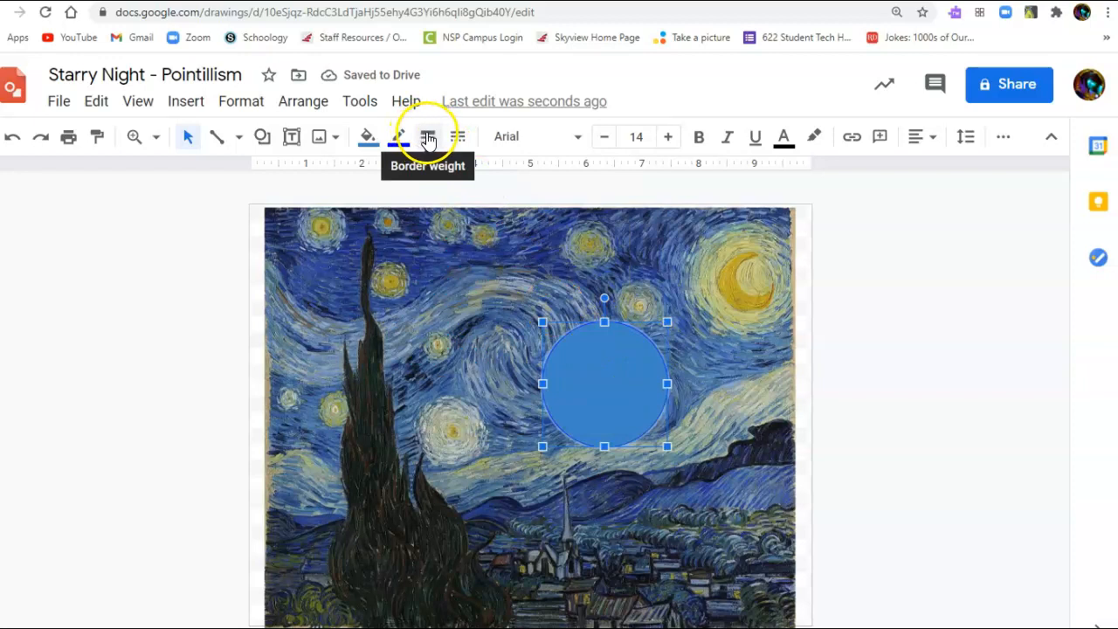
left_click(428, 137)
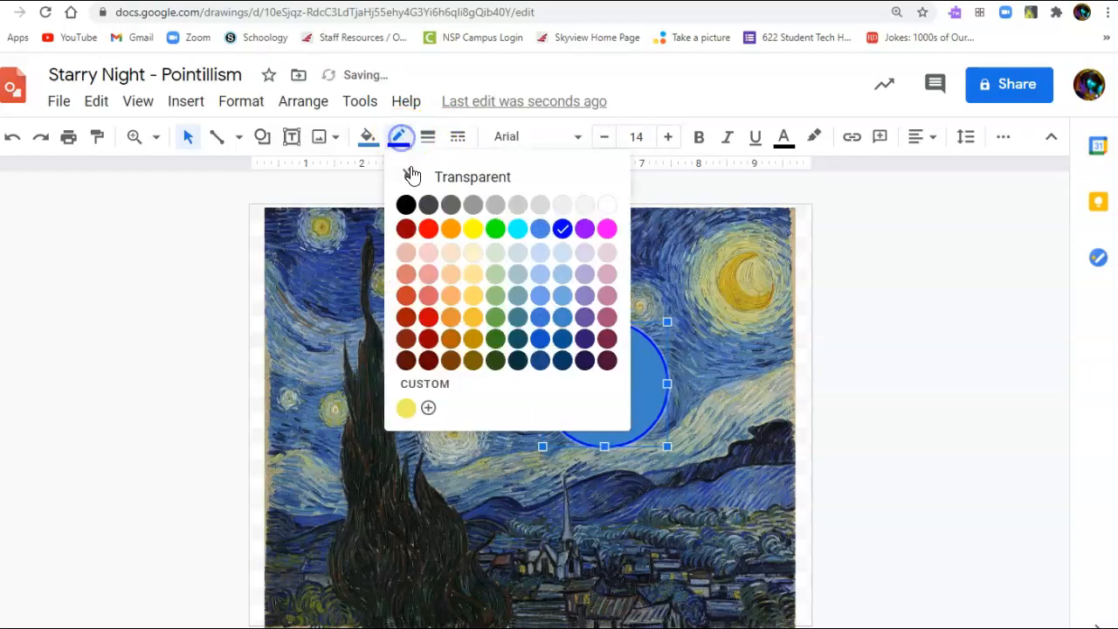
mouse_move(562, 274)
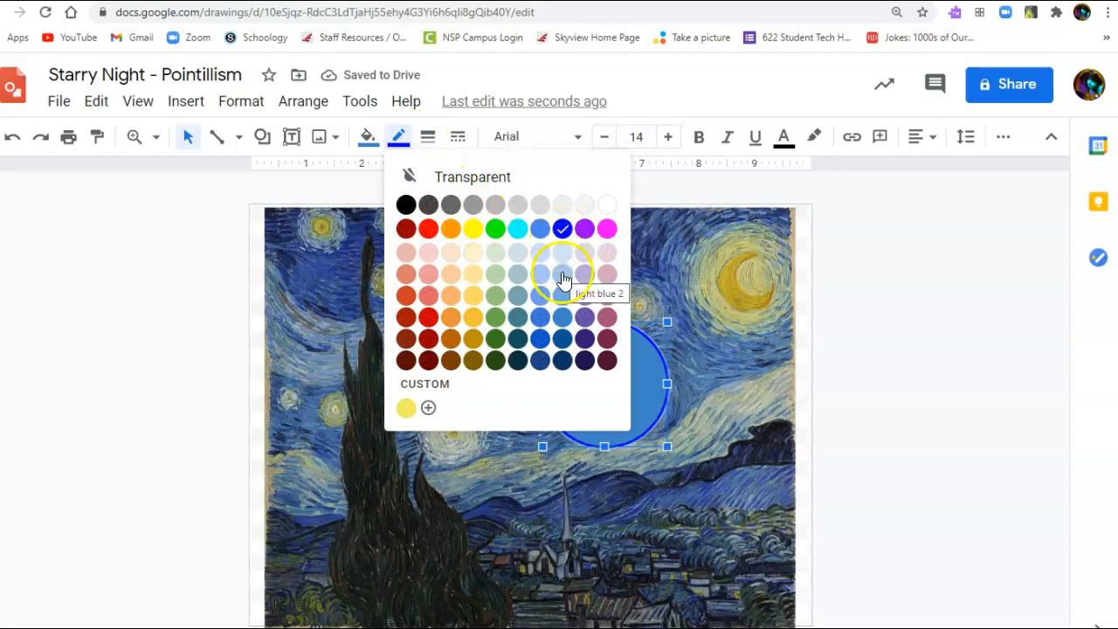
left_click(427, 136)
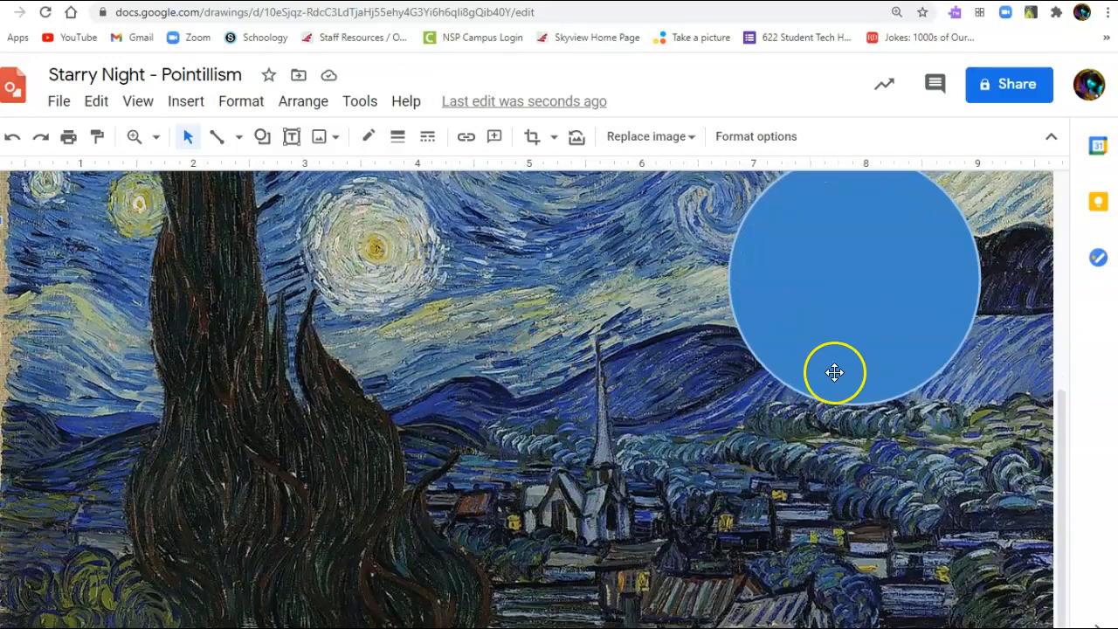
Step: Move the circle onto the hills and shrink it to a small dot at the right edge
left_click_drag(835, 280, 821, 385)
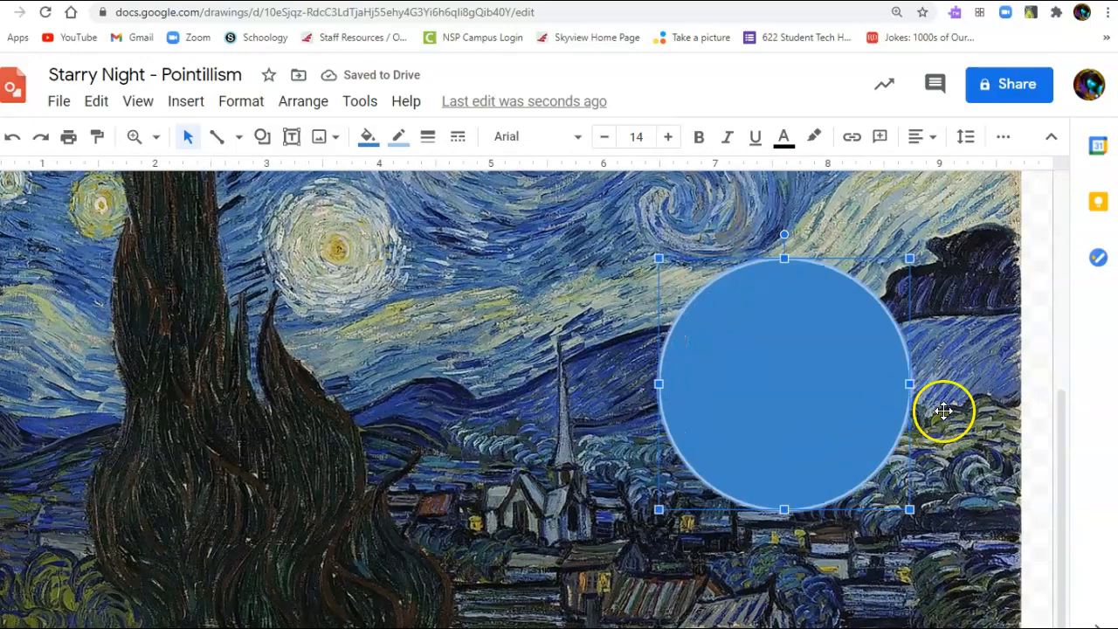
mouse_move(909, 257)
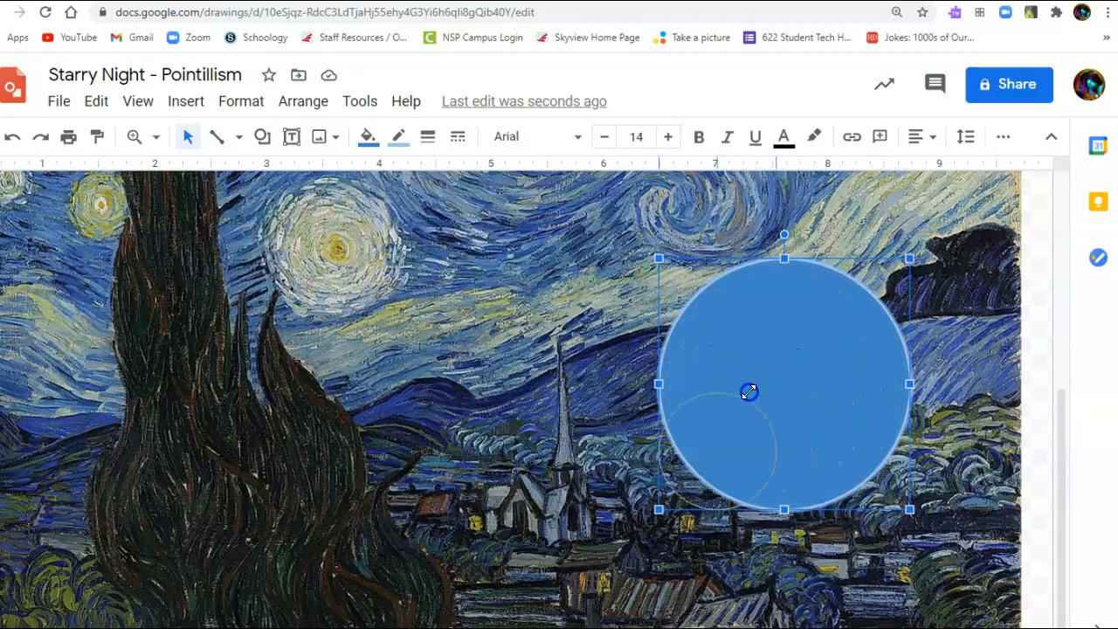
left_click_drag(748, 391, 946, 364)
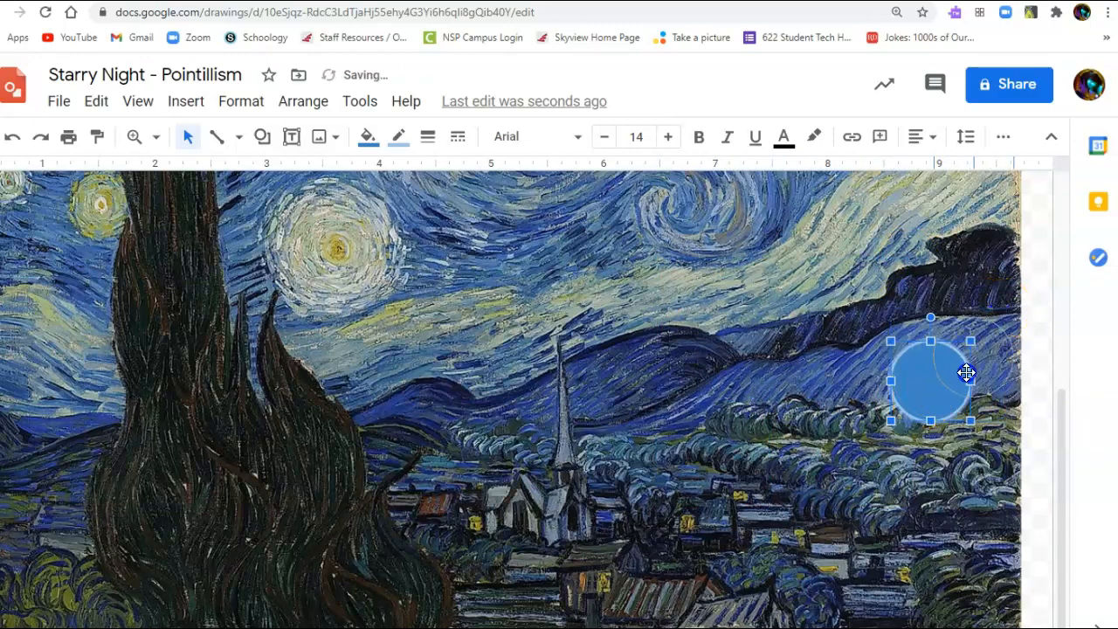
left_click_drag(930, 380, 972, 357)
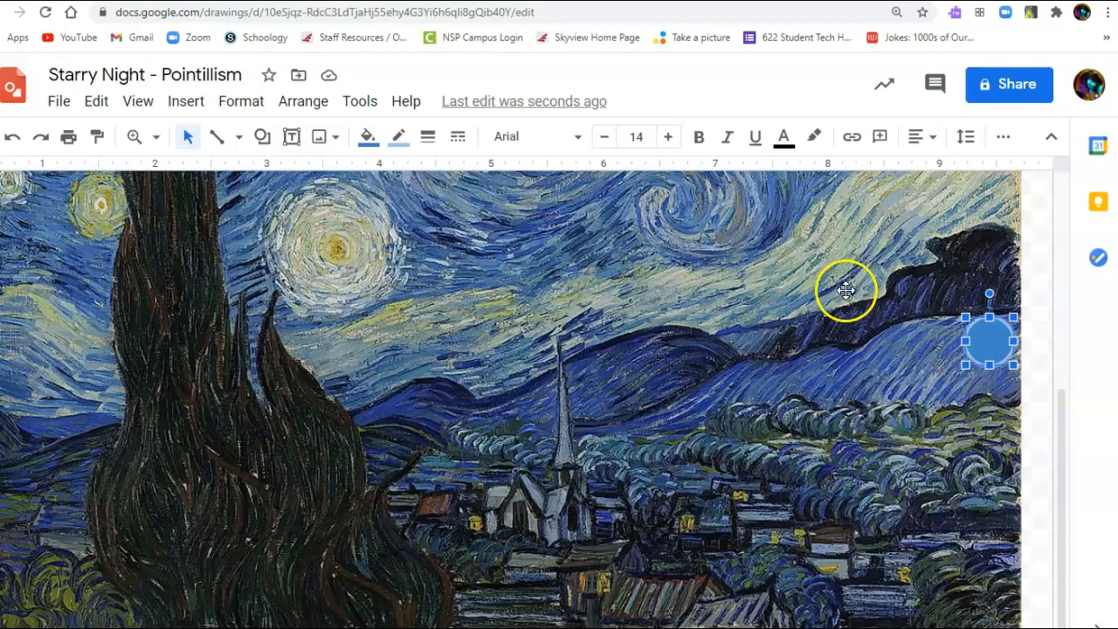
Step: Duplicate the dot along the hill ridge, each copy smaller toward the left
left_click_drag(987, 341, 1000, 354)
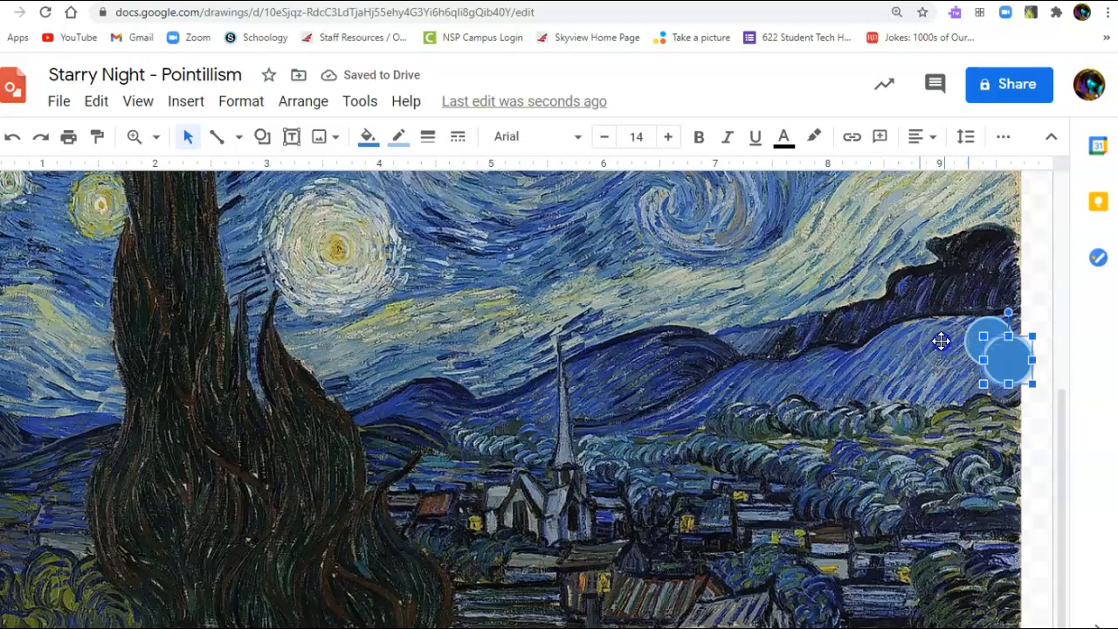
left_click_drag(1009, 341, 1044, 363)
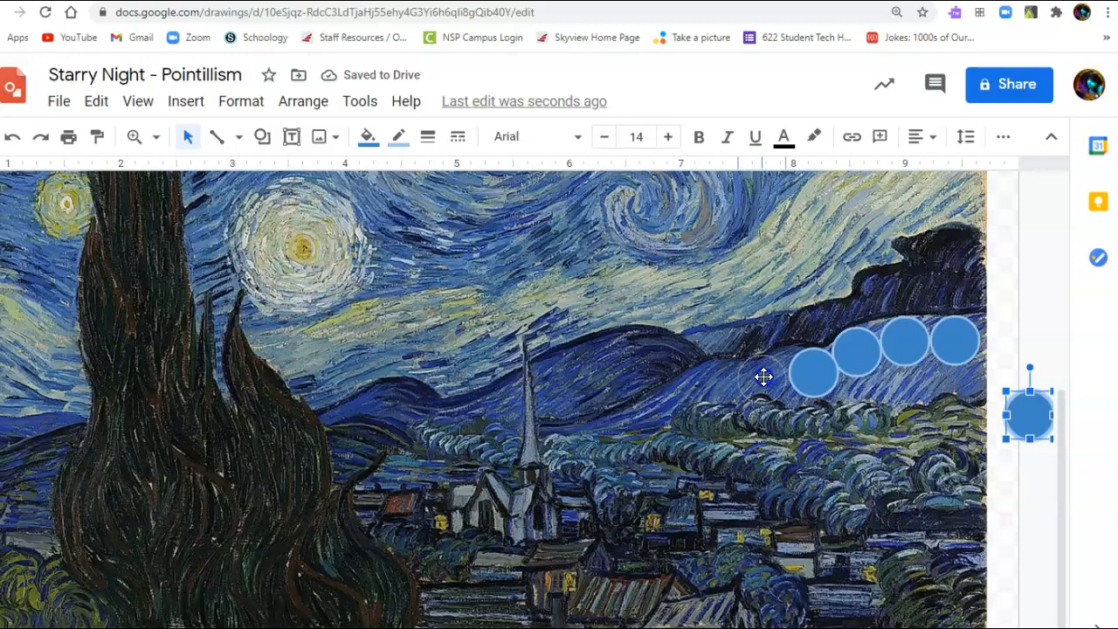
left_click_drag(1029, 415, 762, 380)
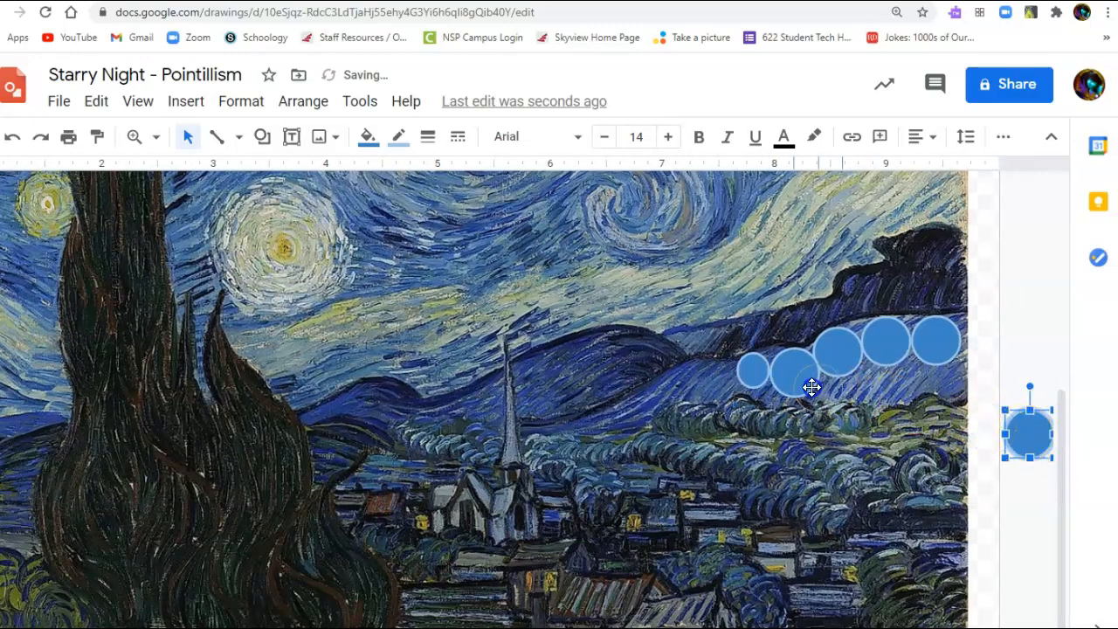
left_click_drag(1028, 428, 706, 375)
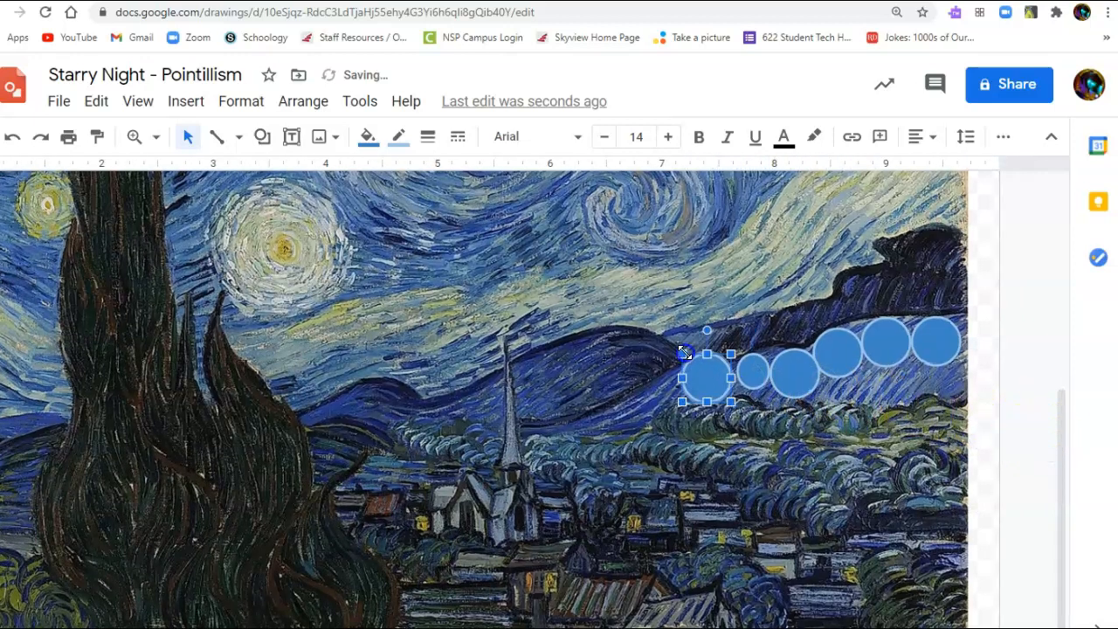
left_click_drag(707, 375, 717, 380)
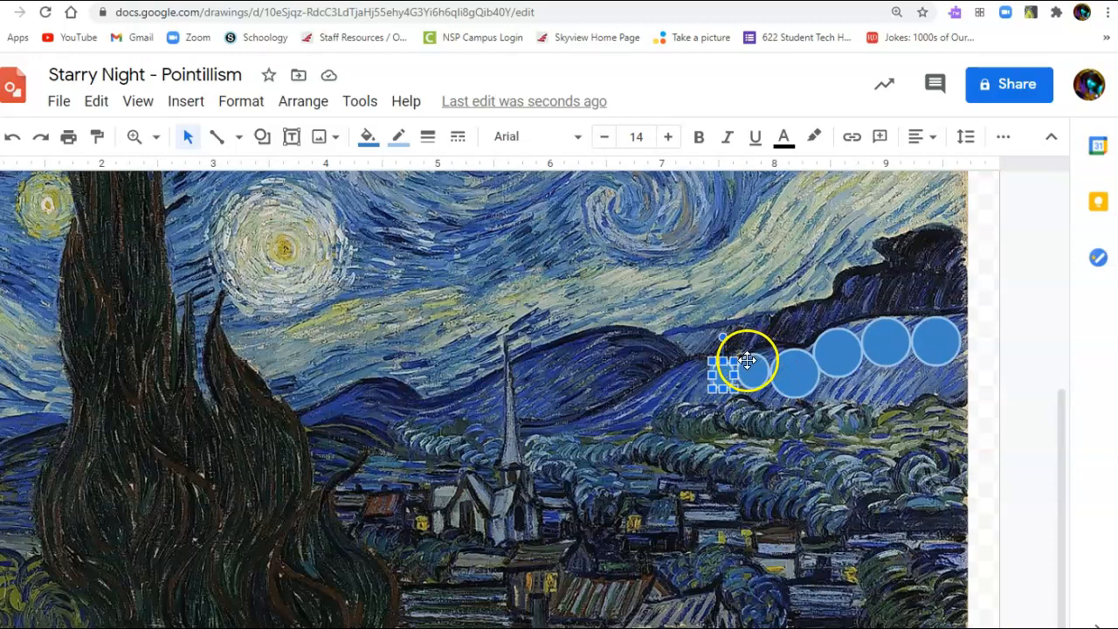
Step: Extend the dot row further left and down the hill line with smaller copies
left_click_drag(725, 362, 741, 382)
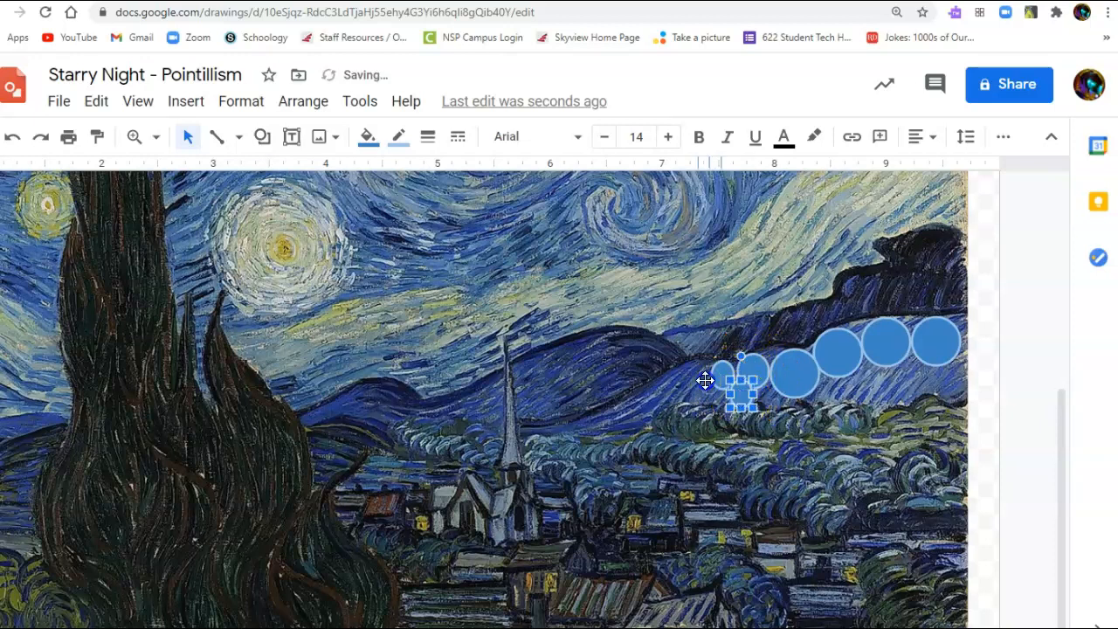
left_click_drag(740, 380, 703, 374)
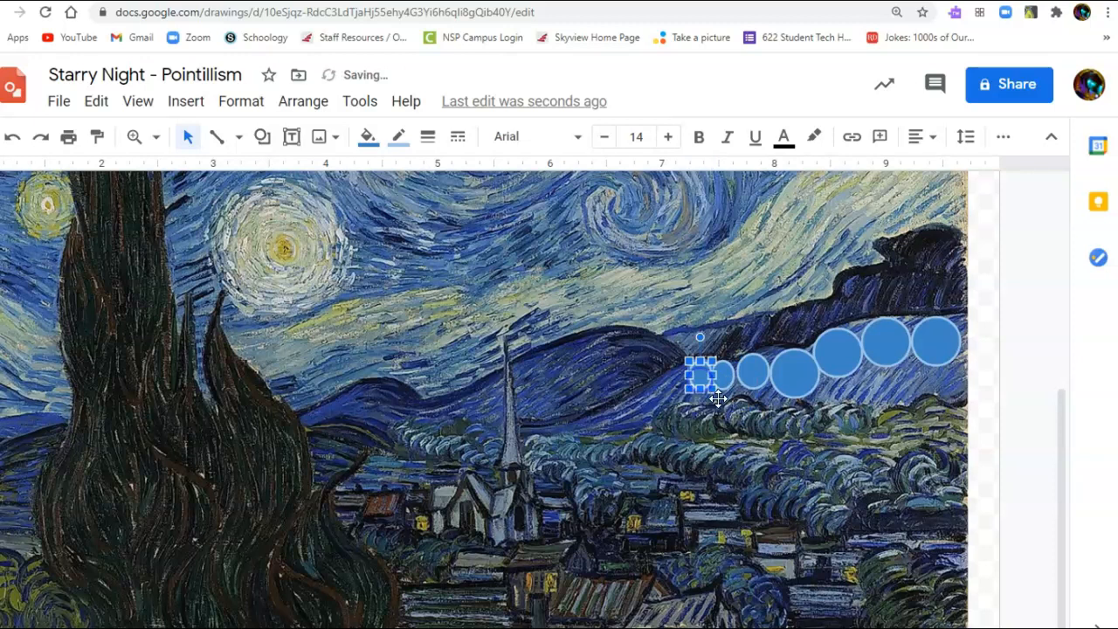
left_click_drag(704, 373, 760, 410)
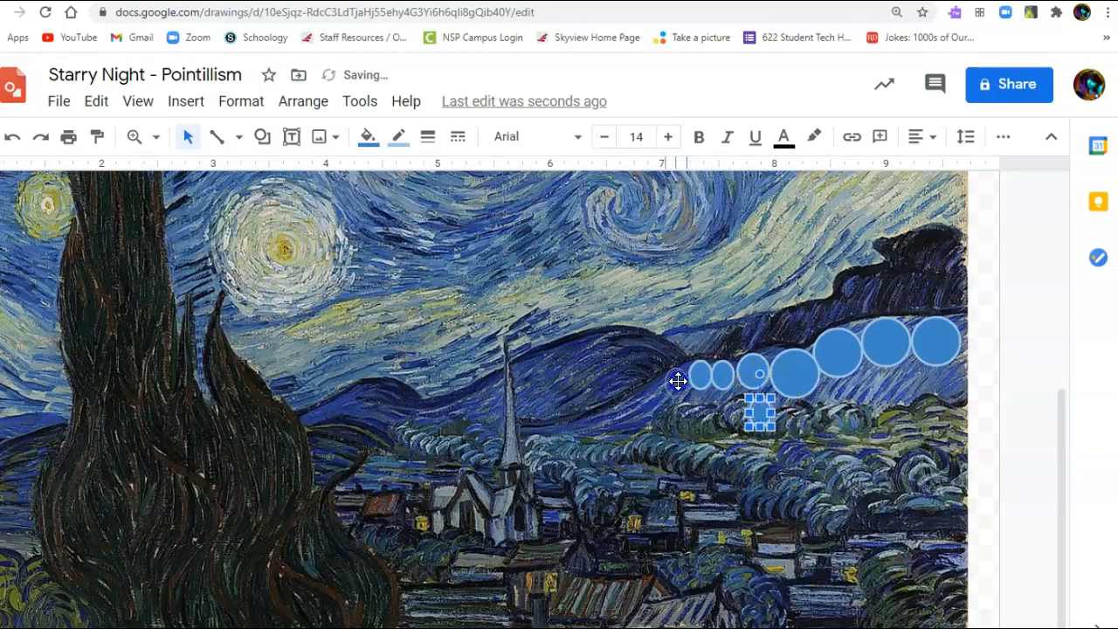
left_click_drag(760, 407, 777, 437)
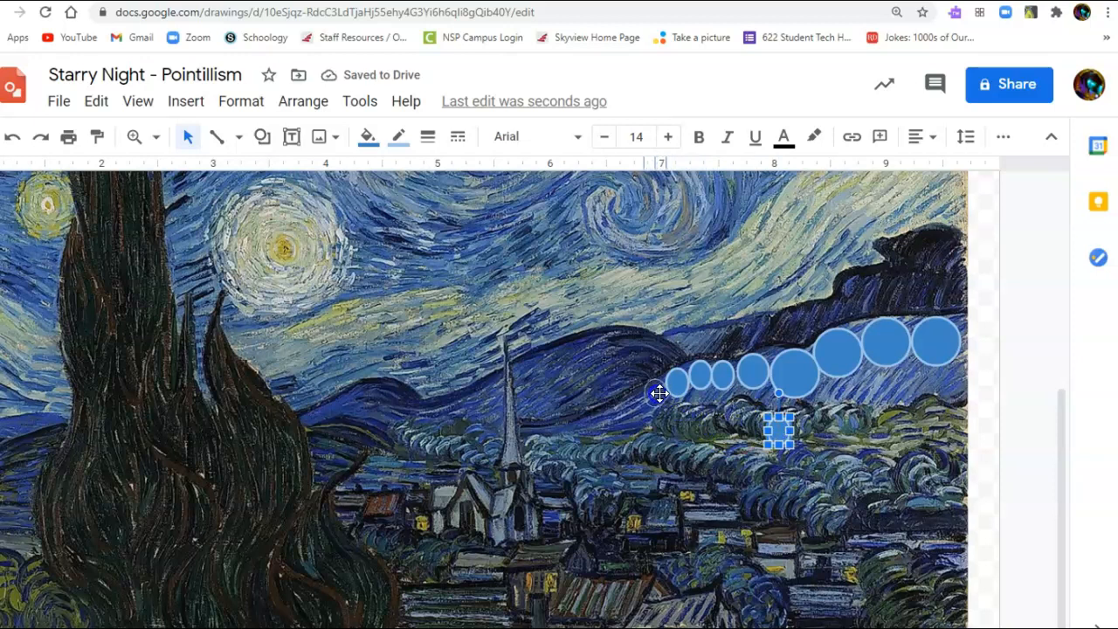
left_click_drag(660, 393, 629, 408)
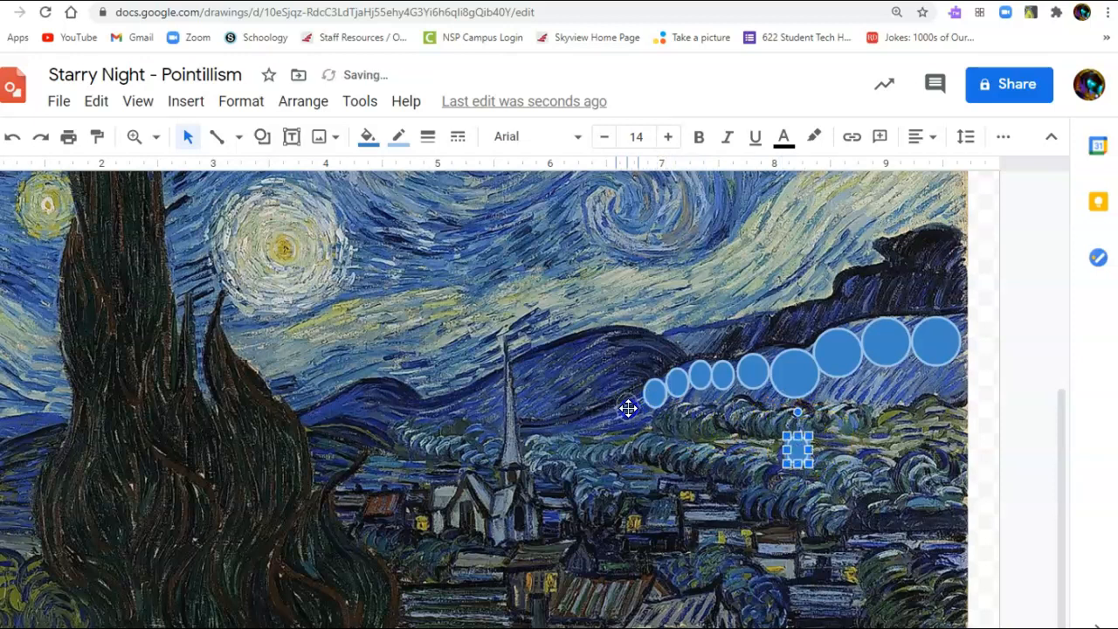
left_click_drag(795, 450, 825, 476)
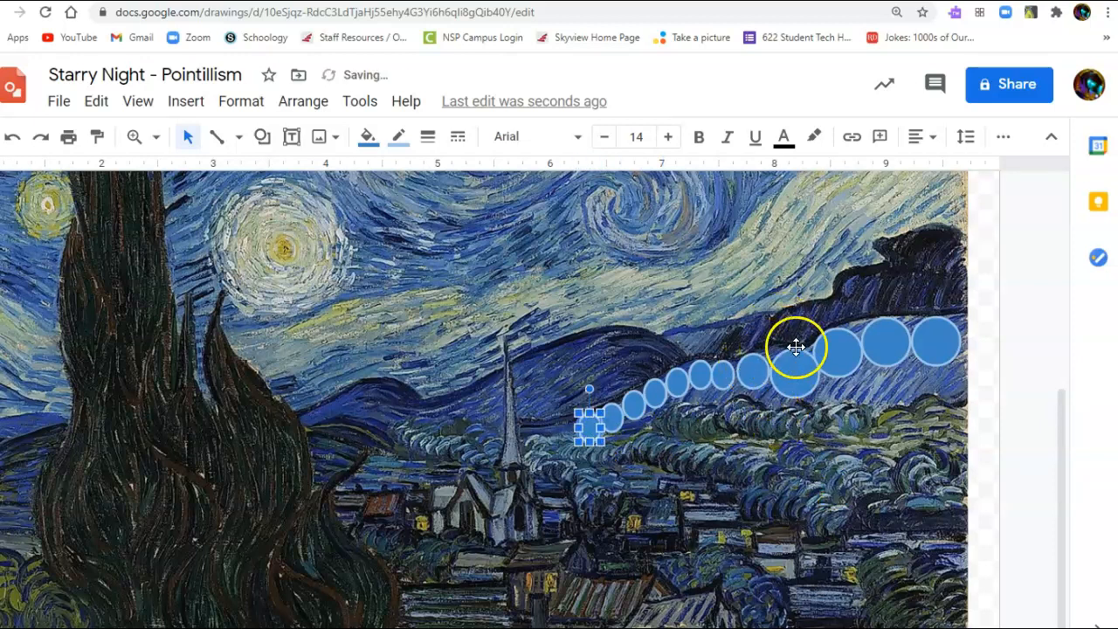
Step: Start a second row of small circles tucked beneath the large ones
left_click_drag(590, 419, 851, 507)
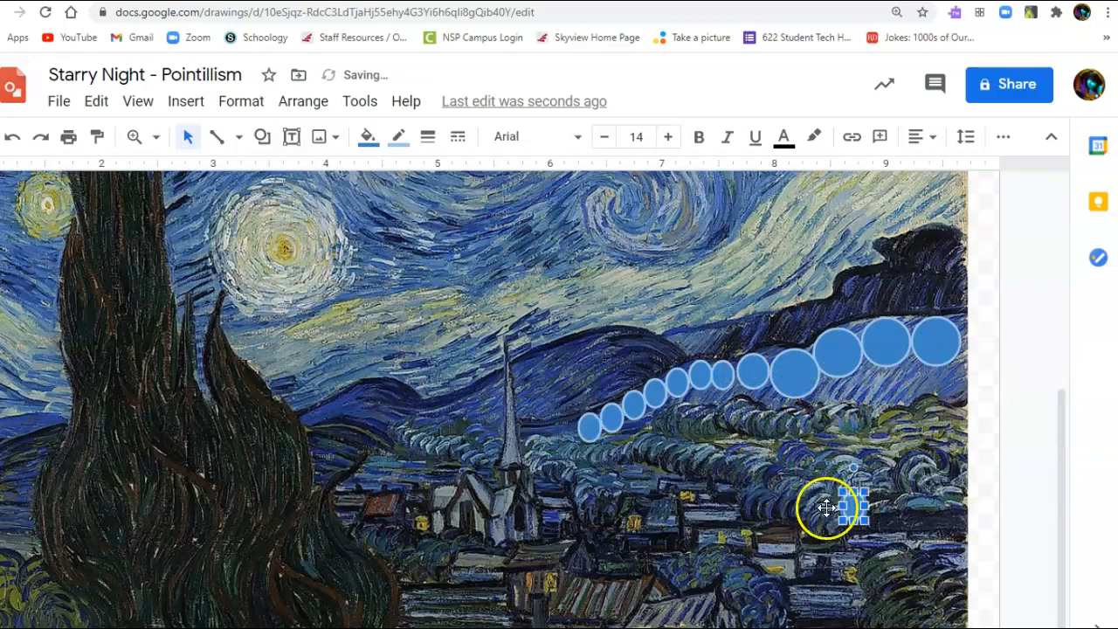
mouse_move(865, 376)
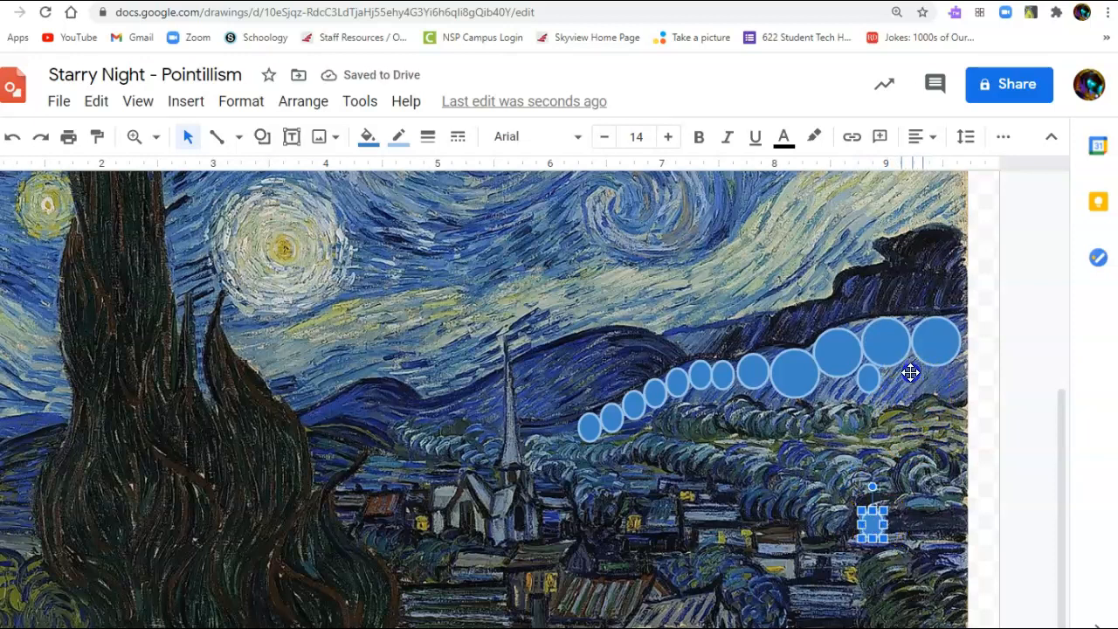
left_click_drag(873, 515, 891, 542)
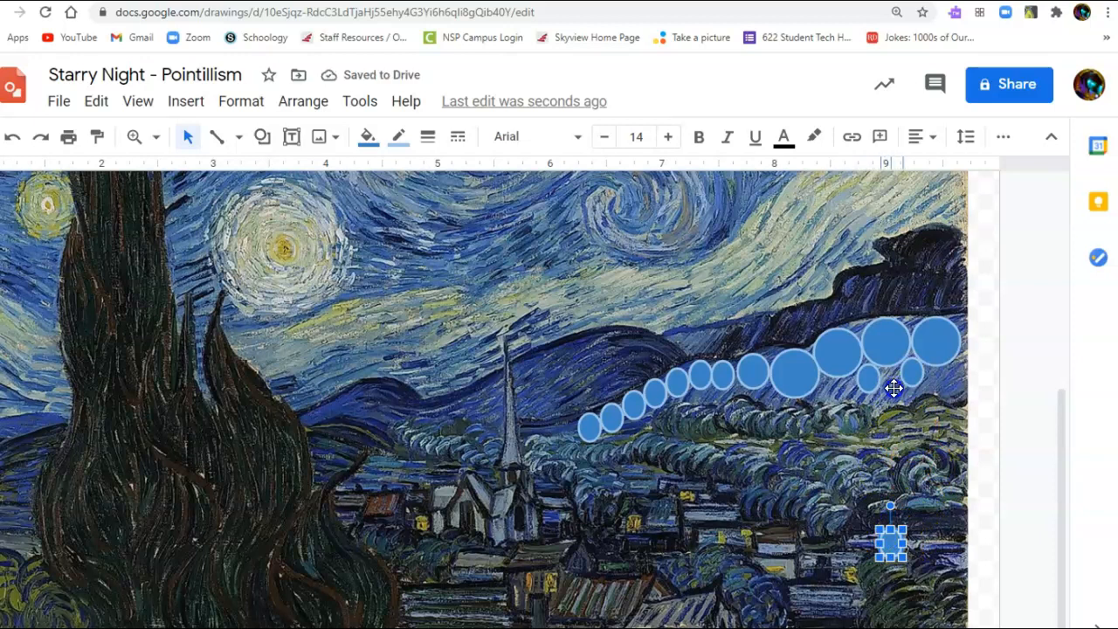
left_click_drag(891, 542, 909, 559)
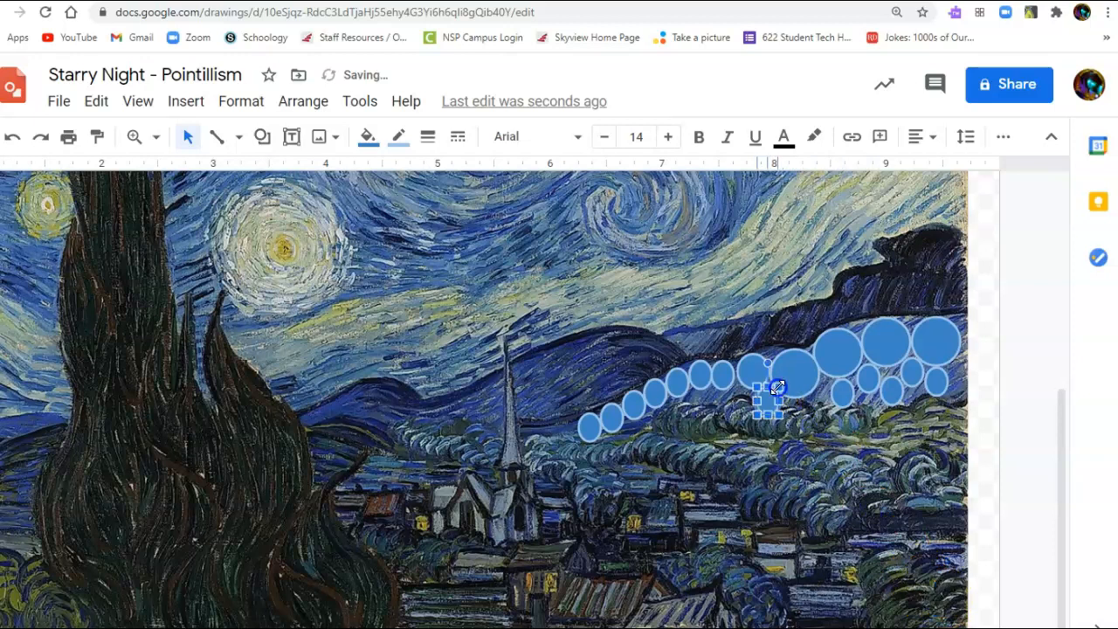
Step: Reposition small circles into the gaps below and between the large circles
left_click_drag(767, 387, 764, 402)
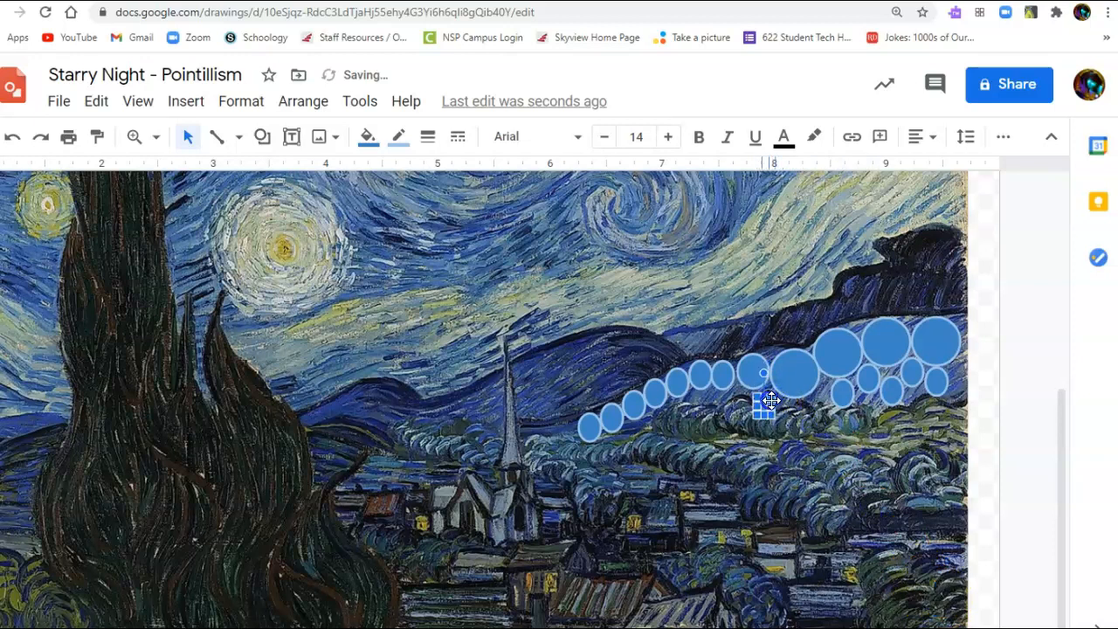
left_click(764, 406)
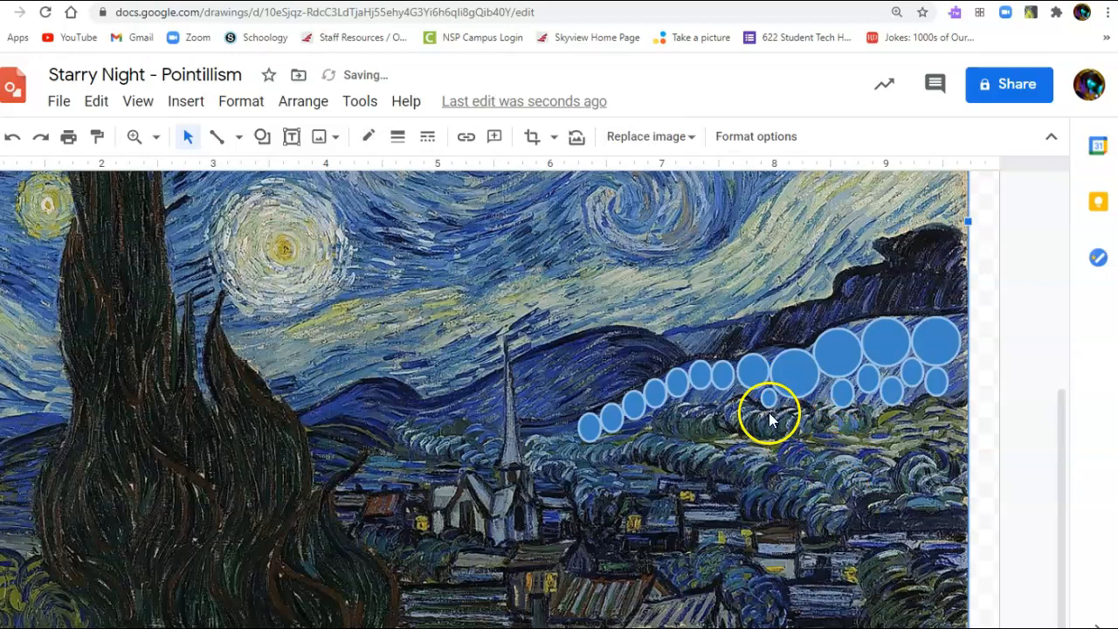
left_click(769, 397)
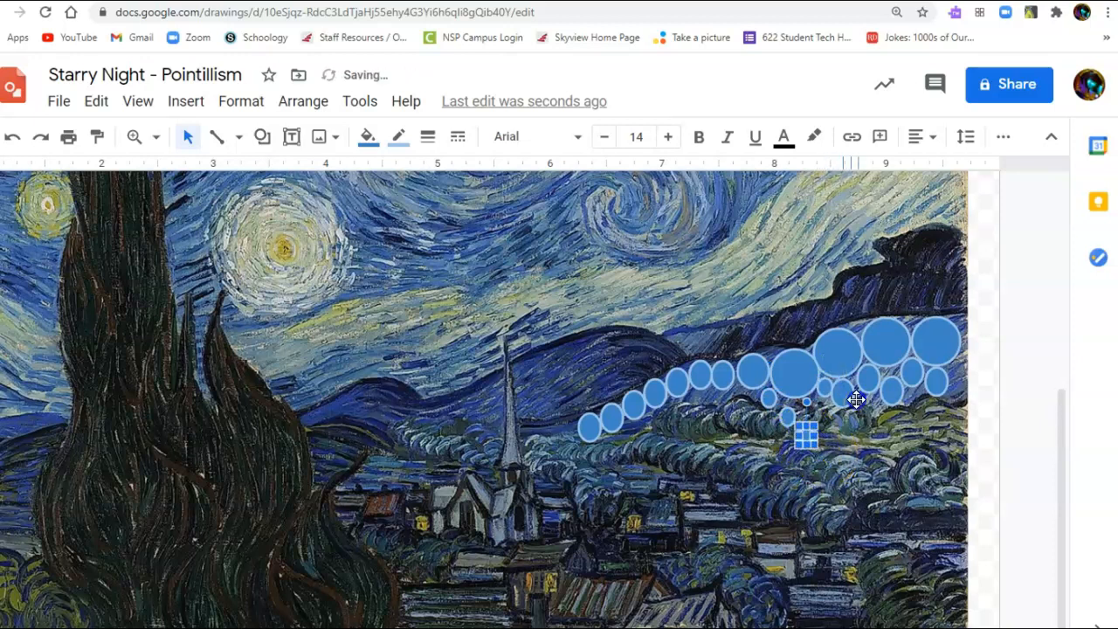
left_click_drag(804, 435, 911, 325)
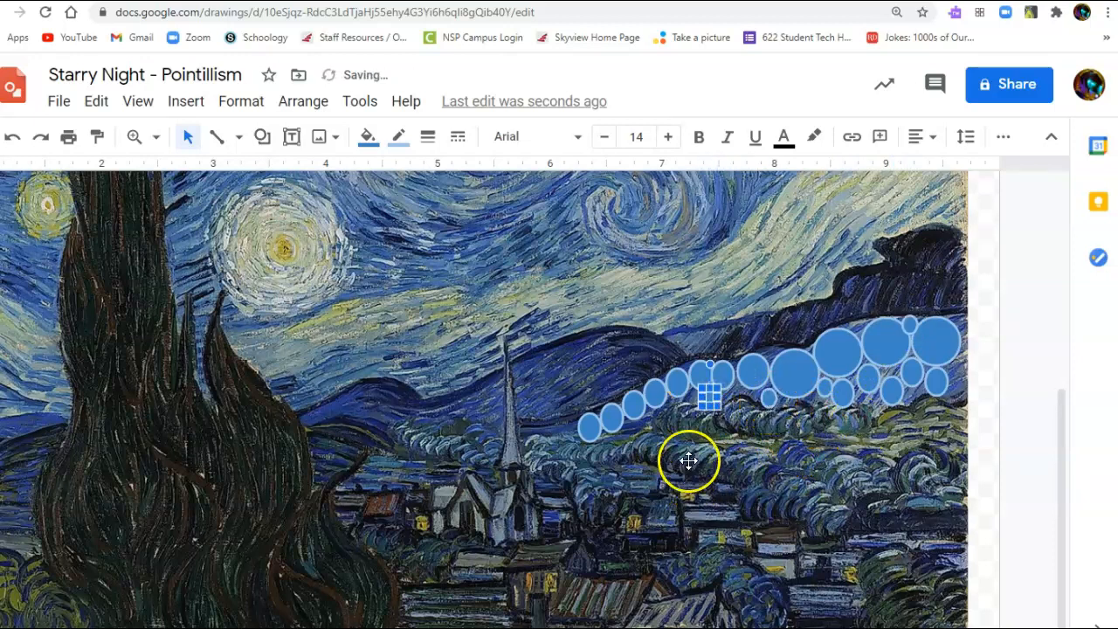
mouse_move(646, 375)
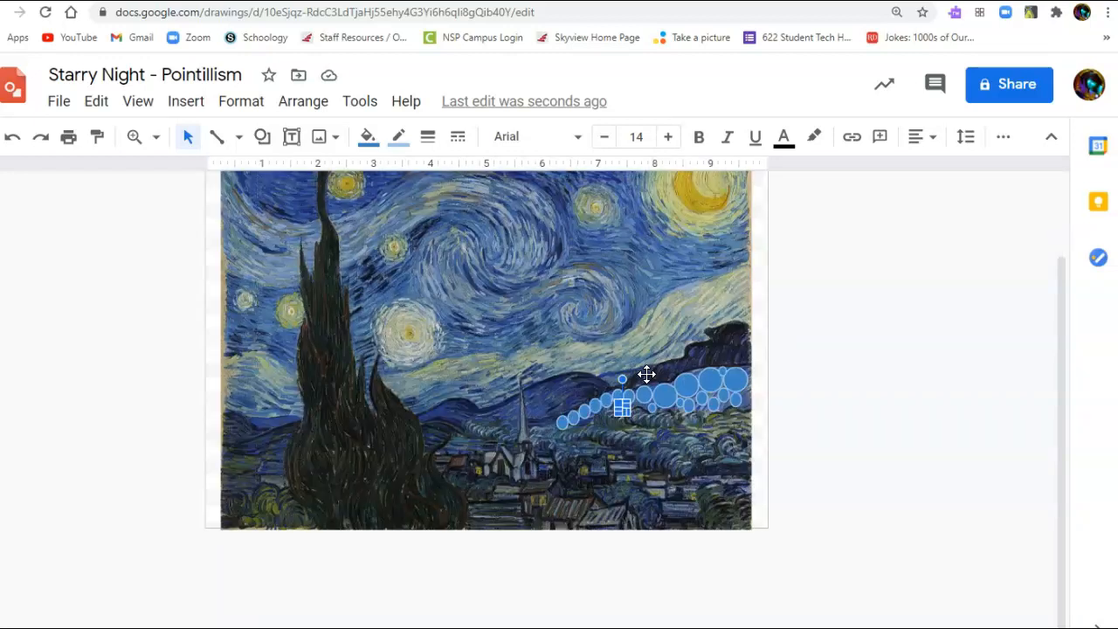
Step: Zoom out to show the whole painting with its band of blue circles
scroll("up", 3)
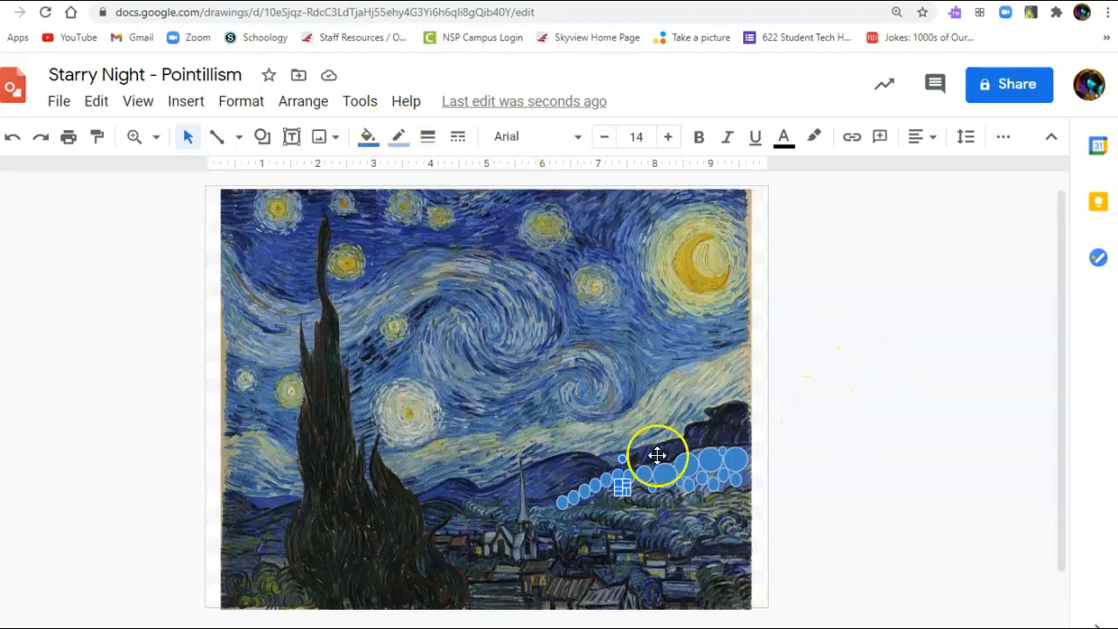
mouse_move(509, 321)
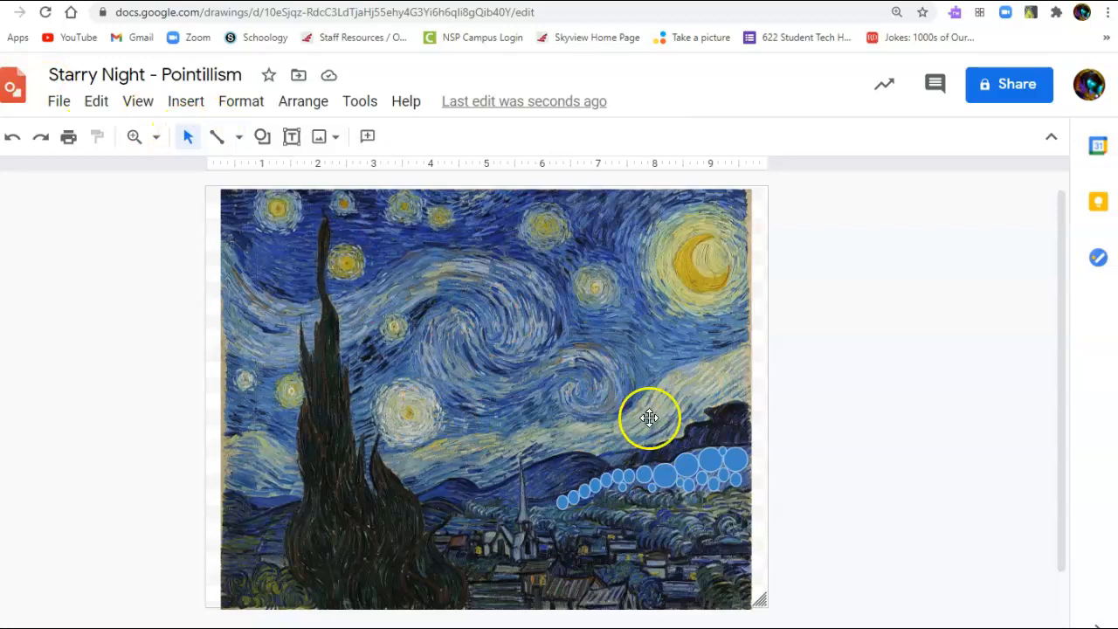
Step: Send the Starry Night image one layer backward via Order > Send backward
right_click(651, 417)
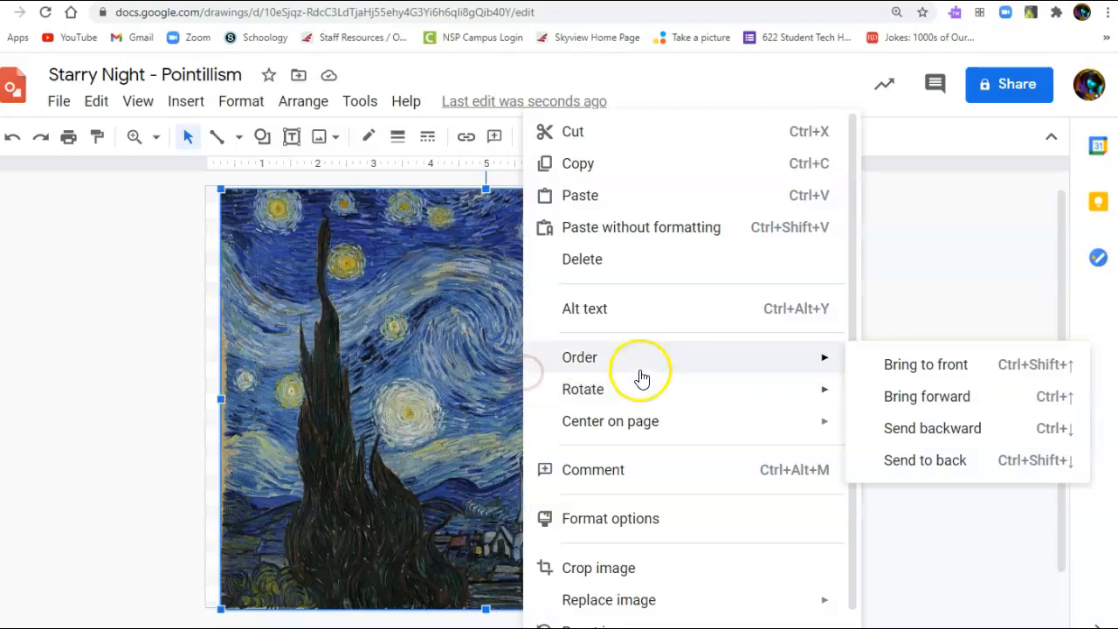
mouse_move(932, 428)
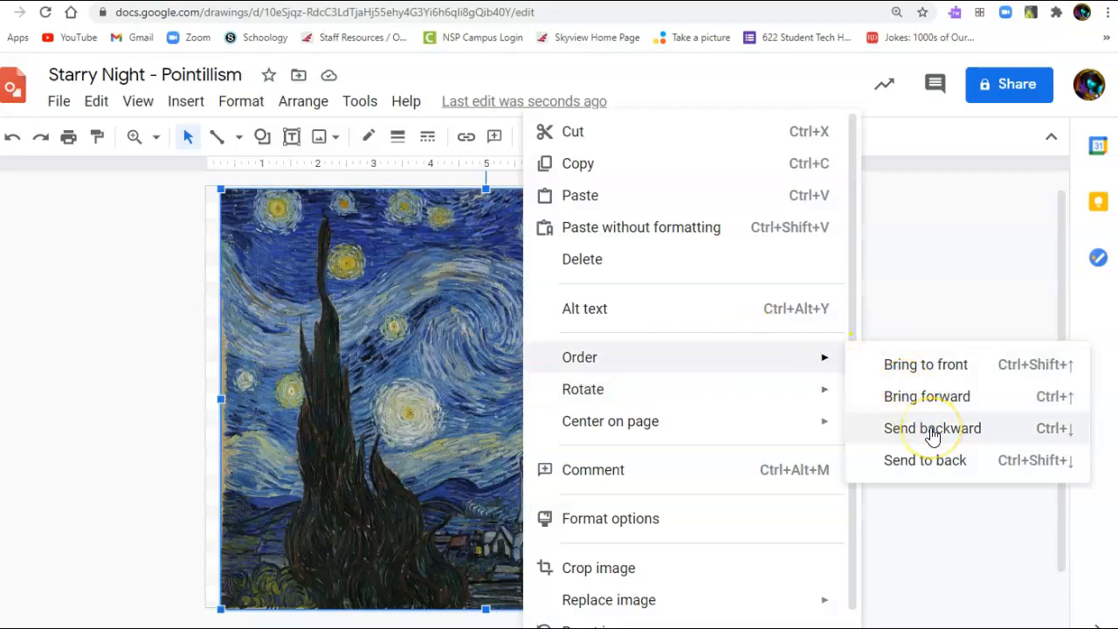
left_click(932, 428)
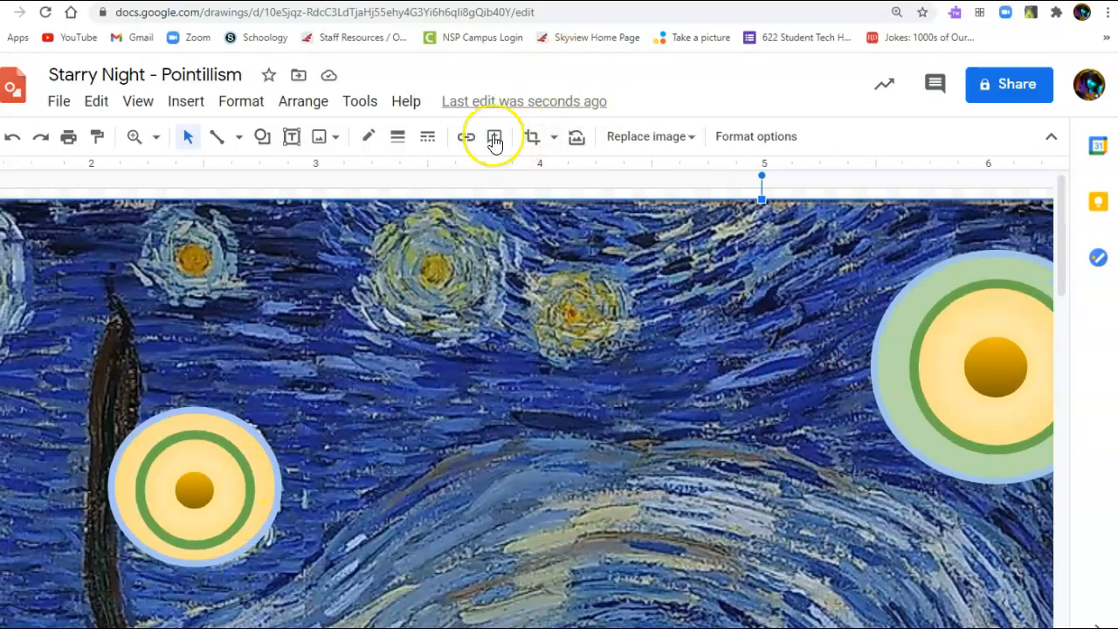
Step: Make the new circle dark blue 1 with a thick dark blue 2 outline and nudge it lower in the sky
left_click(262, 136)
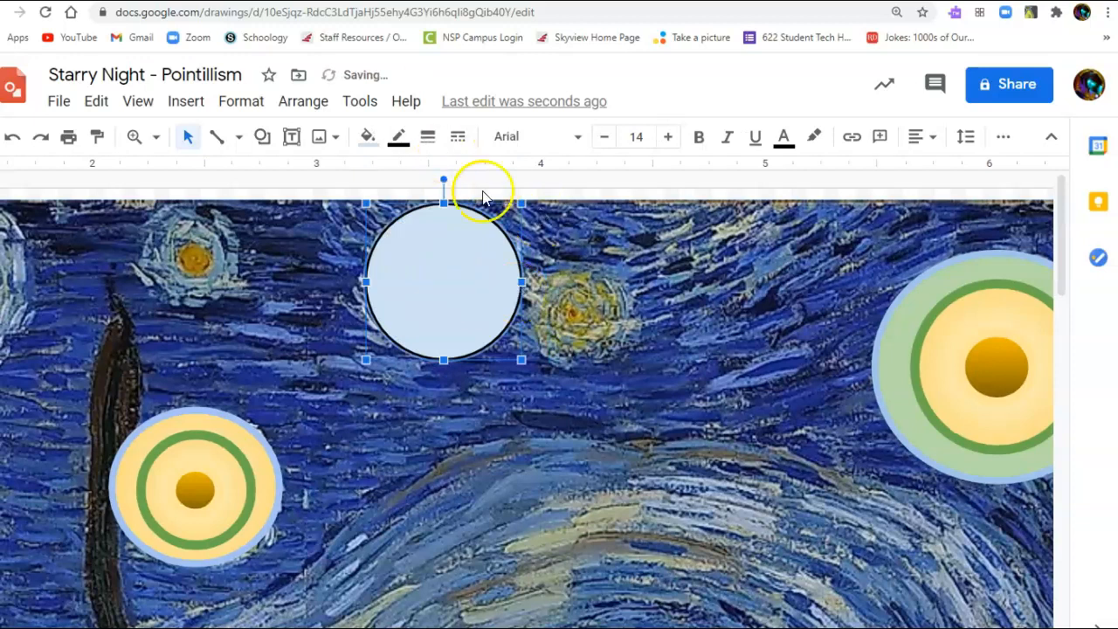
left_click(366, 136)
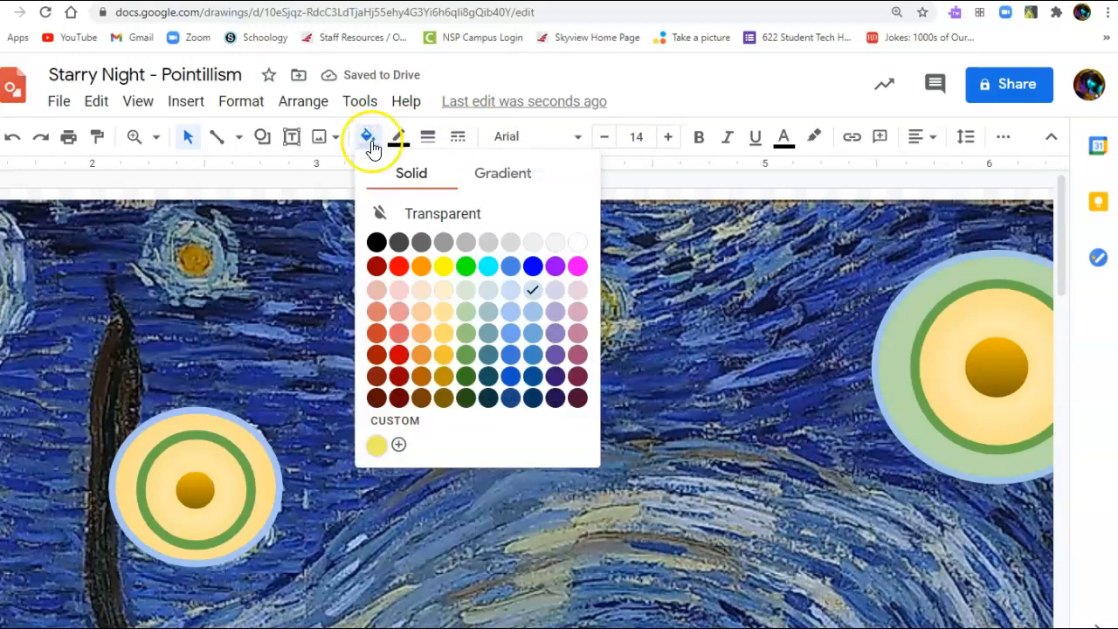
mouse_move(531, 356)
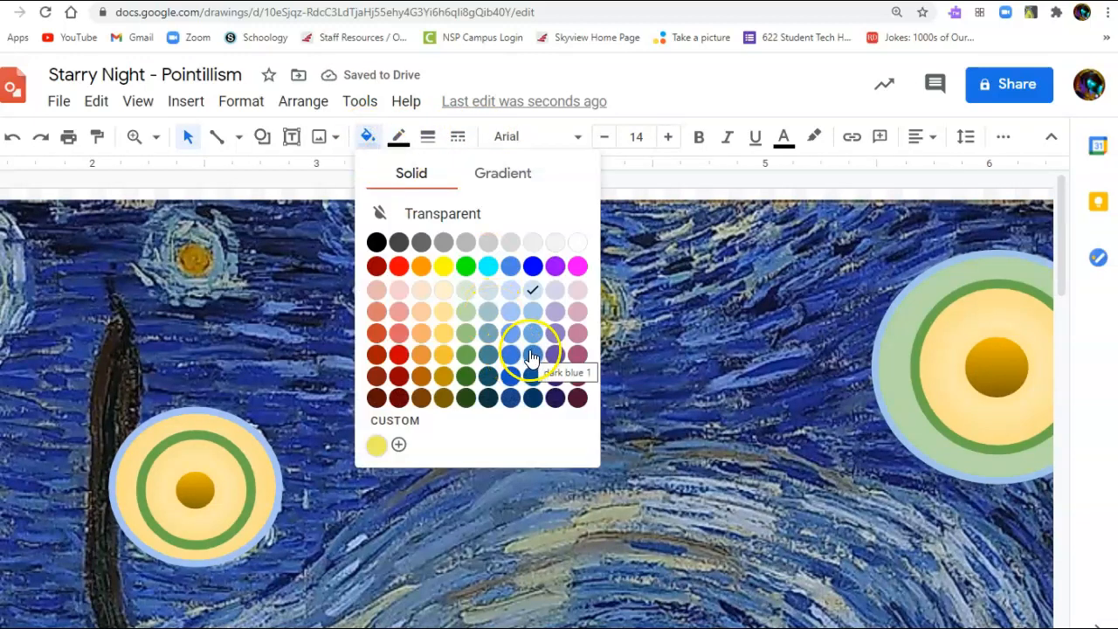
left_click(532, 356)
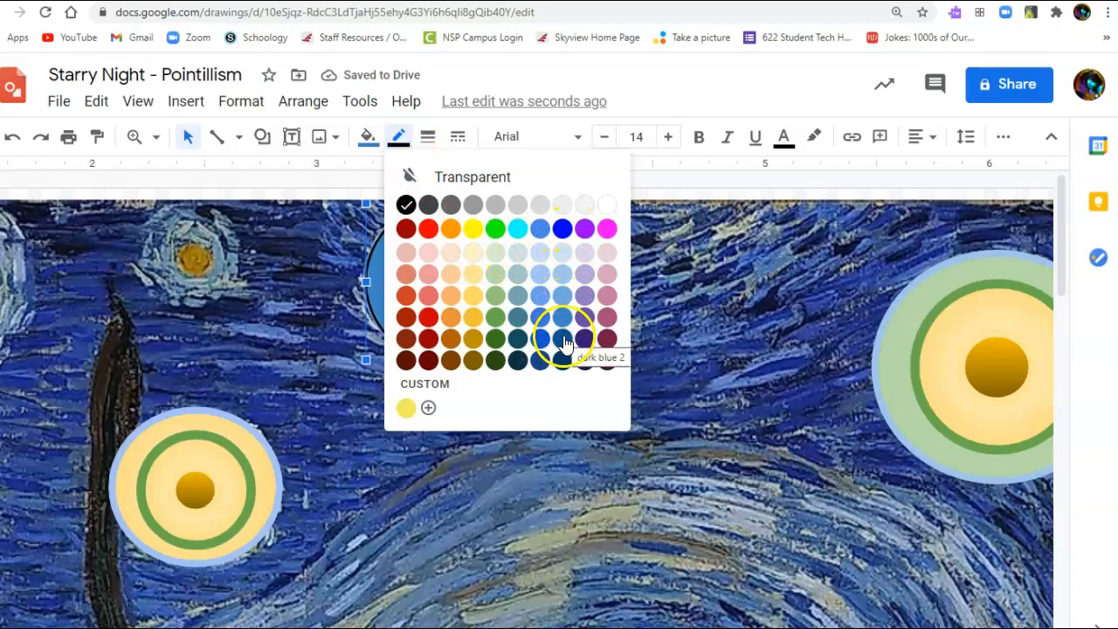
left_click(540, 339)
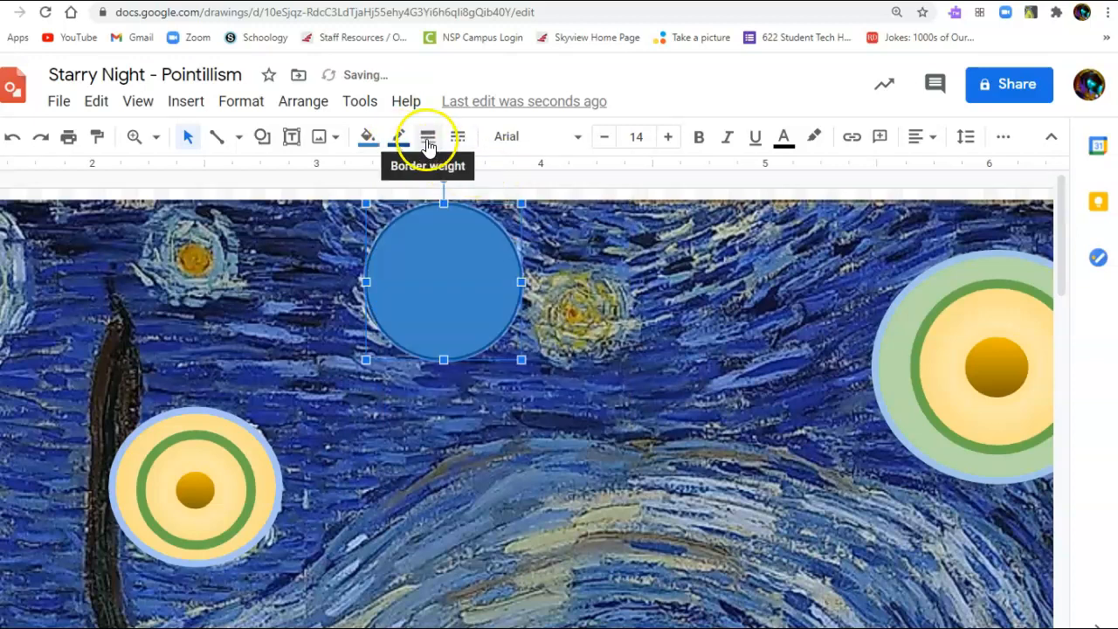
left_click(427, 136)
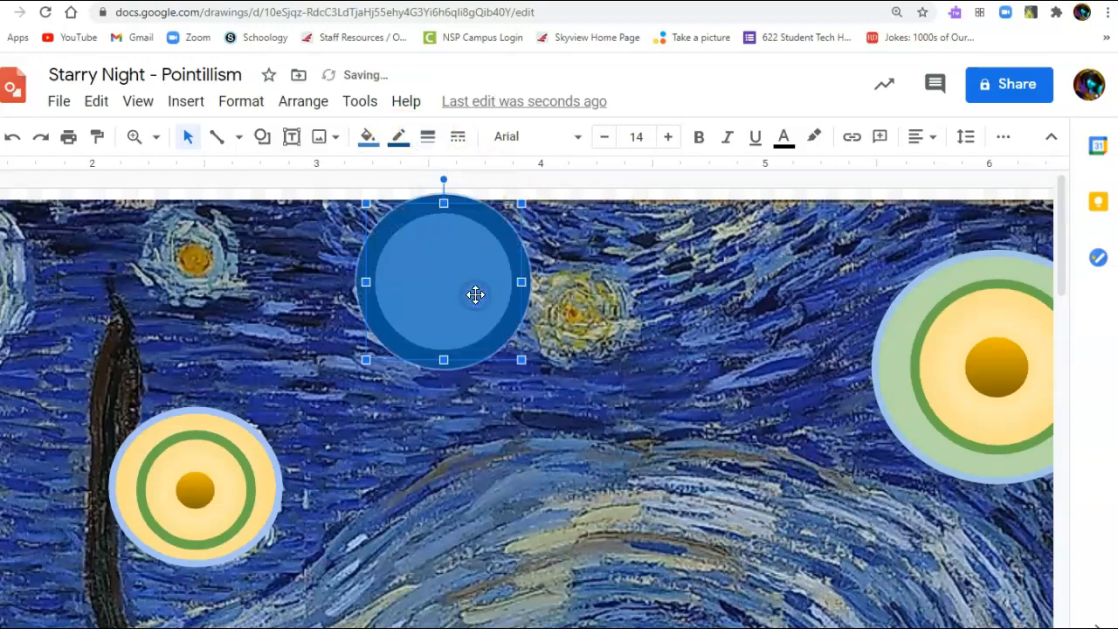
left_click_drag(476, 295, 459, 289)
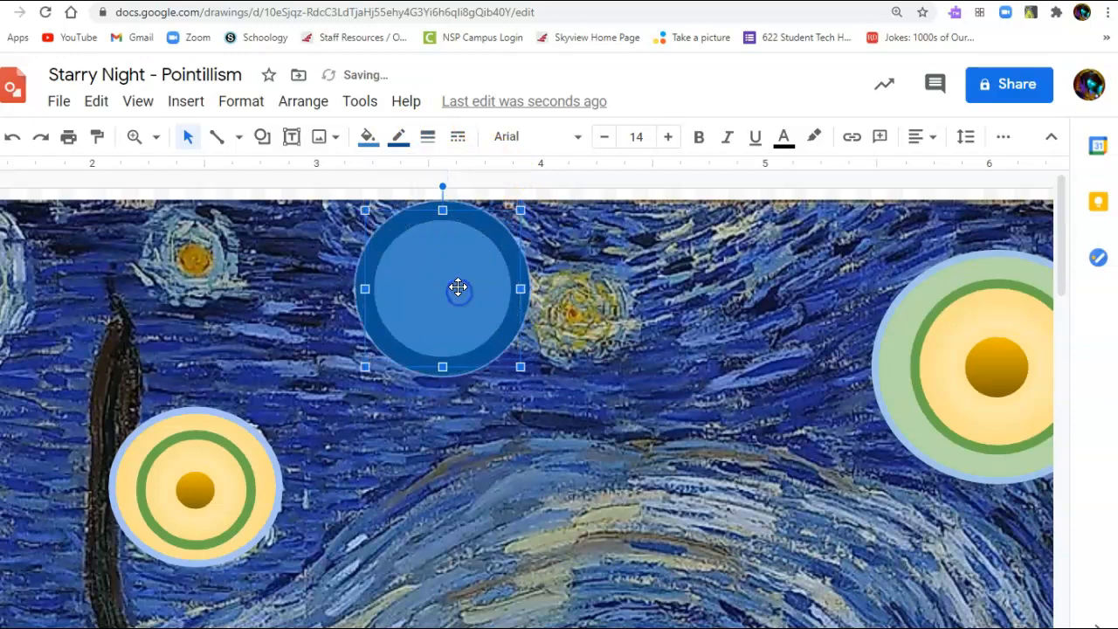
mouse_move(414, 222)
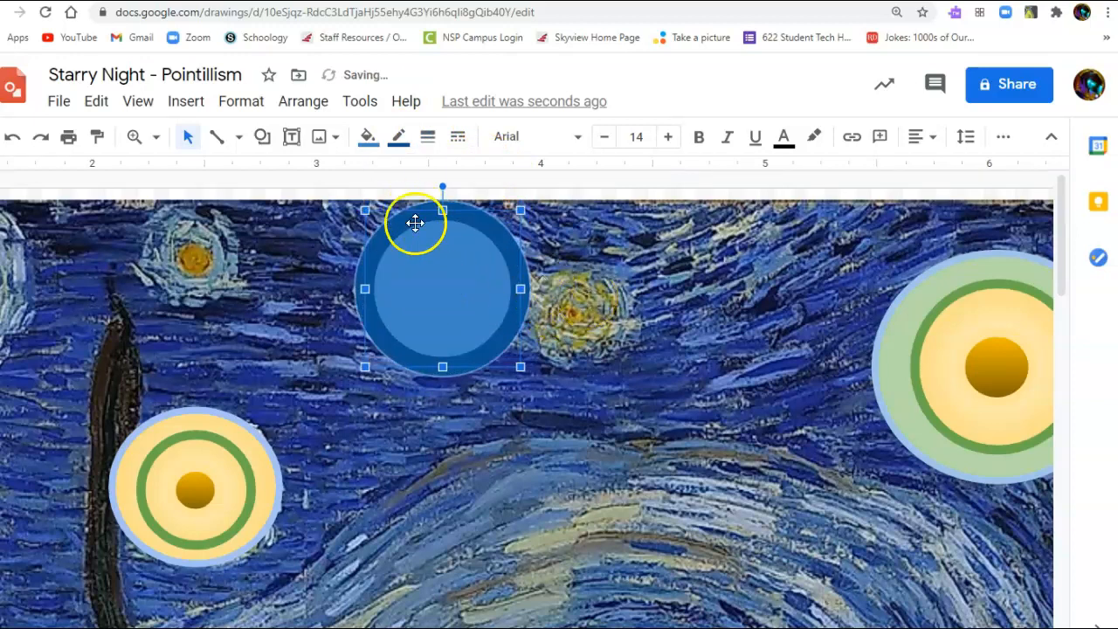
left_click(262, 136)
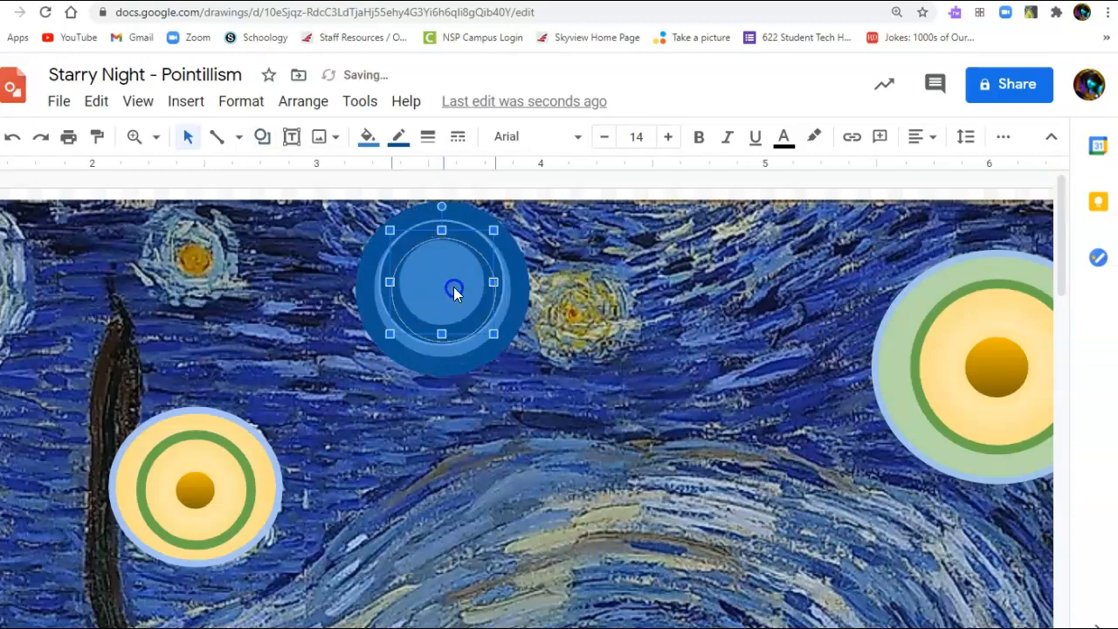
Step: Pick the larger light-blue circle and set it over the blue ringed star near the top
left_click(368, 136)
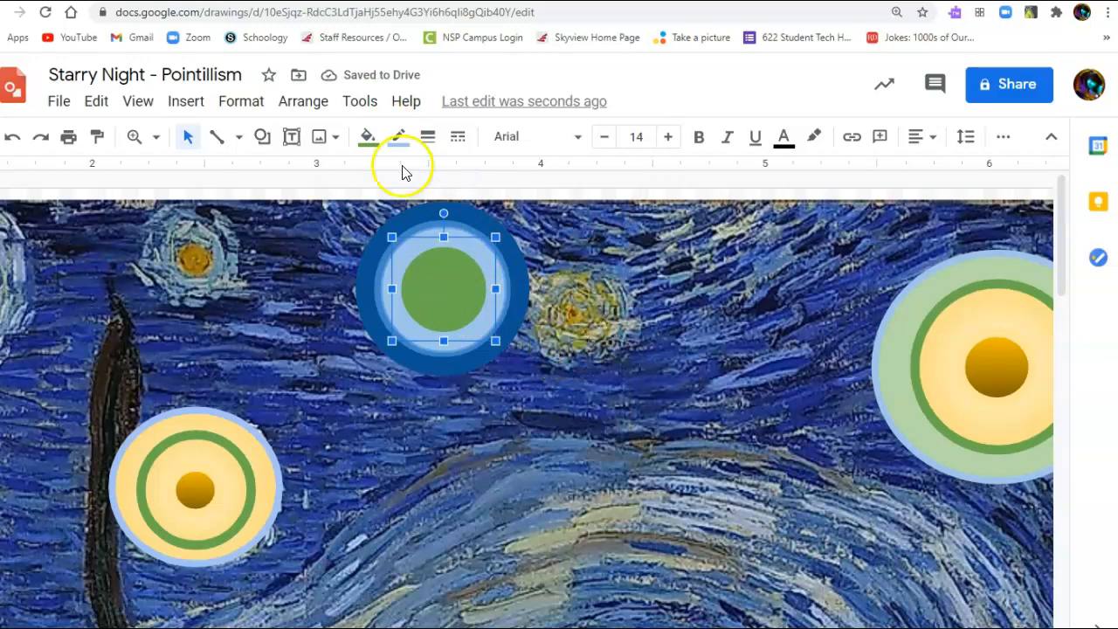
left_click(262, 136)
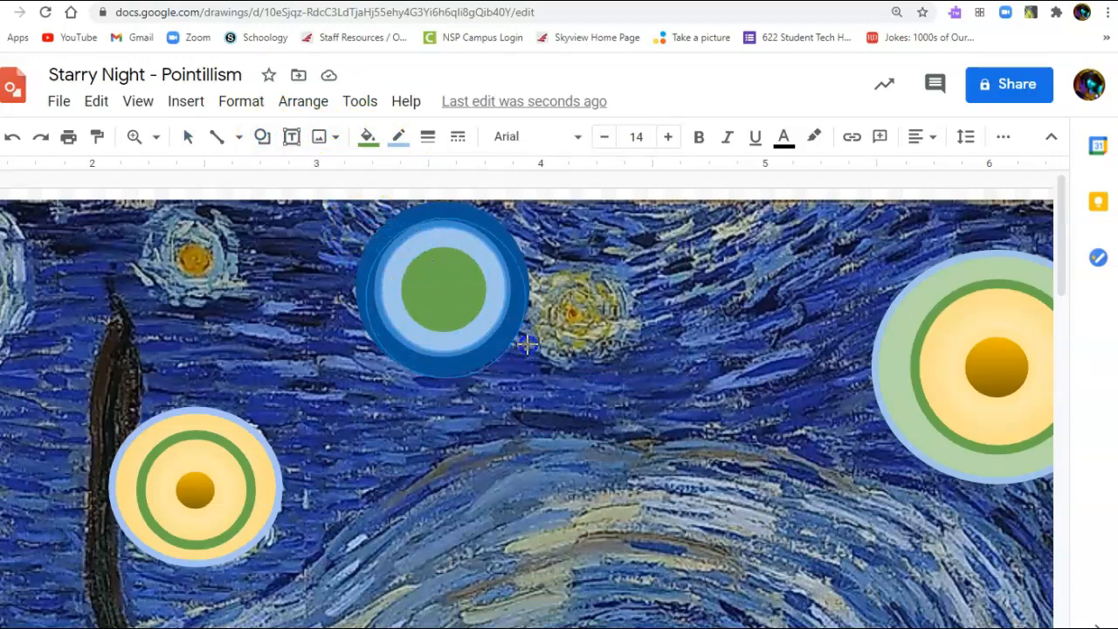
left_click(441, 288)
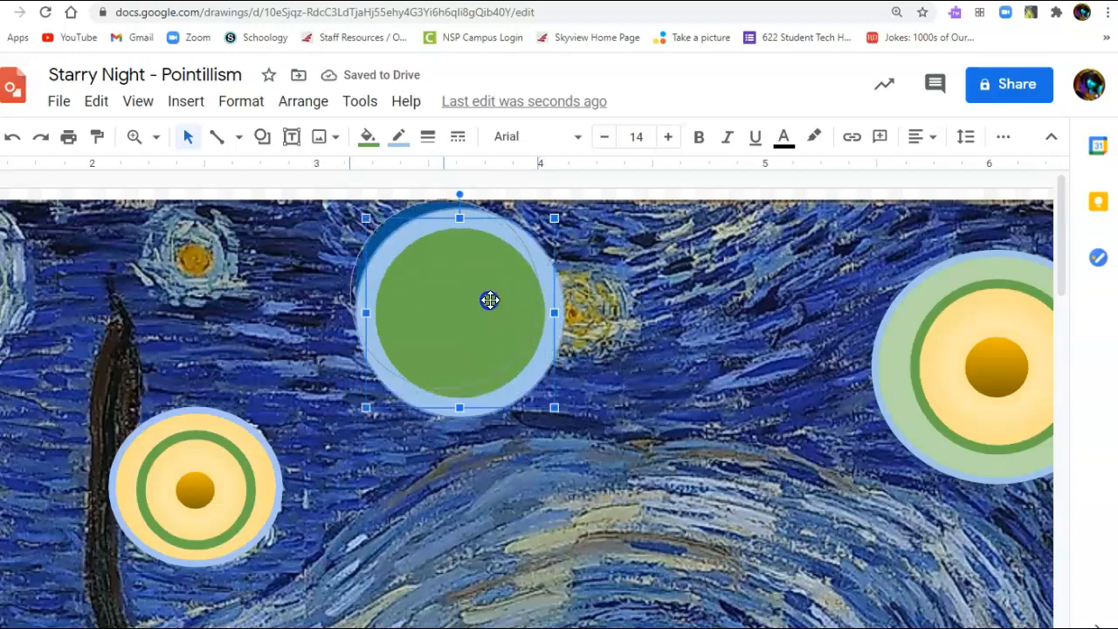
Step: Send the yellow-centred light-blue circle one layer backward via Arrange > Order
left_click(368, 136)
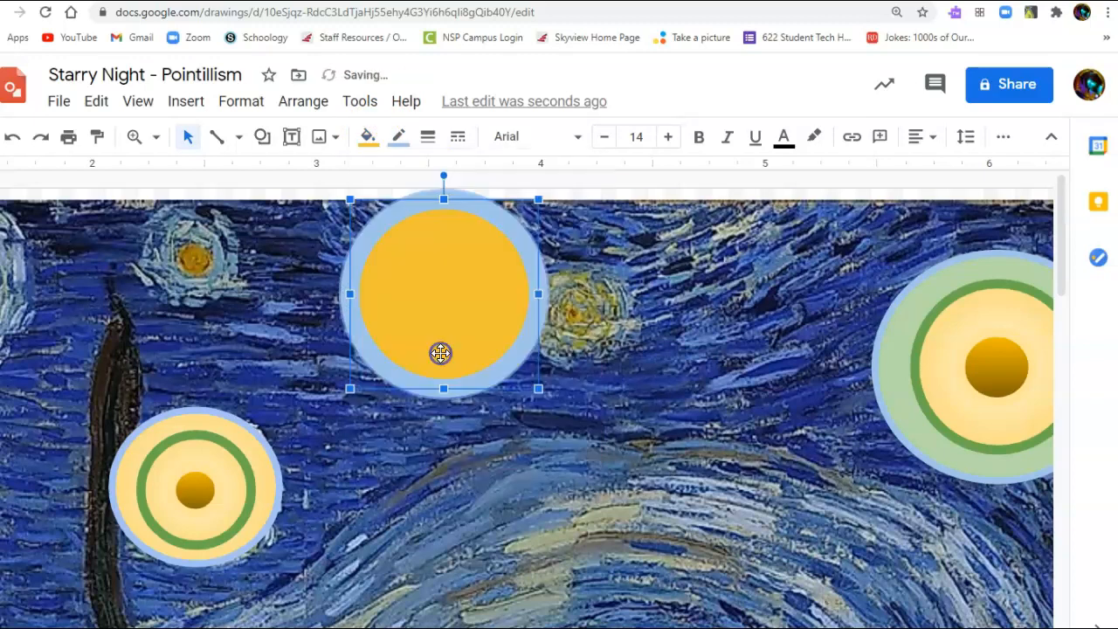
mouse_move(439, 156)
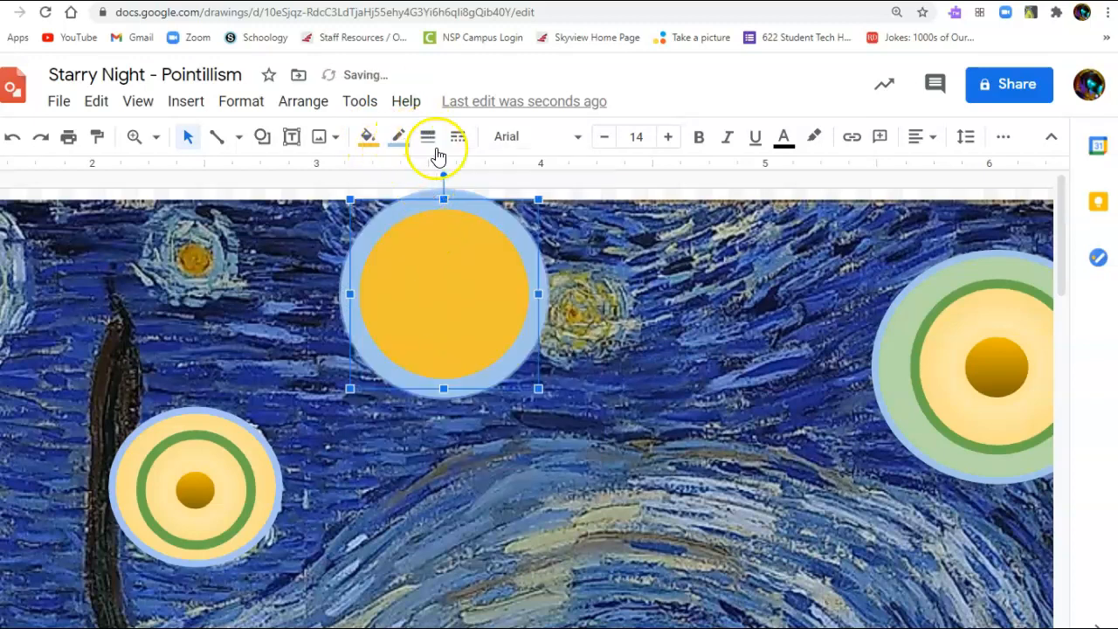
left_click(303, 101)
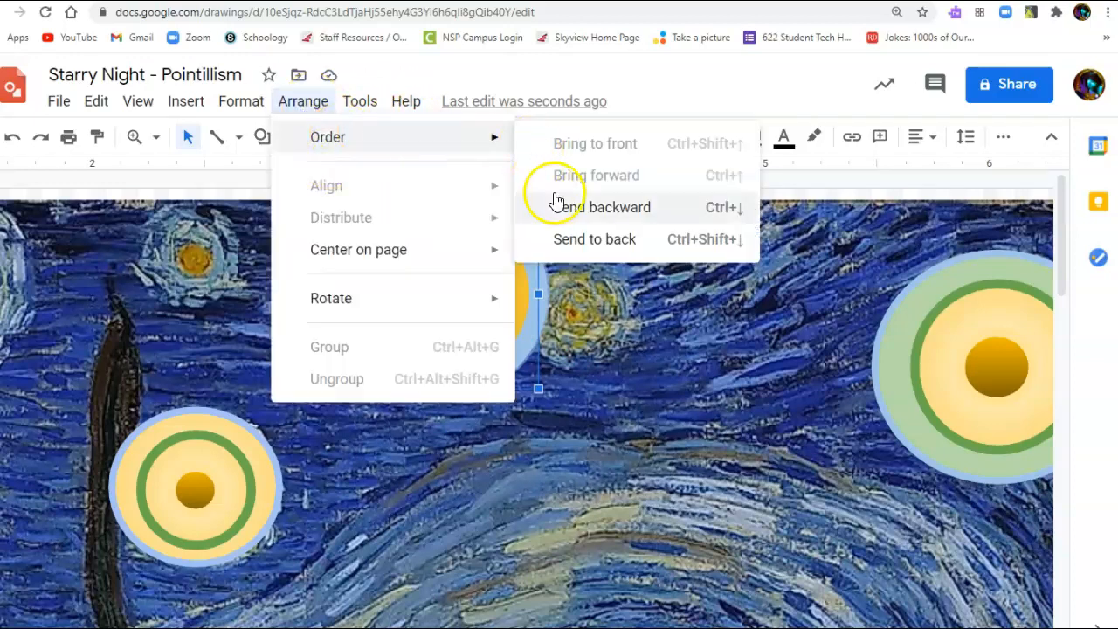
left_click(619, 207)
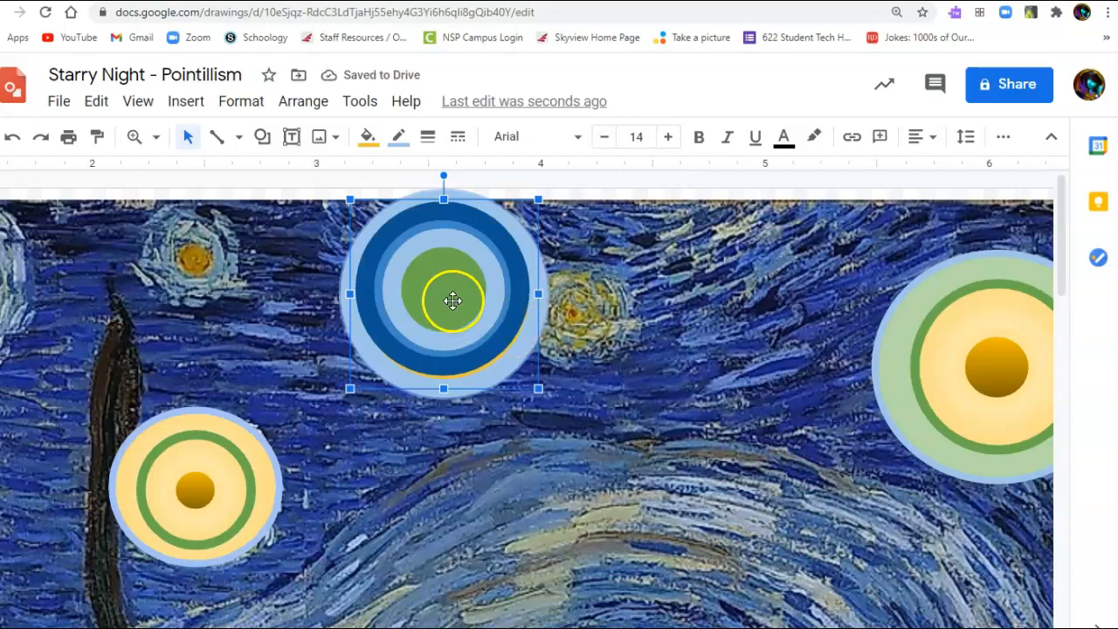
Step: Drag the blue rings and green centre back onto the yellow-edged circle, centred inside it
left_click_drag(452, 302, 603, 337)
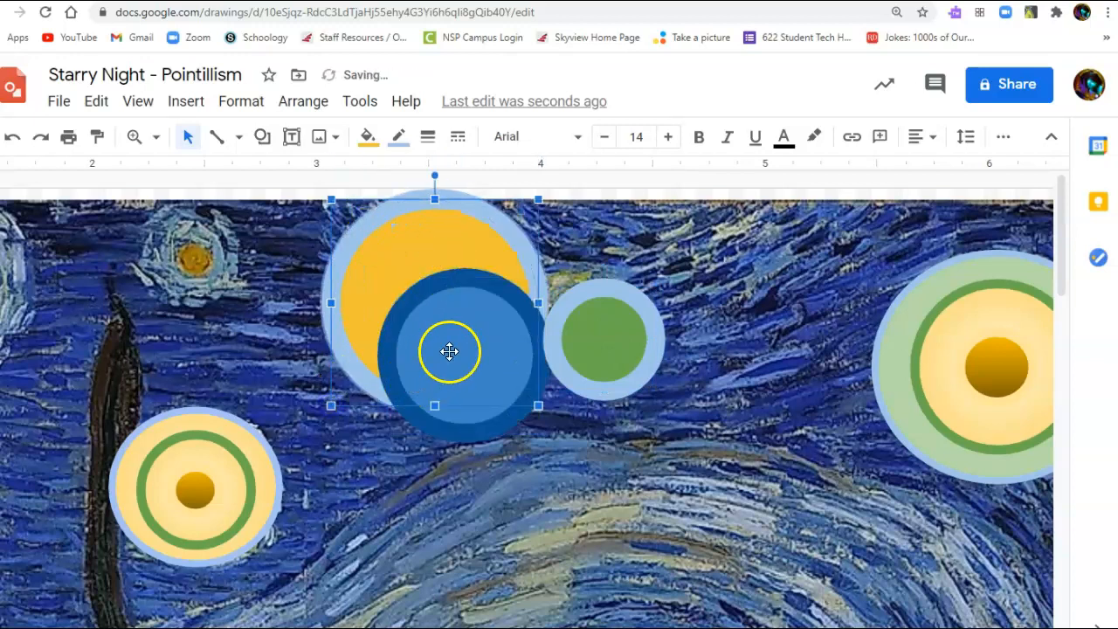
left_click_drag(449, 352, 424, 301)
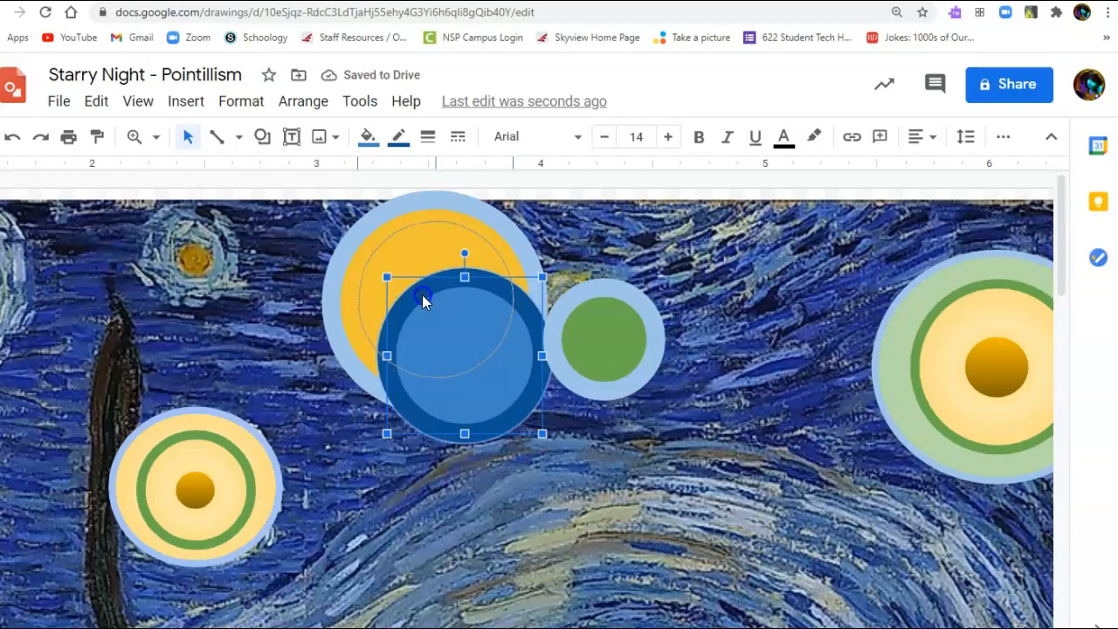
left_click(602, 339)
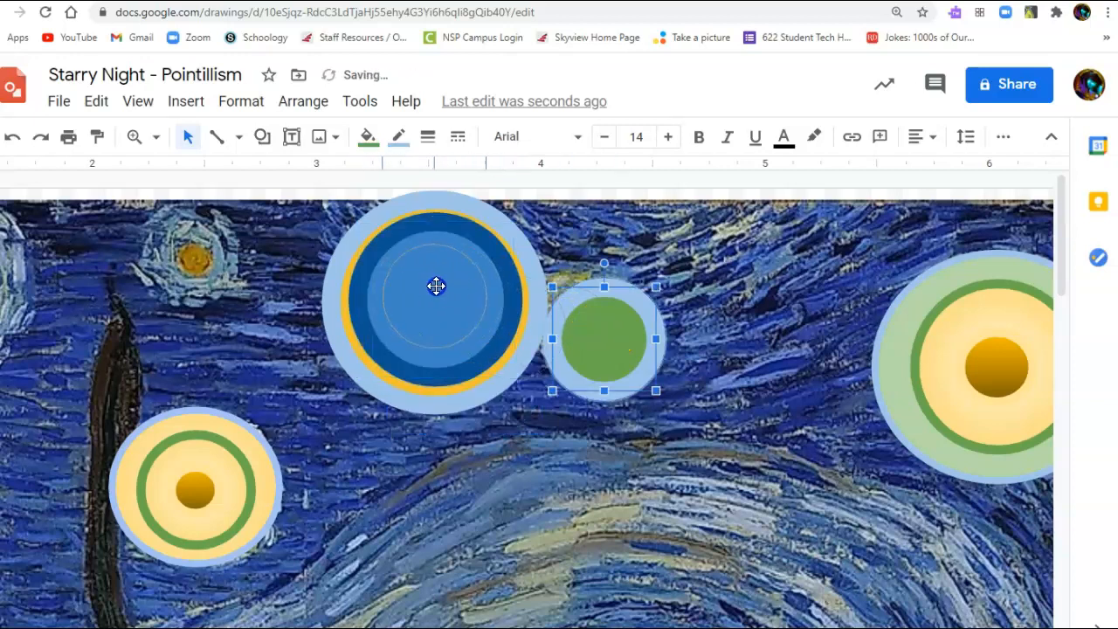
left_click_drag(603, 339, 434, 297)
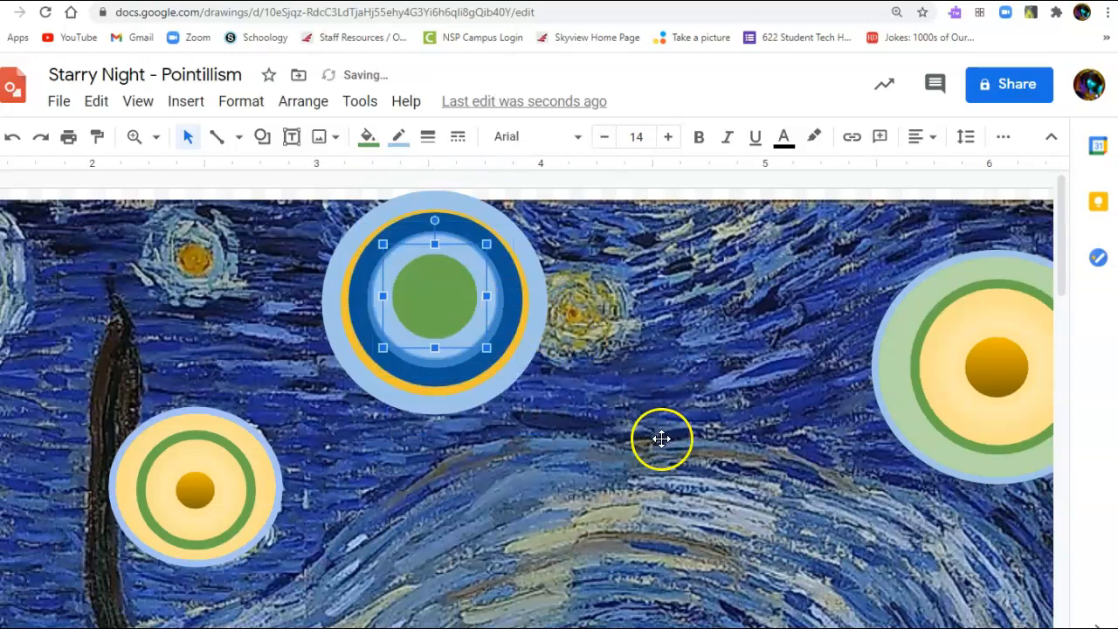
mouse_move(513, 310)
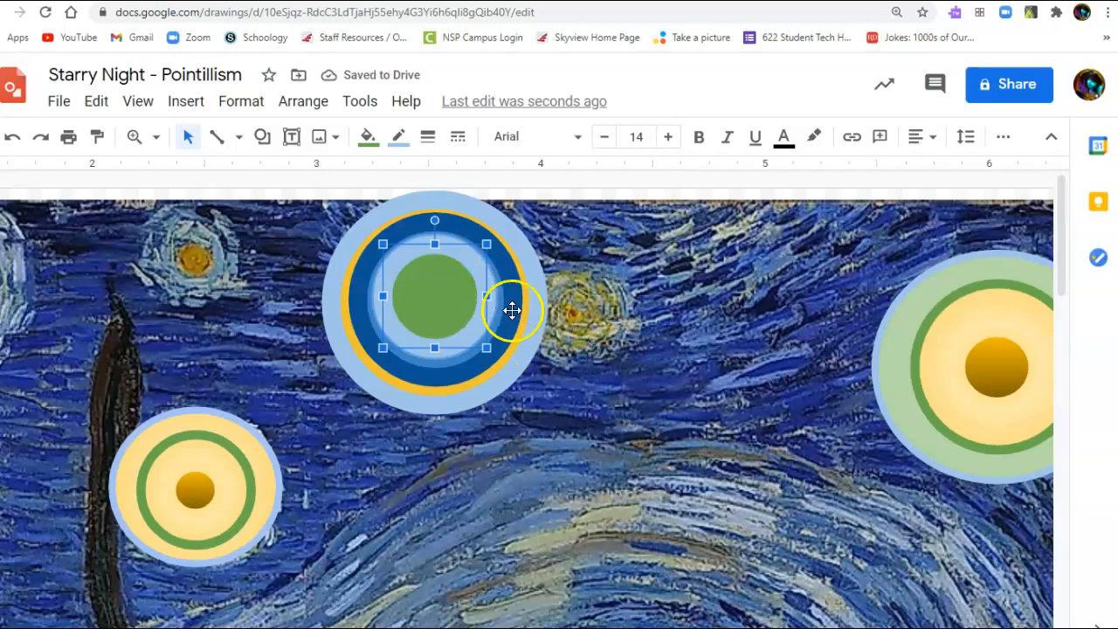
left_click_drag(512, 310, 436, 227)
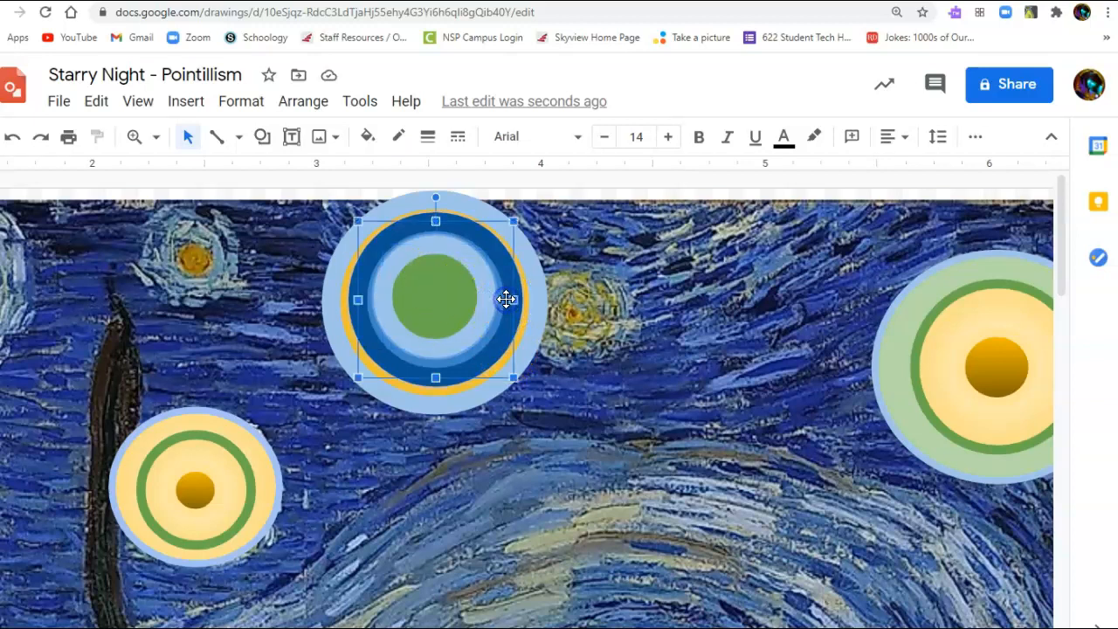
Step: Shrink the star's outer light-blue circle with its corner handles
left_click_drag(506, 299, 550, 329)
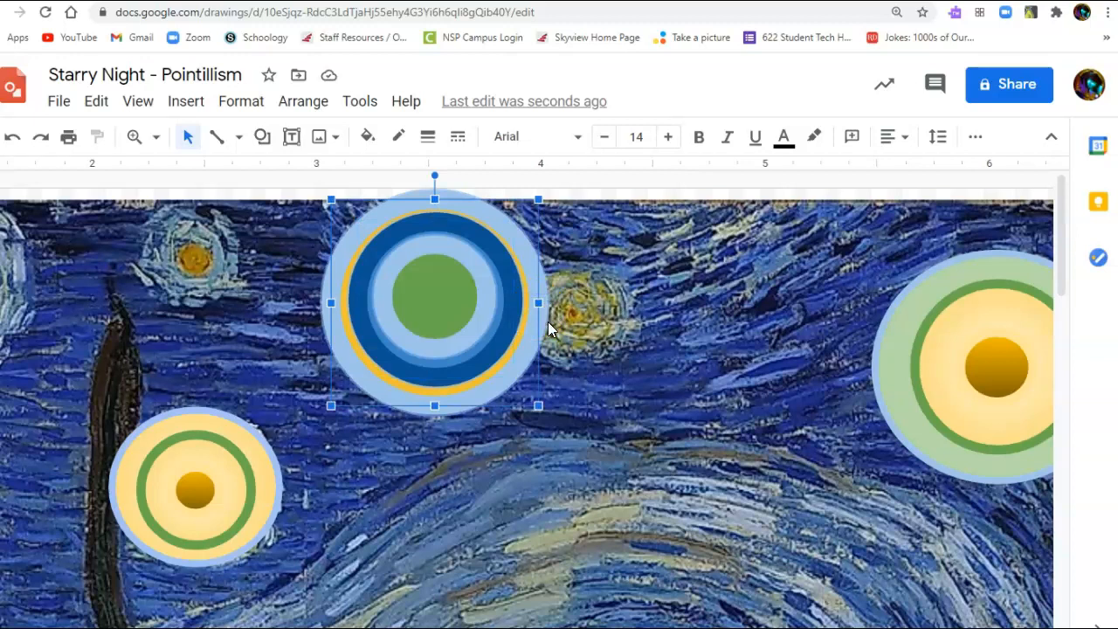
mouse_move(546, 223)
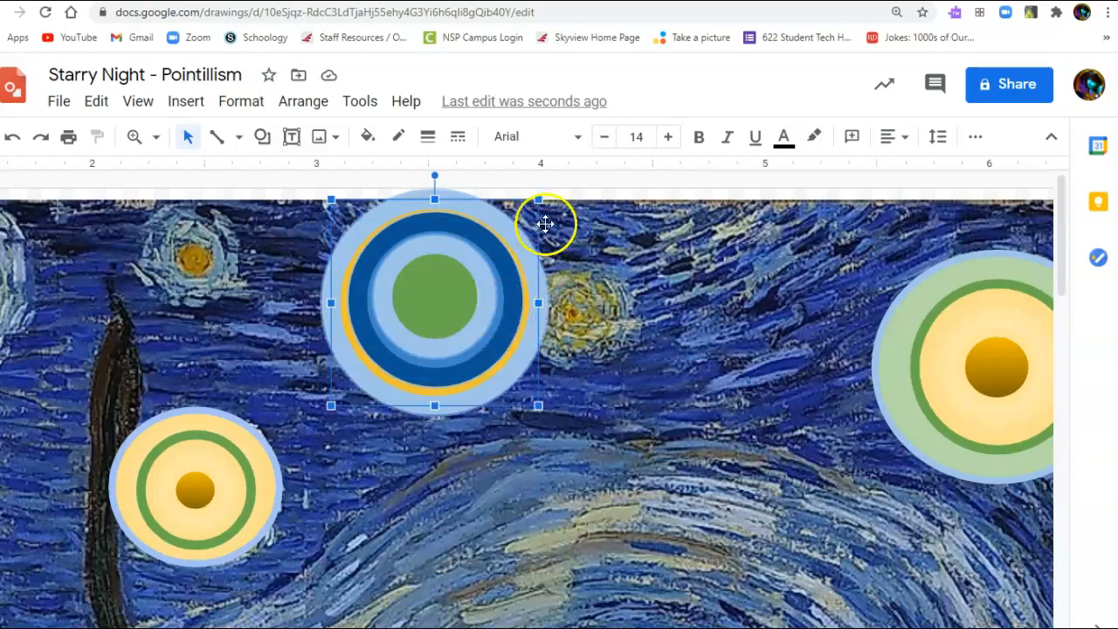
mouse_move(539, 197)
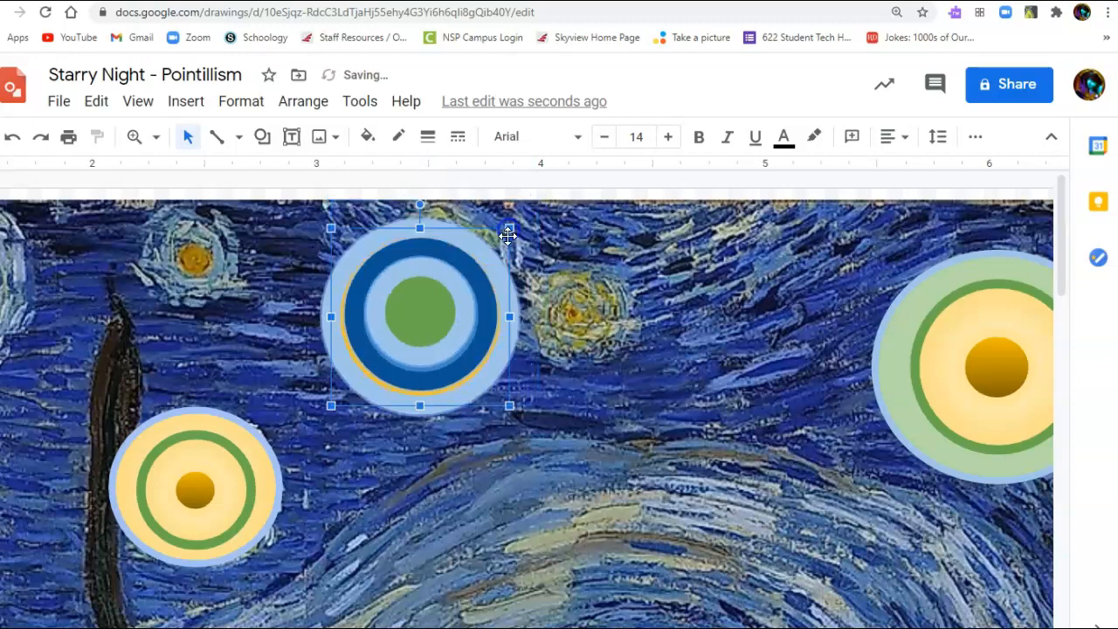
left_click_drag(420, 315, 424, 300)
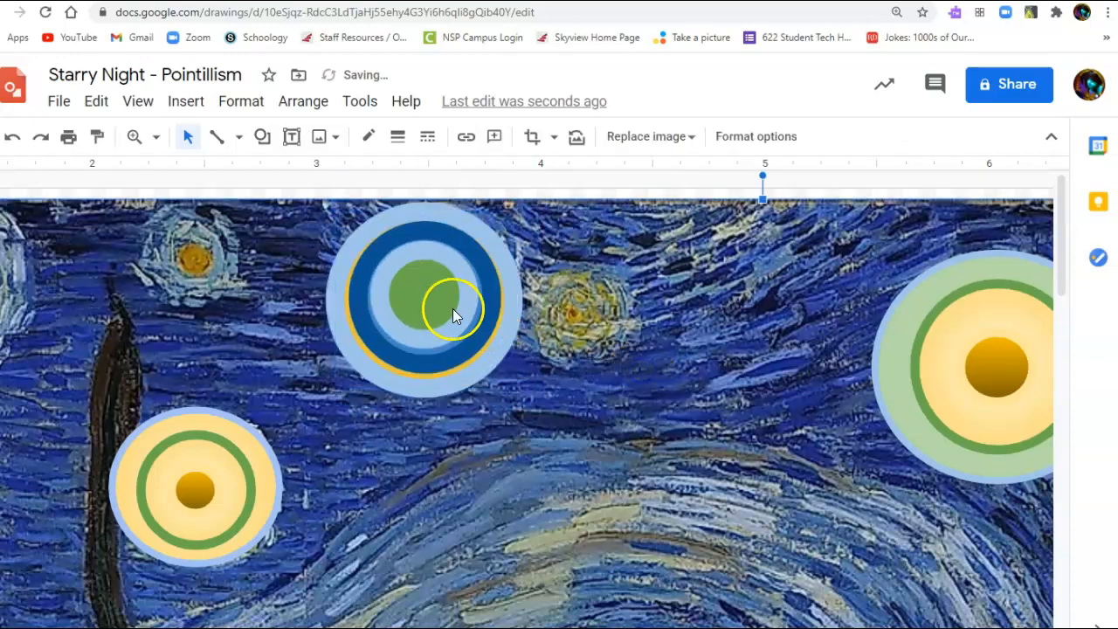
left_click(426, 296)
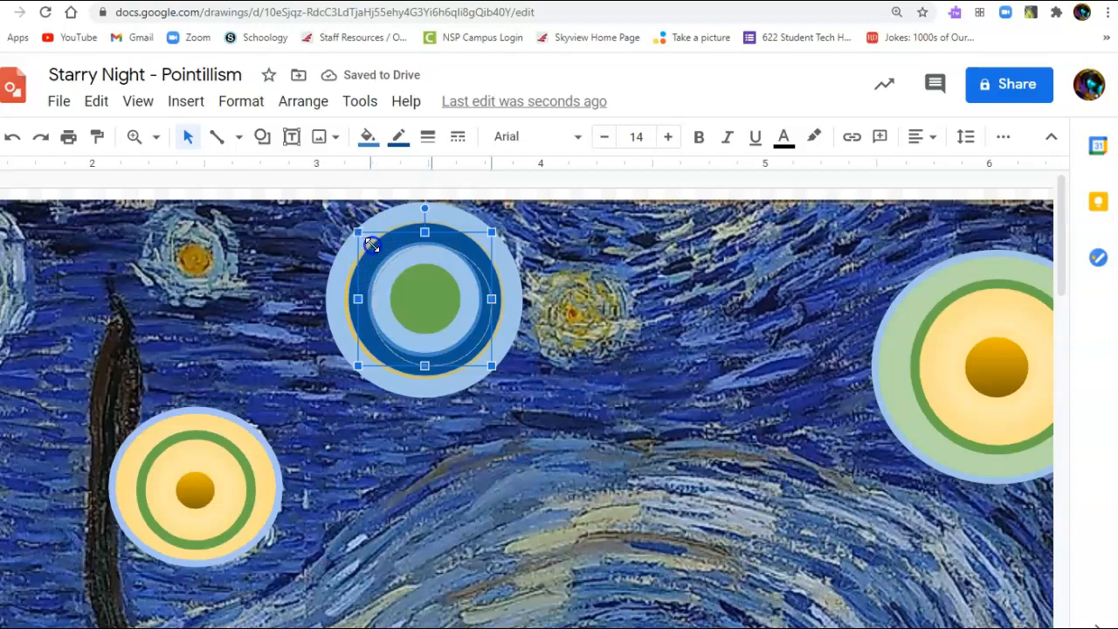
Step: Pull the green centre out beside the star and resize the dark blue ring inside it
left_click_drag(424, 297, 601, 315)
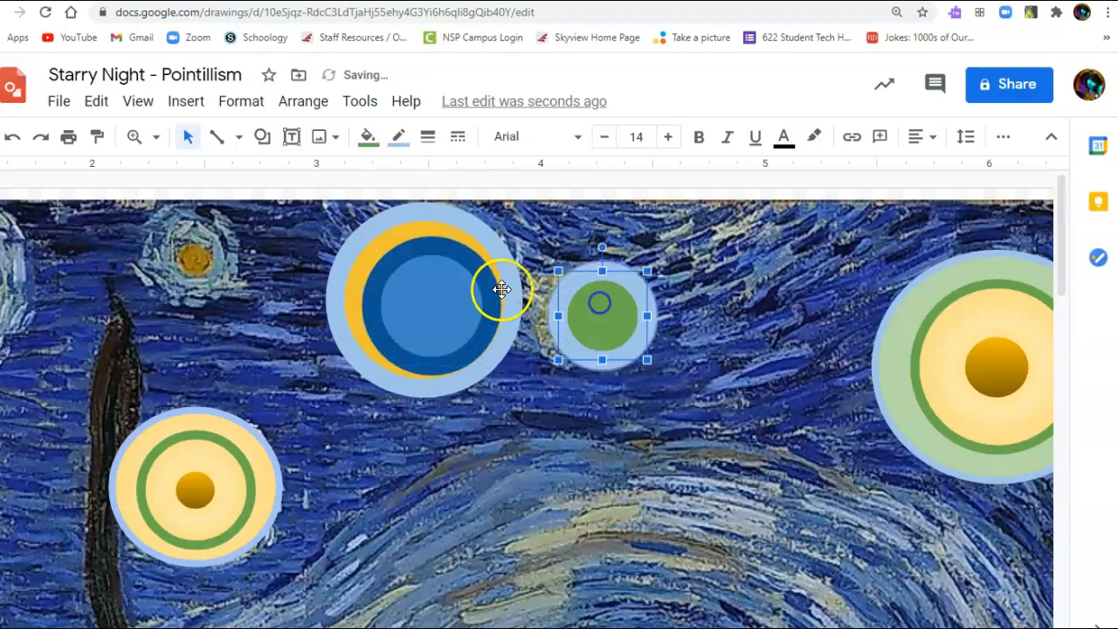
left_click(424, 294)
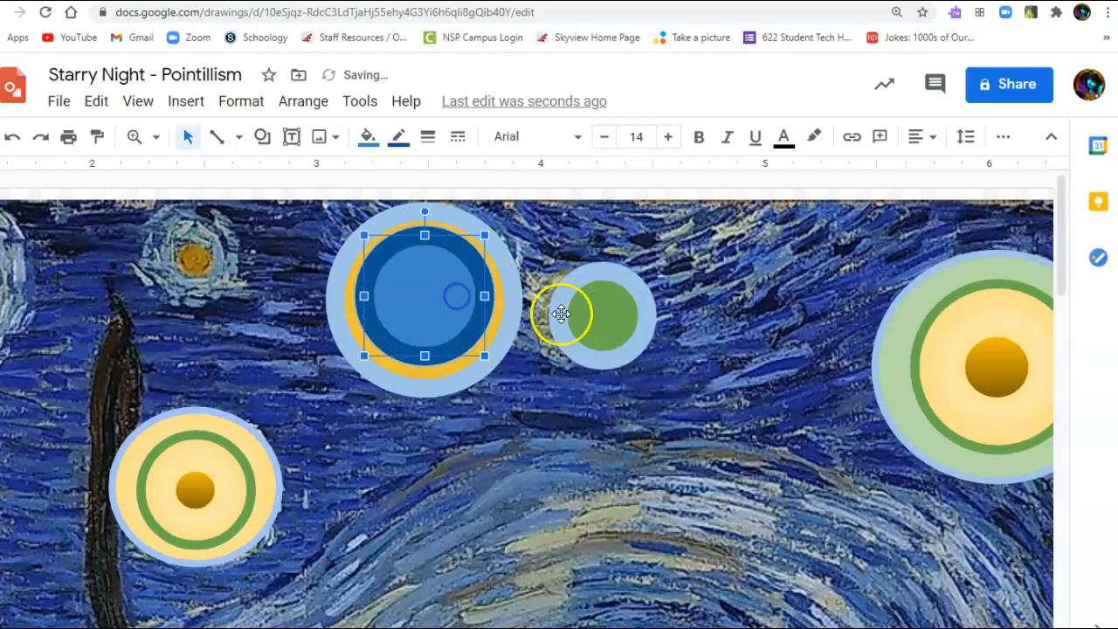
left_click_drag(559, 314, 435, 295)
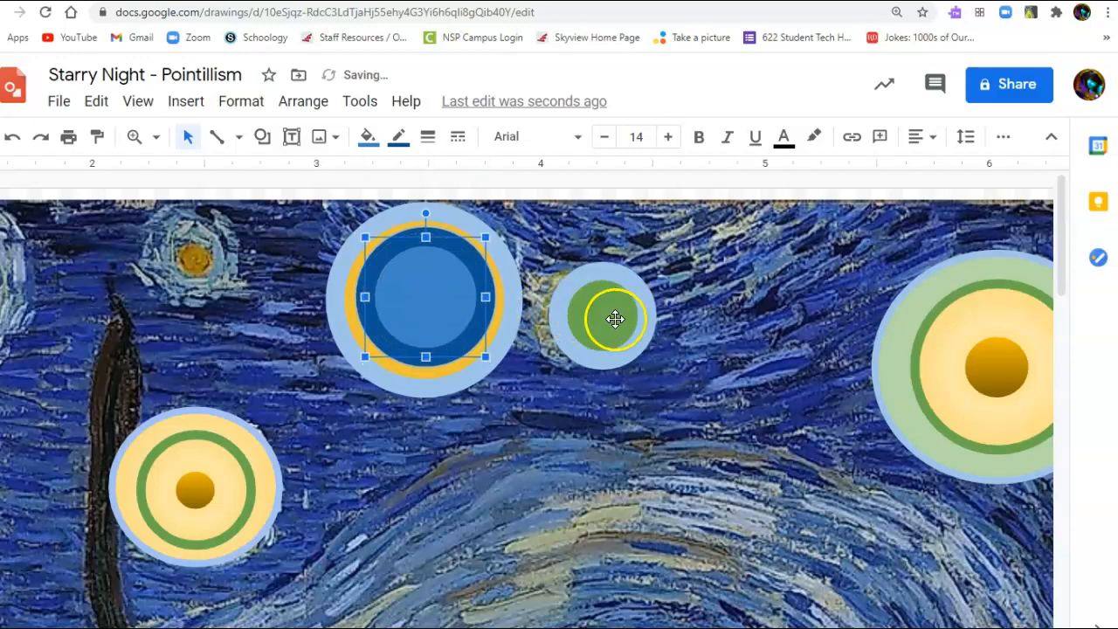
left_click(615, 317)
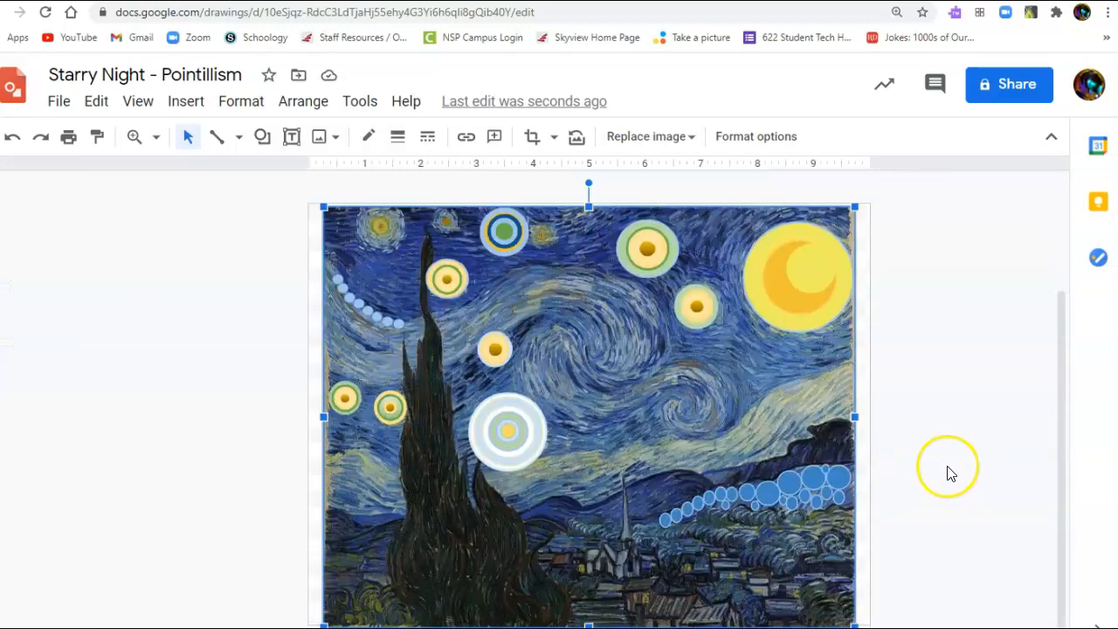
mouse_move(1035, 173)
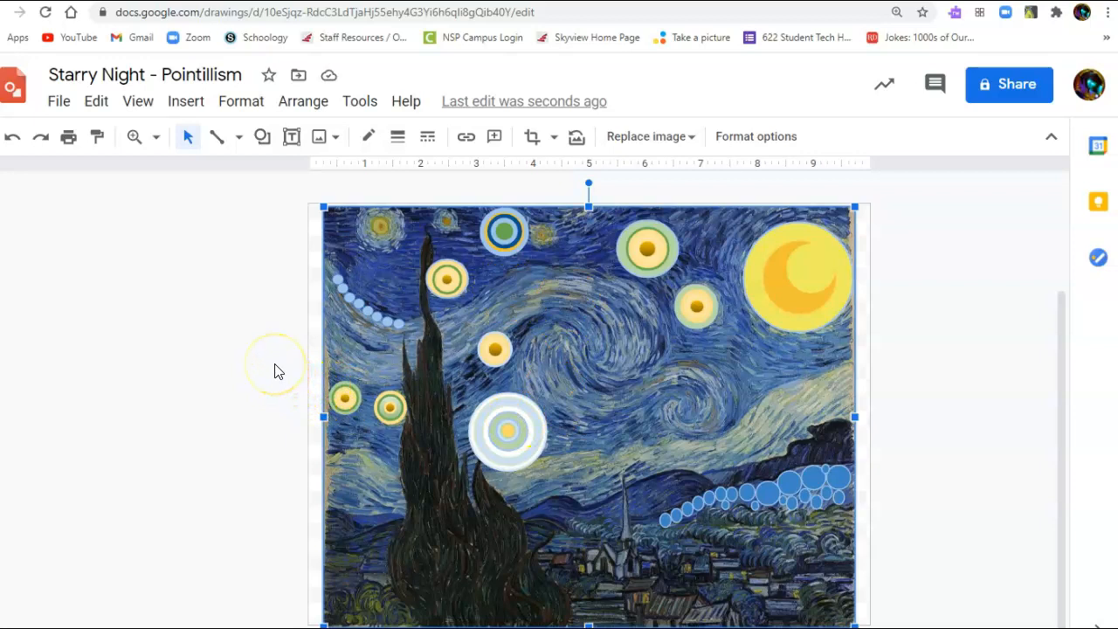
mouse_move(319, 577)
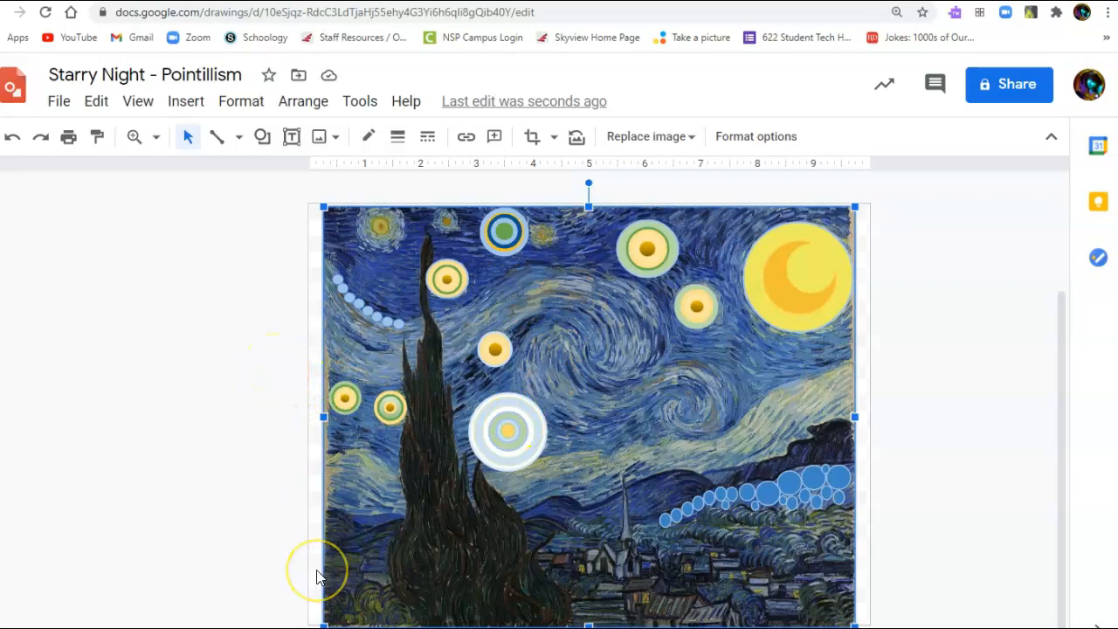
mouse_move(317, 576)
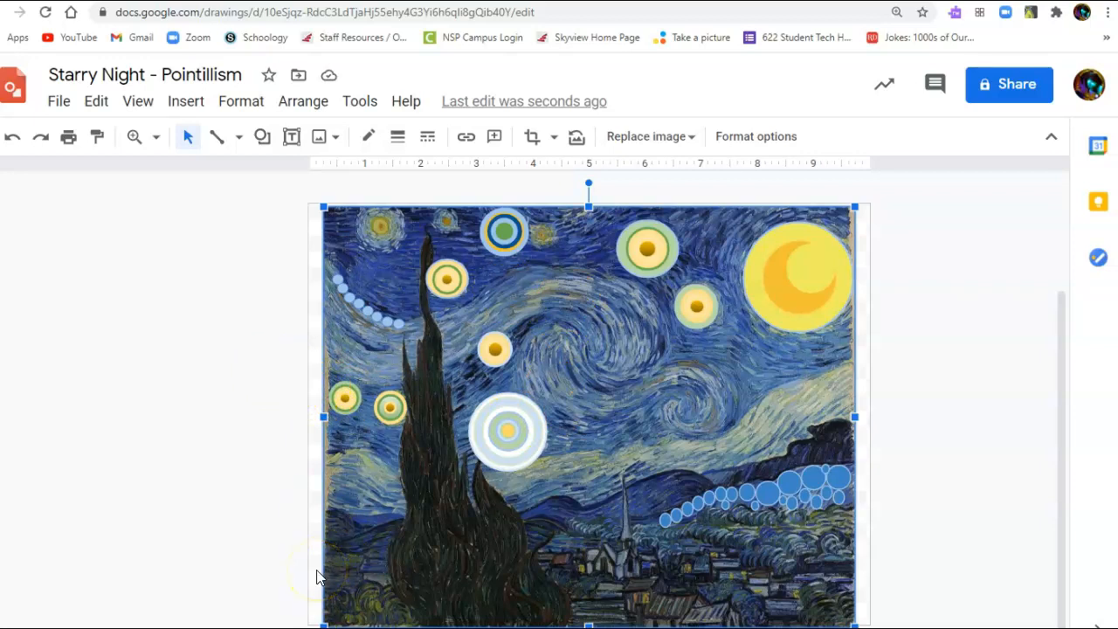